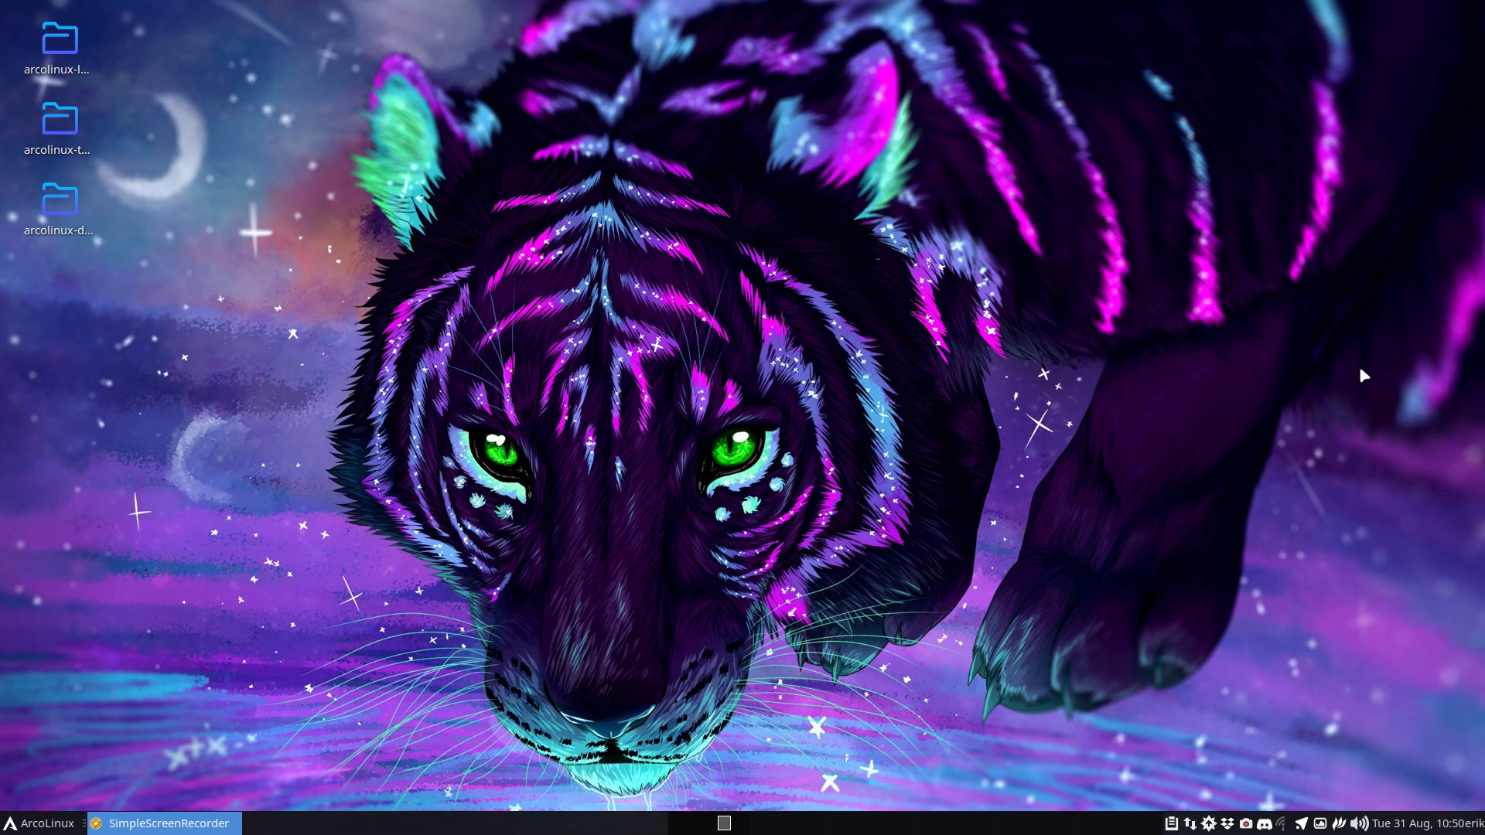
pyautogui.moveTo(846, 393)
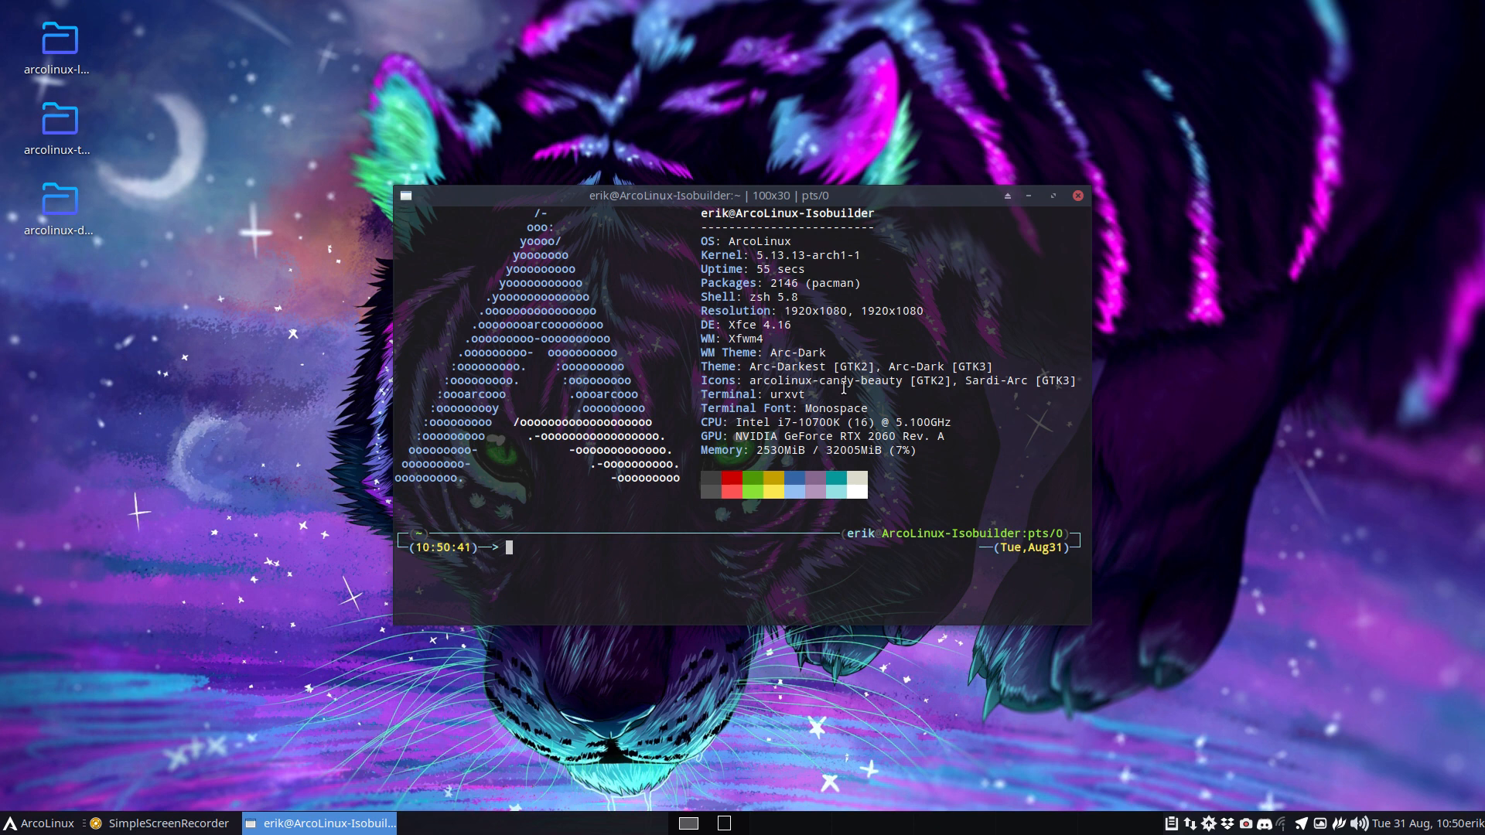
pyautogui.moveTo(35, 674)
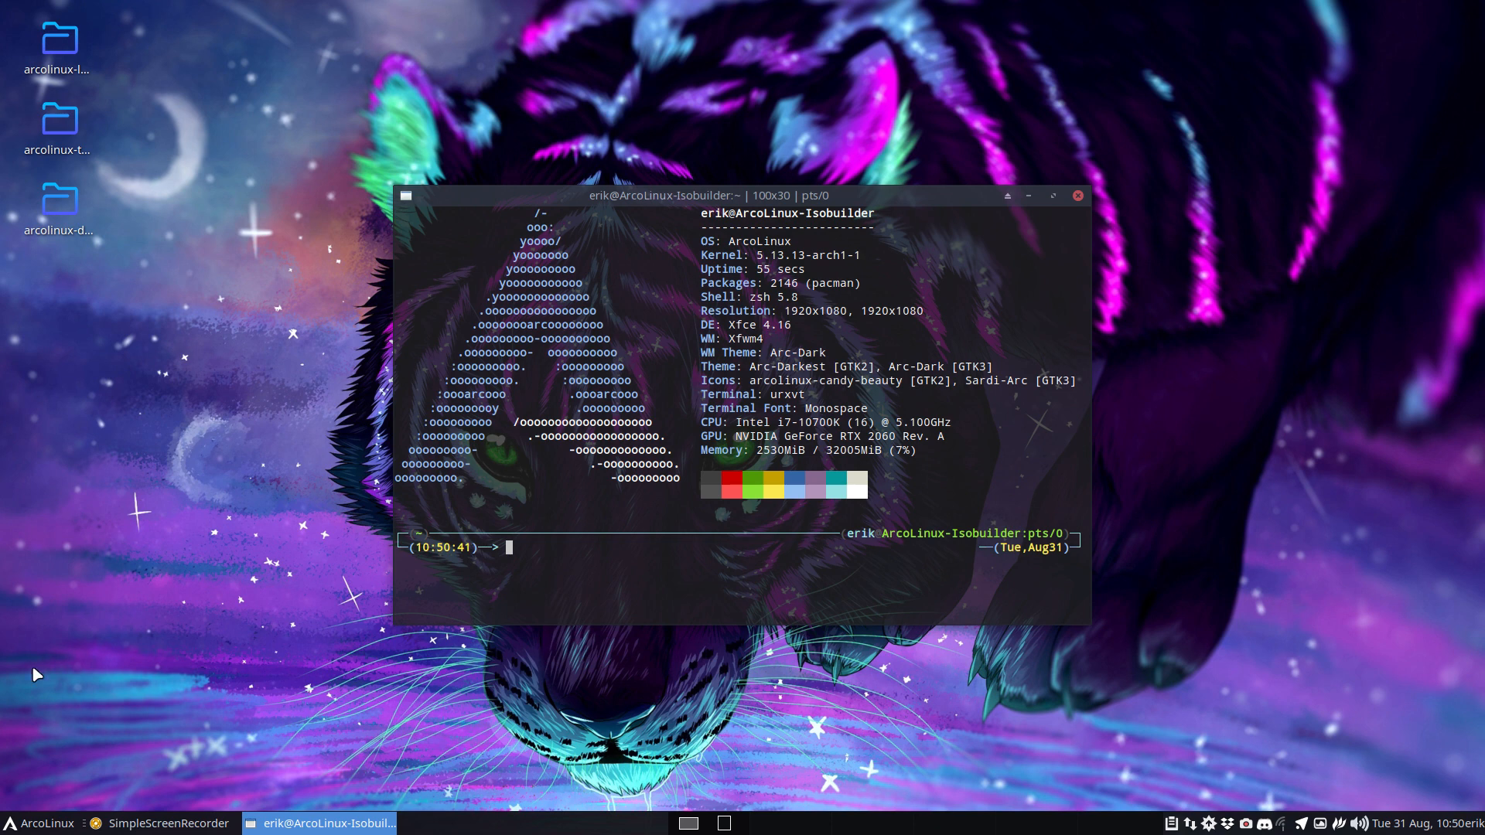
pyautogui.moveTo(480, 589)
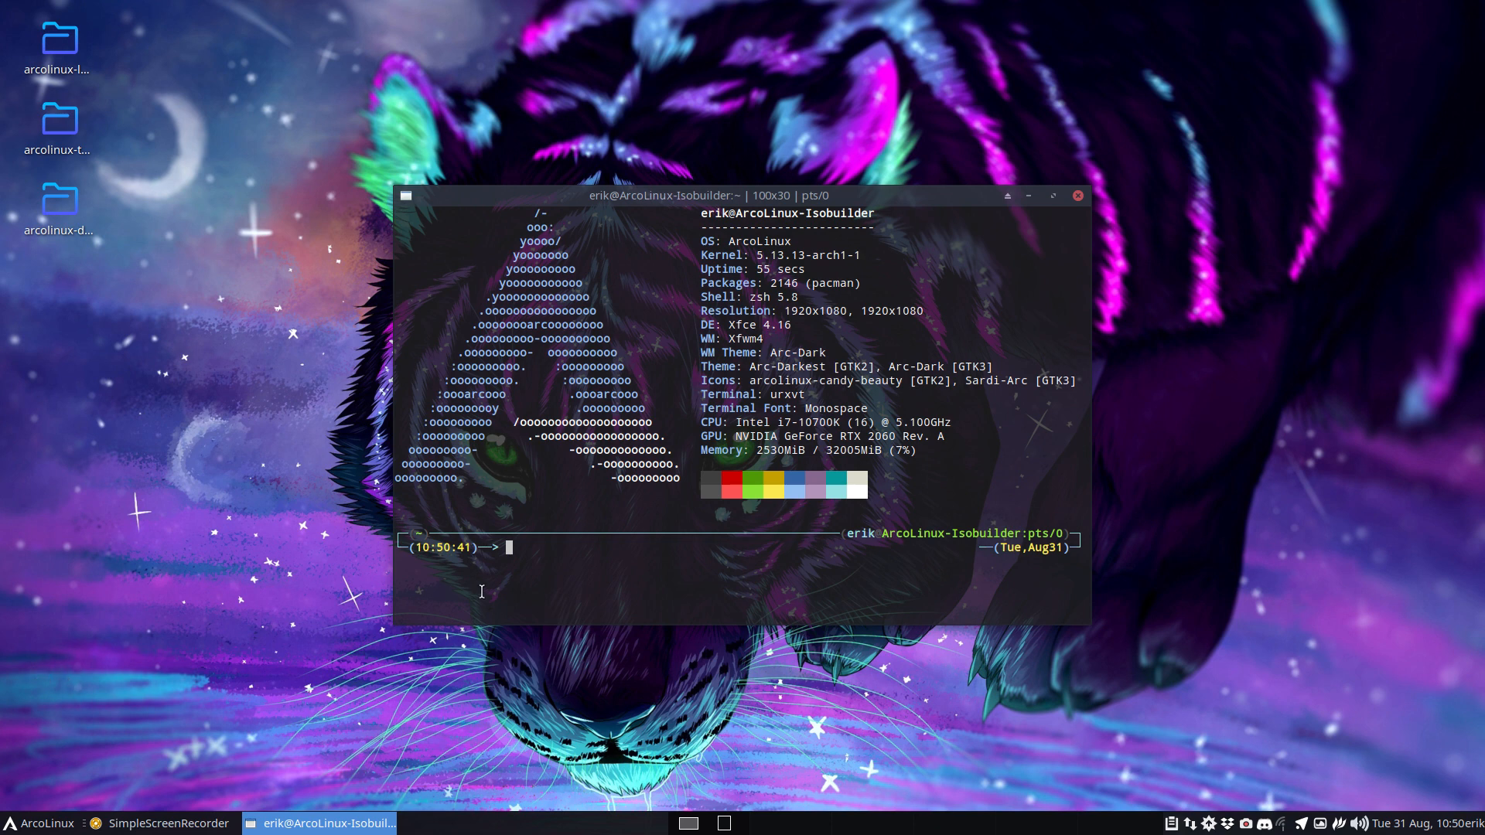
# Step: Leave 'personal2' typed at the zsh prompt unrun, then briefly visit the applications menu and quit Variety
pyautogui.write('personal')
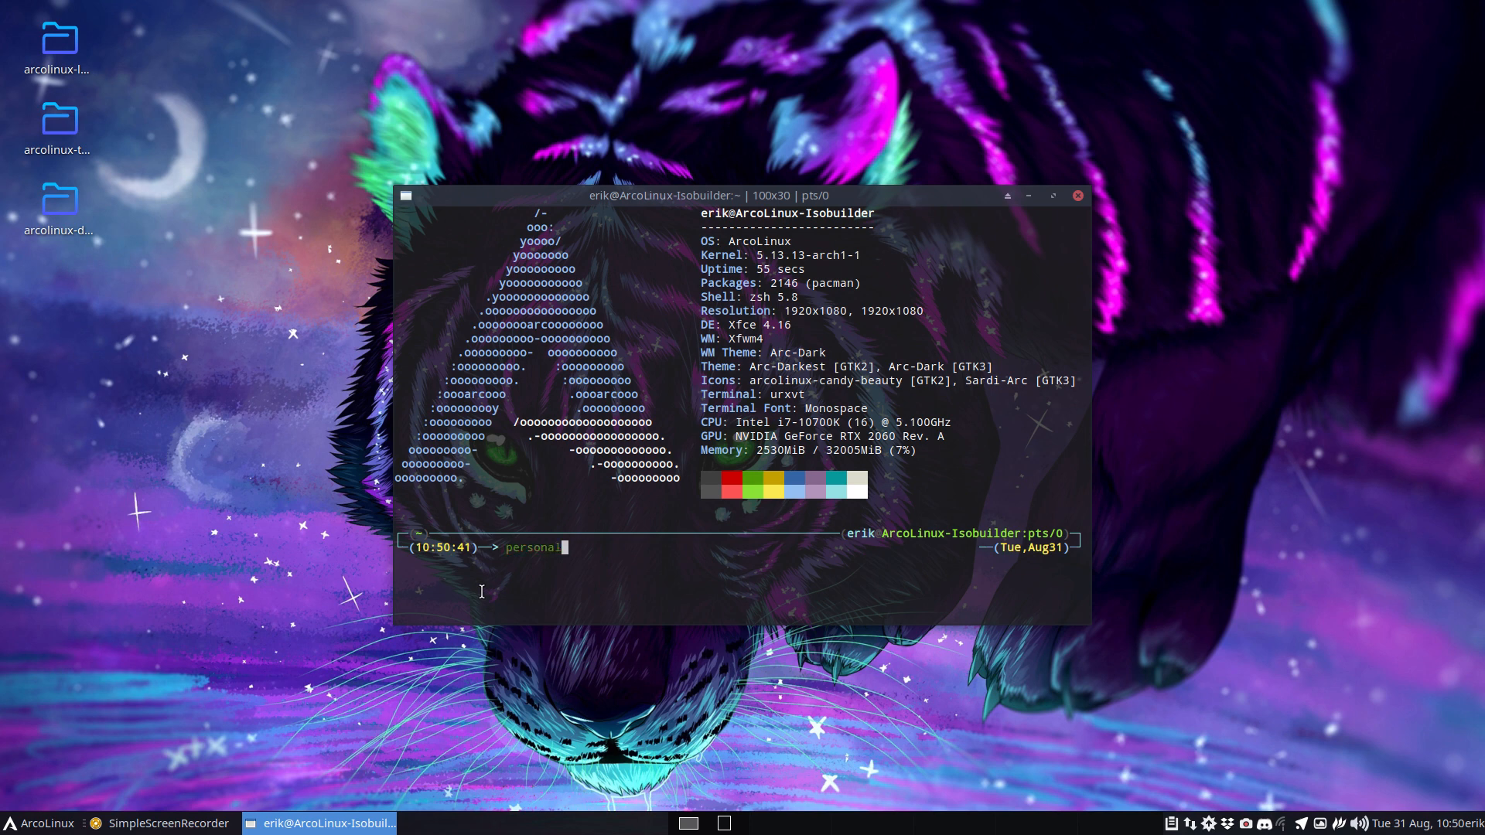
pyautogui.write('2')
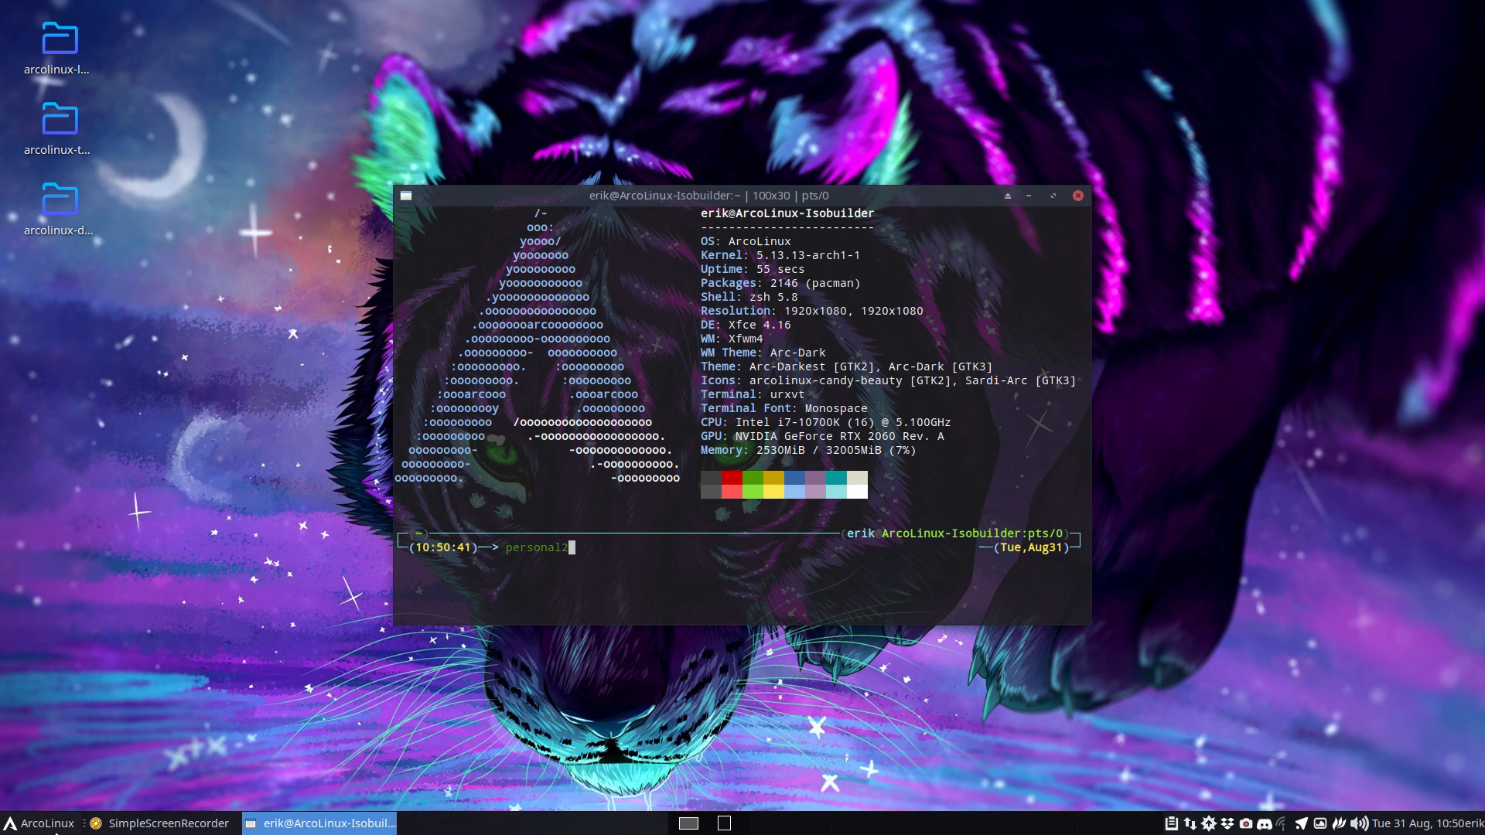
pyautogui.click(37, 821)
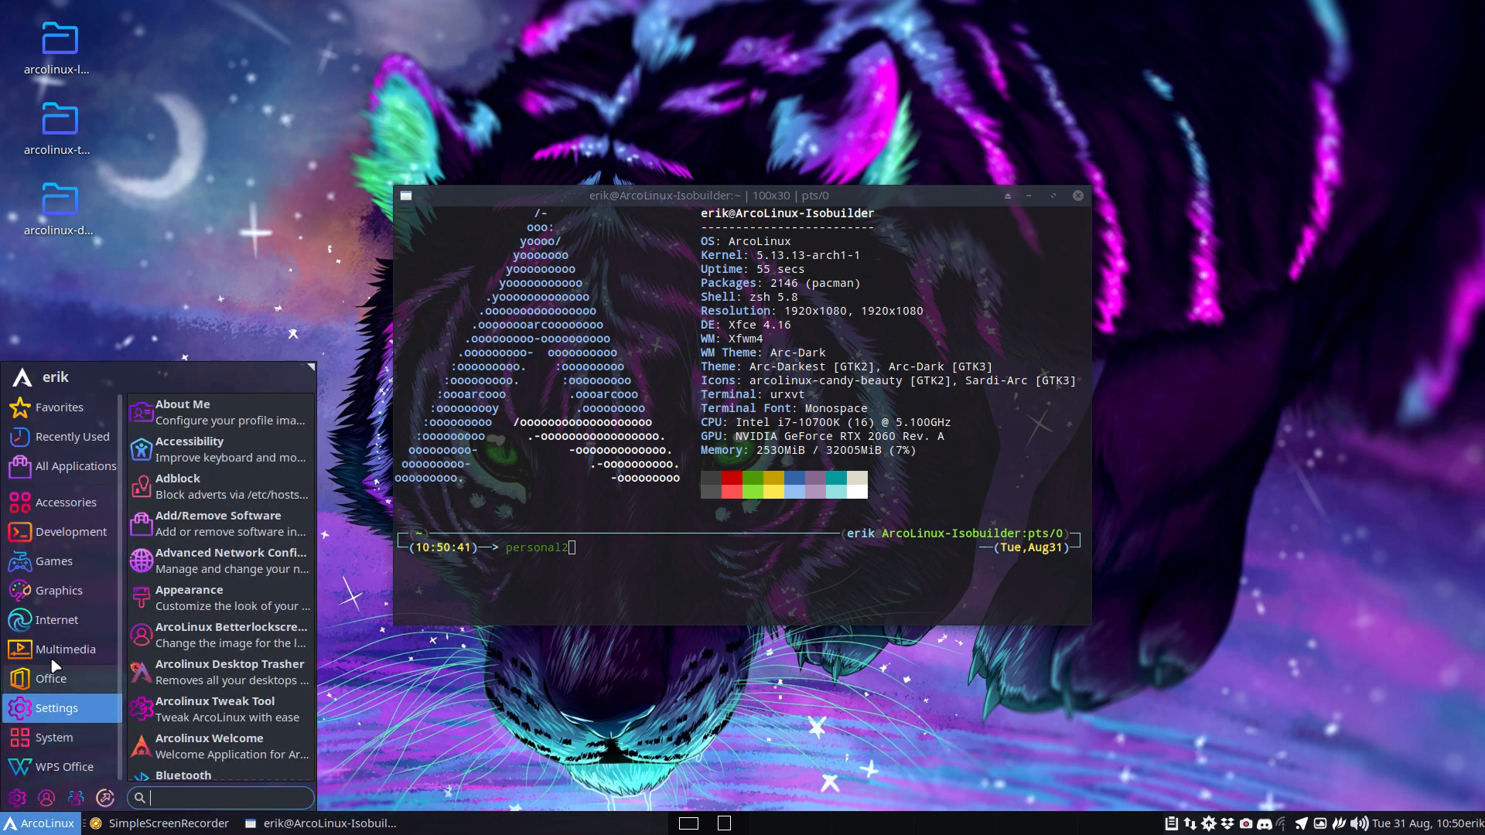
pyautogui.moveTo(216, 708)
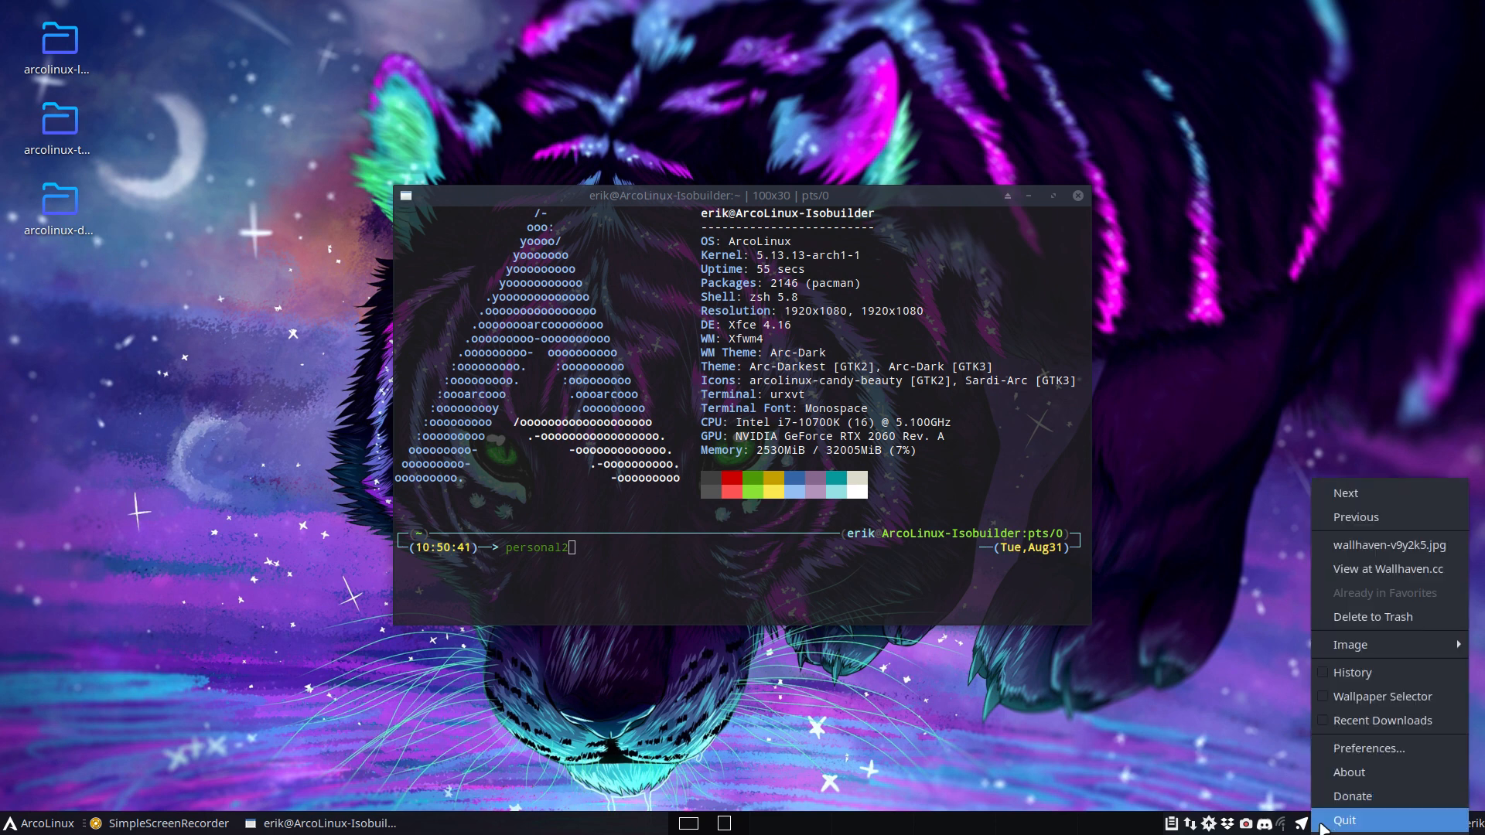
pyautogui.click(1367, 748)
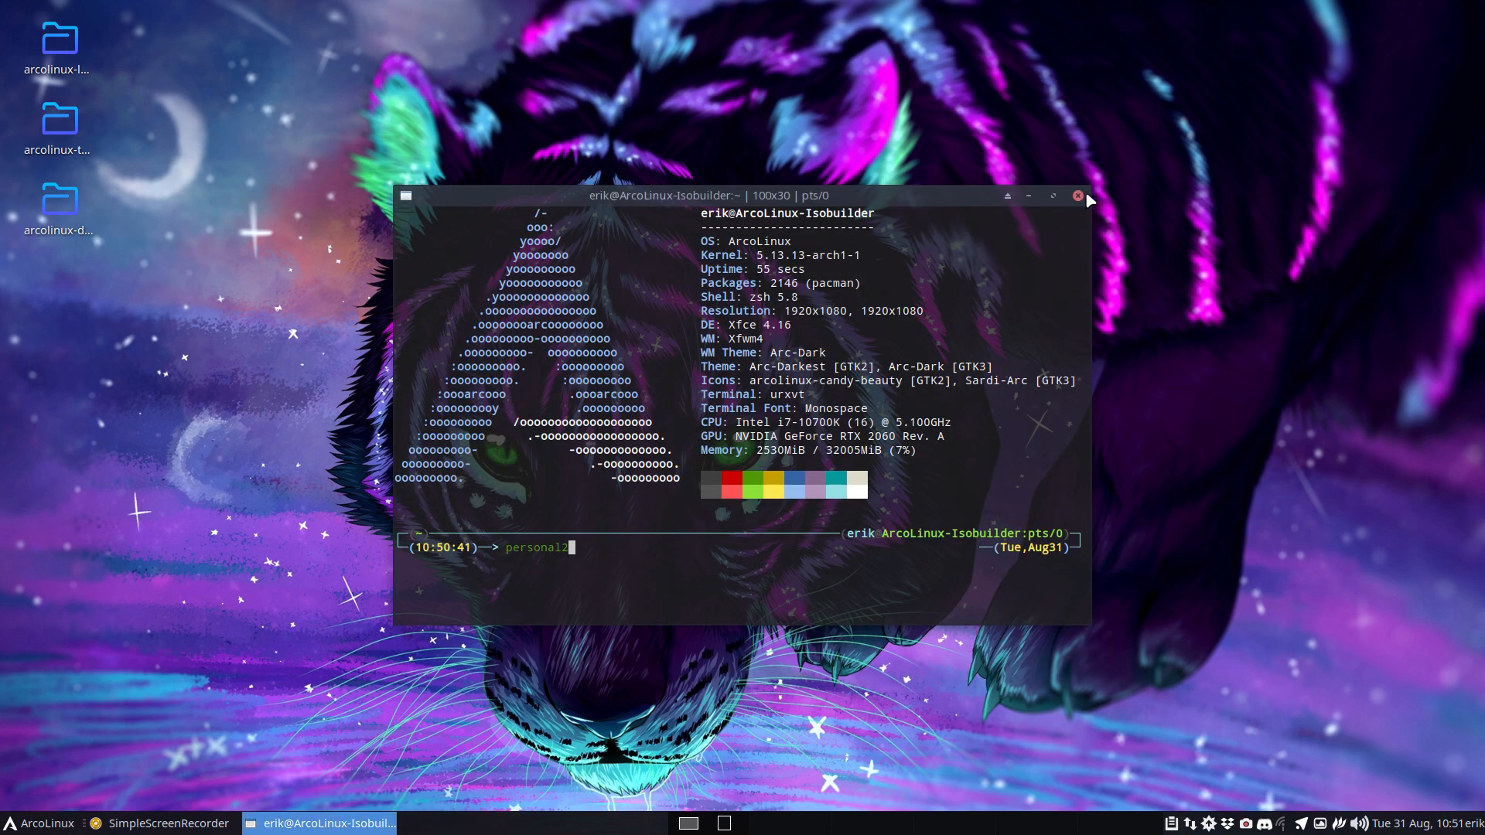
pyautogui.moveTo(1080, 200)
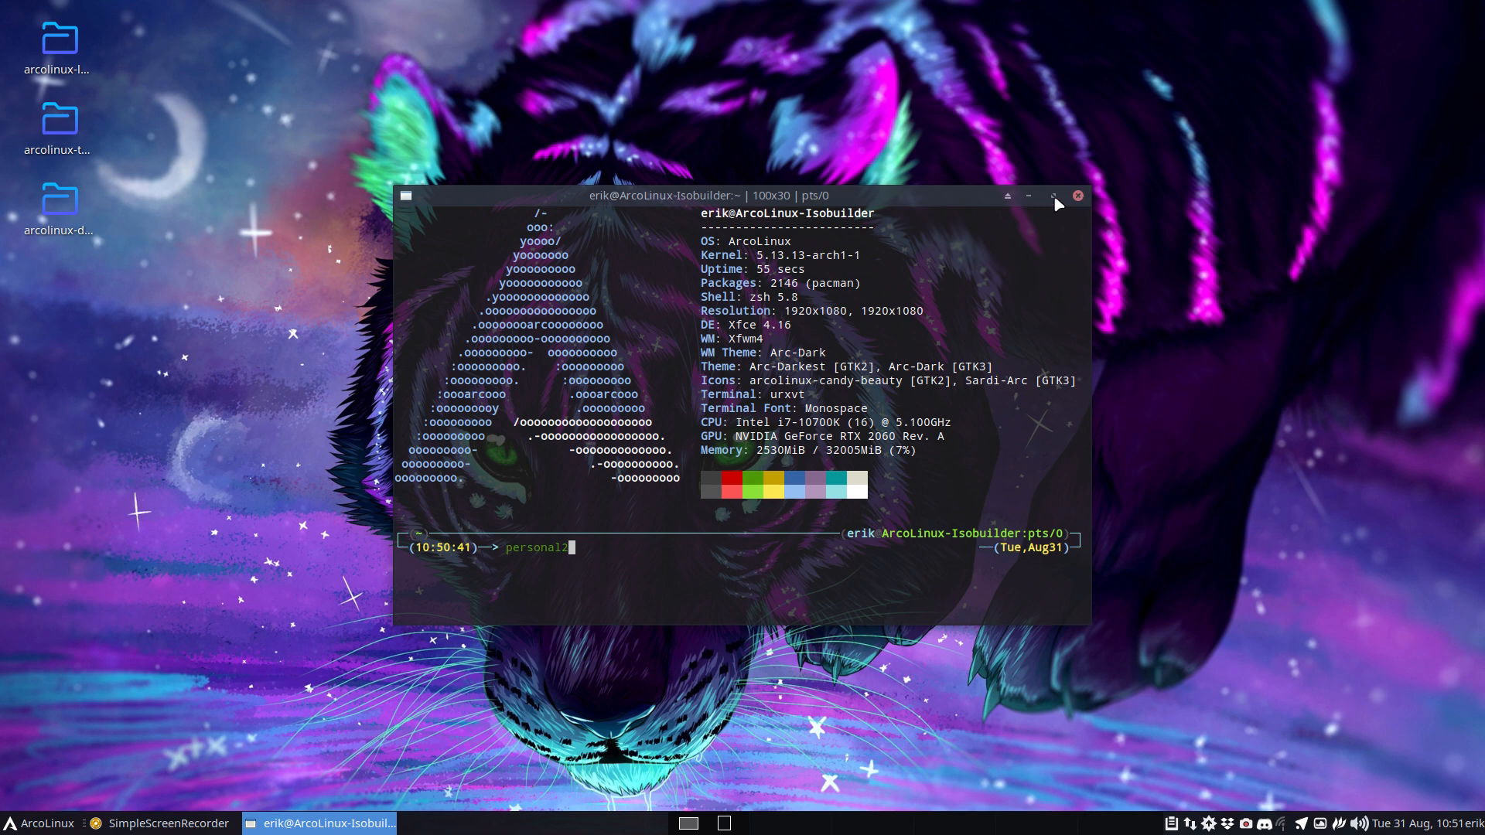
pyautogui.moveTo(960, 320)
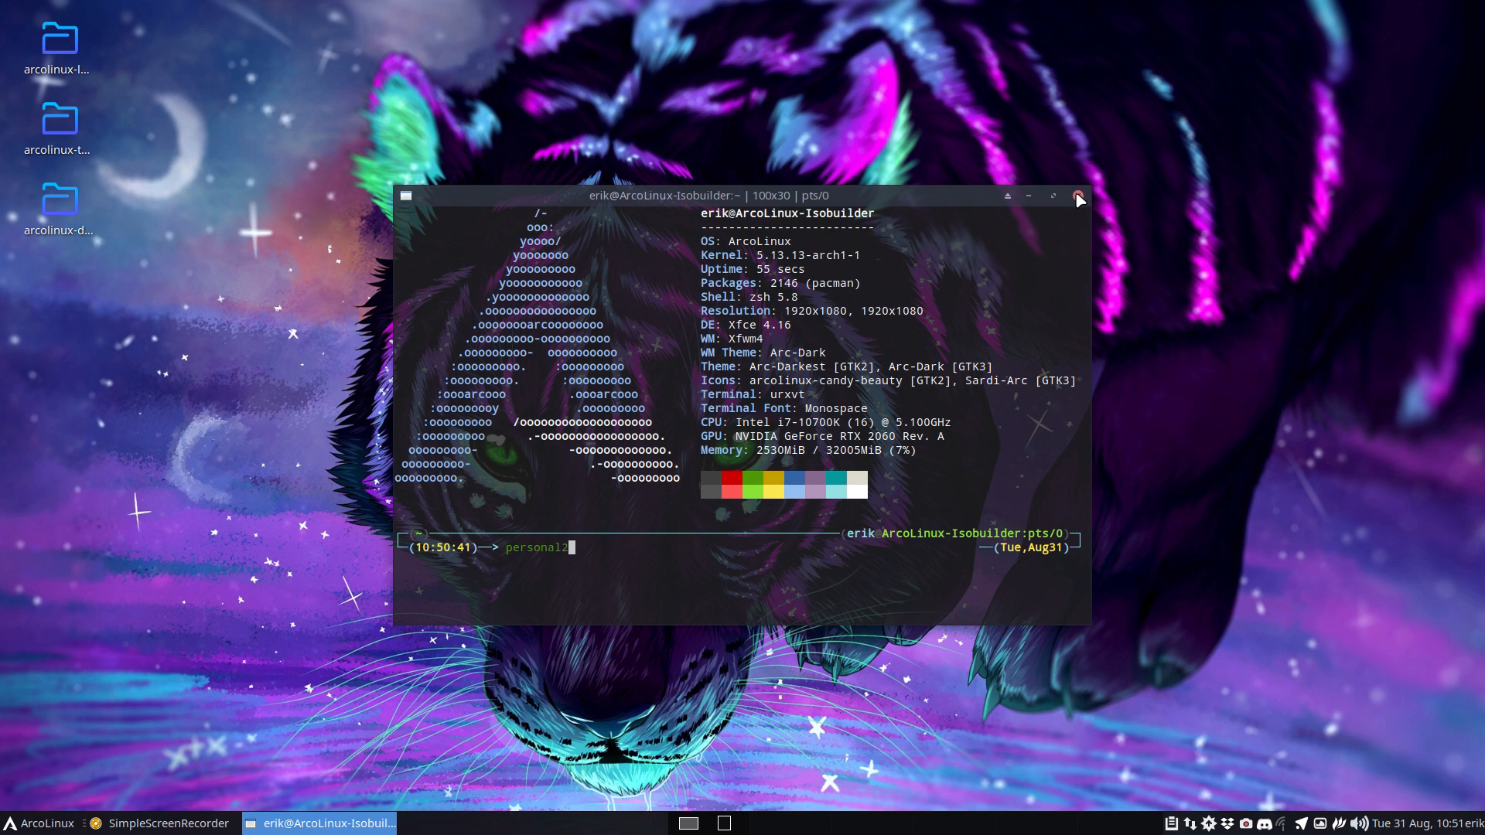
# Step: Close the terminal and open ~/.bashrc-personal in Sublime Text, selecting the personal4–personal9 alias lines
pyautogui.click(1078, 197)
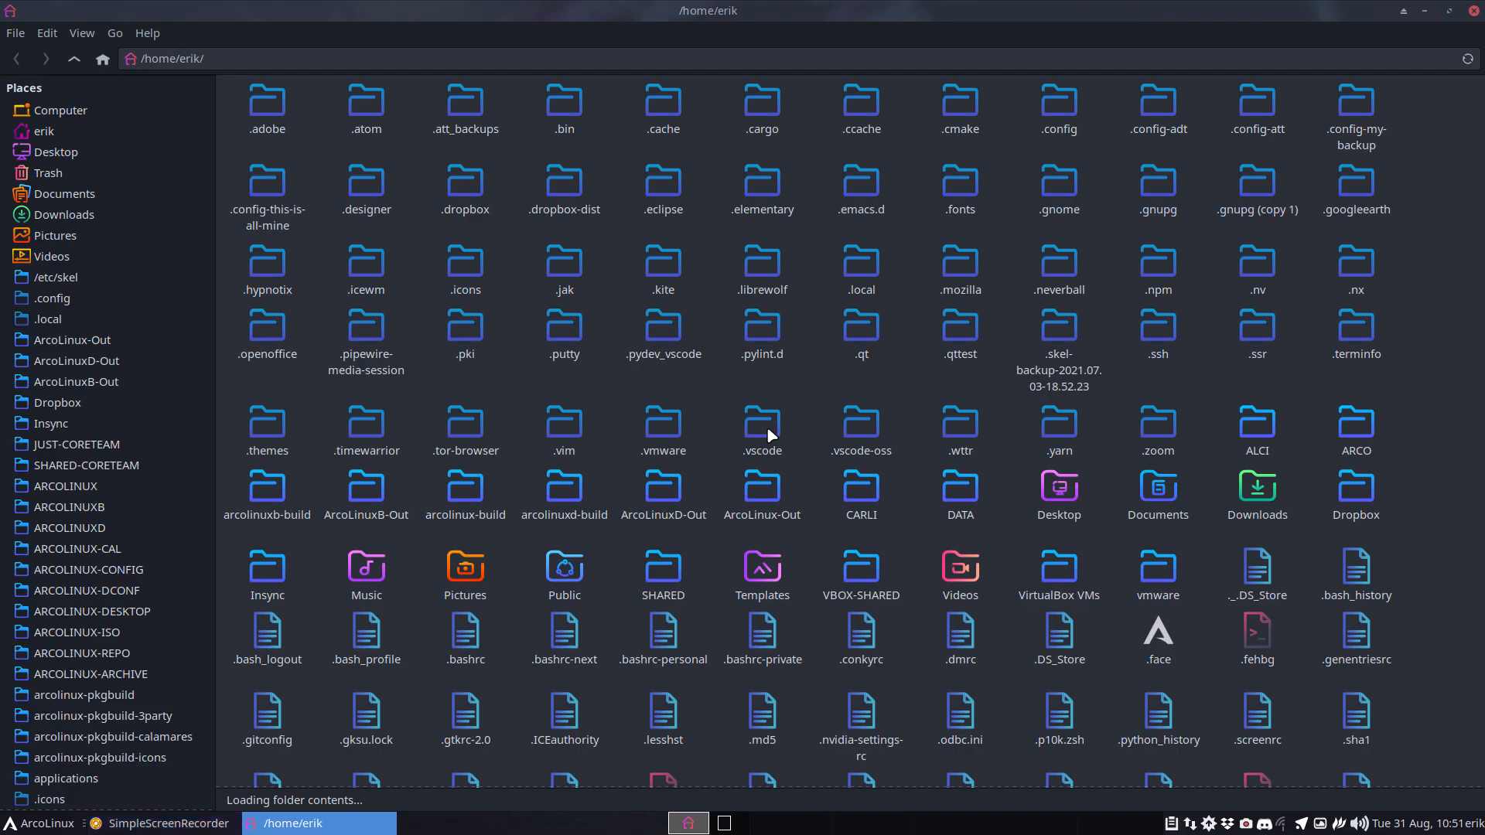
pyautogui.click(663, 633)
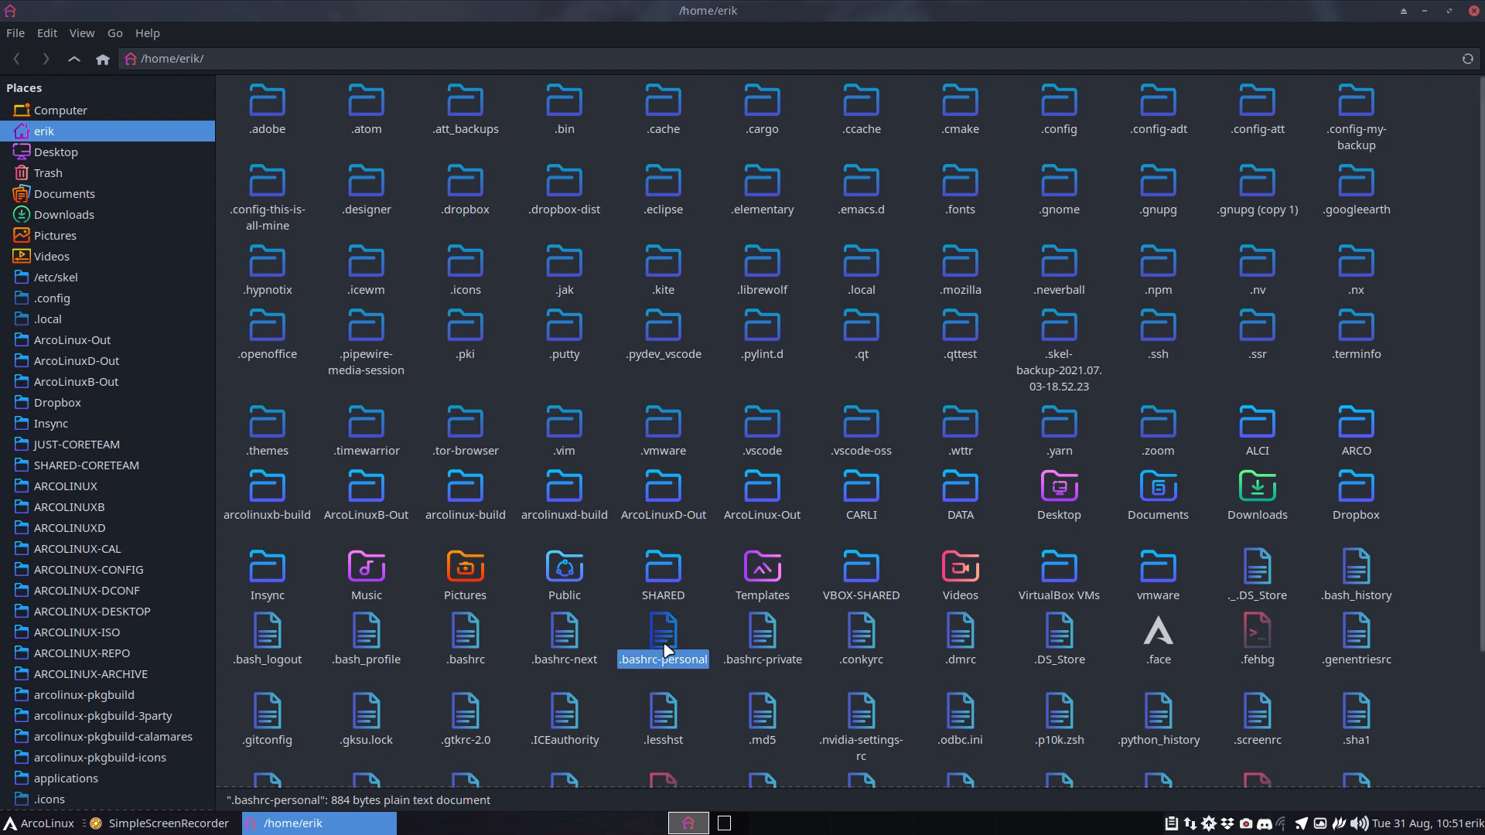
pyautogui.doubleClick(663, 634)
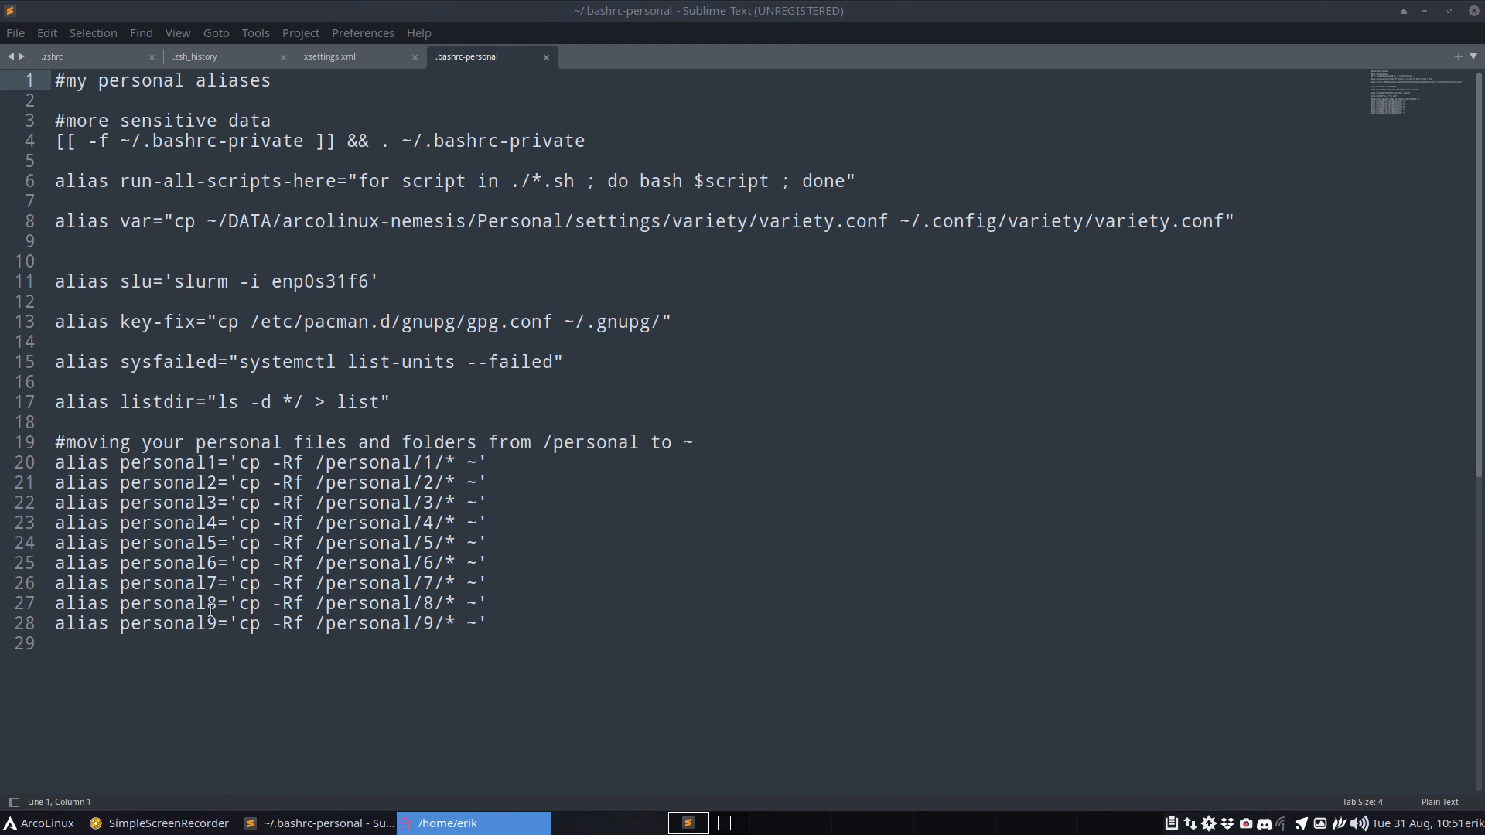
pyautogui.moveTo(56, 502); pyautogui.dragTo(487, 623)
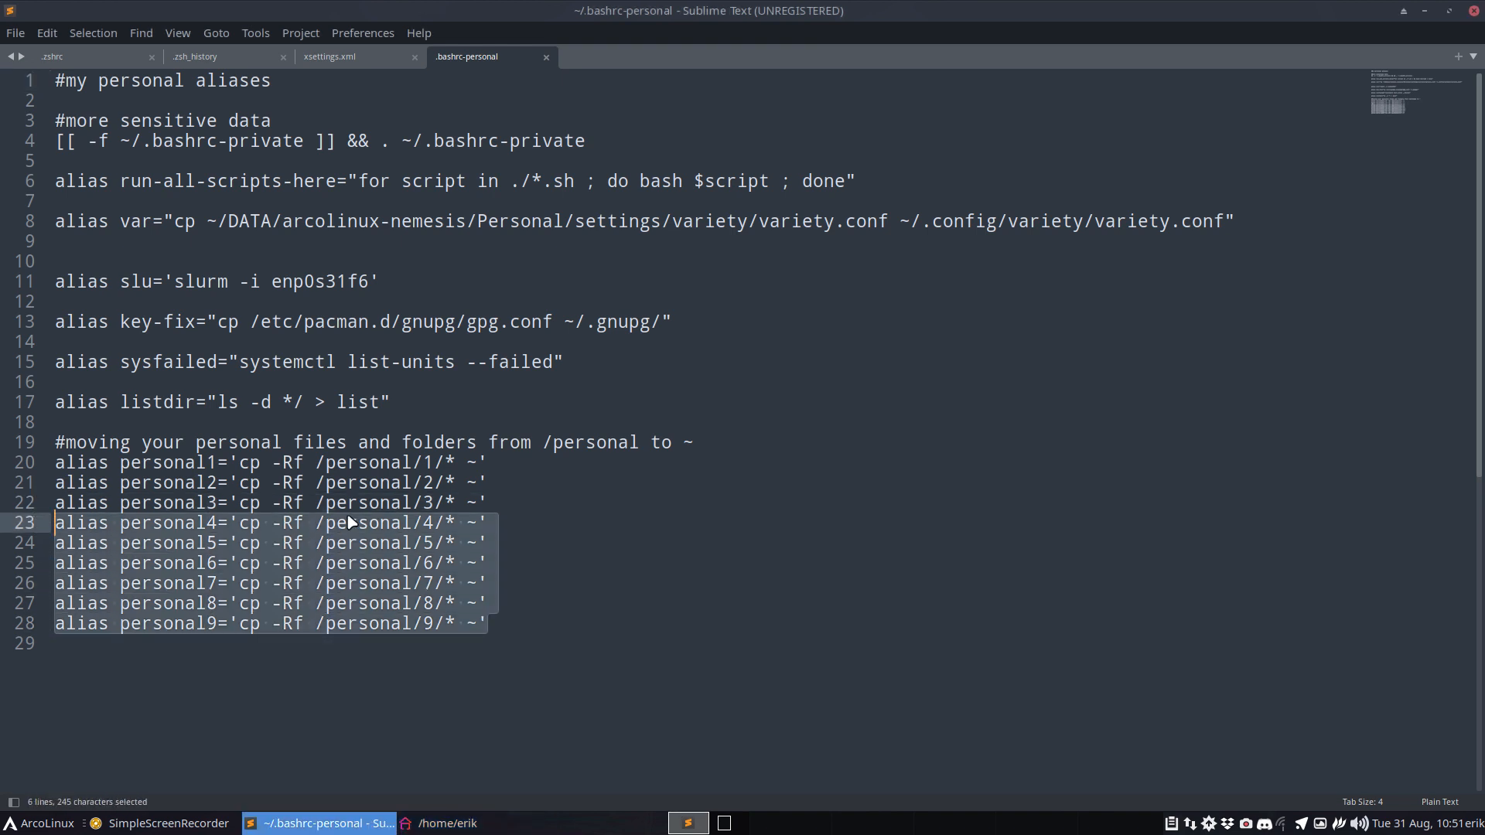
pyautogui.doubleClick(355, 503)
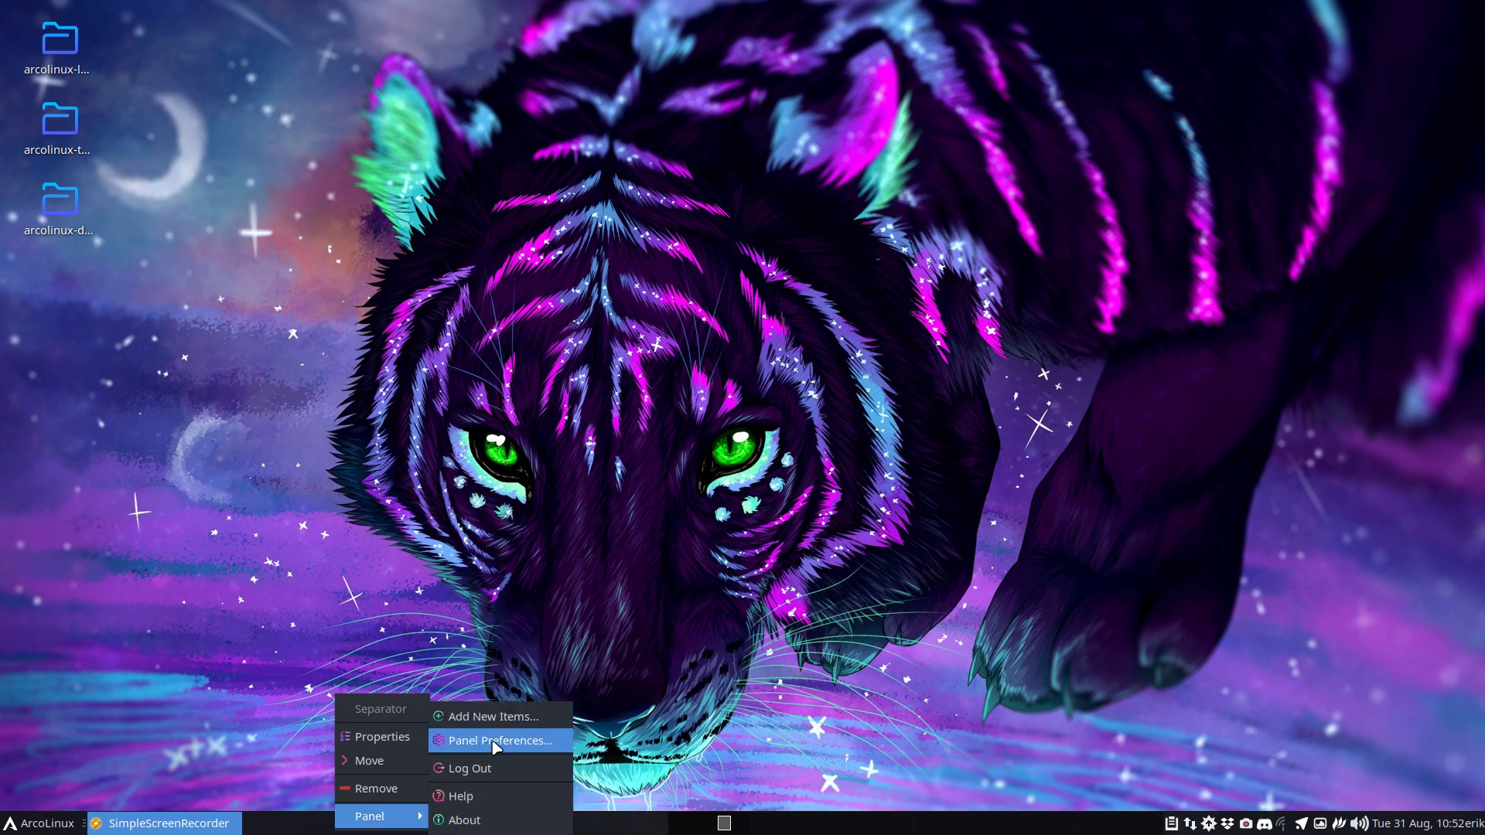
# Step: Move the Xfce panel to the top, tick Lock panel, and close Panel Preferences
pyautogui.click(499, 740)
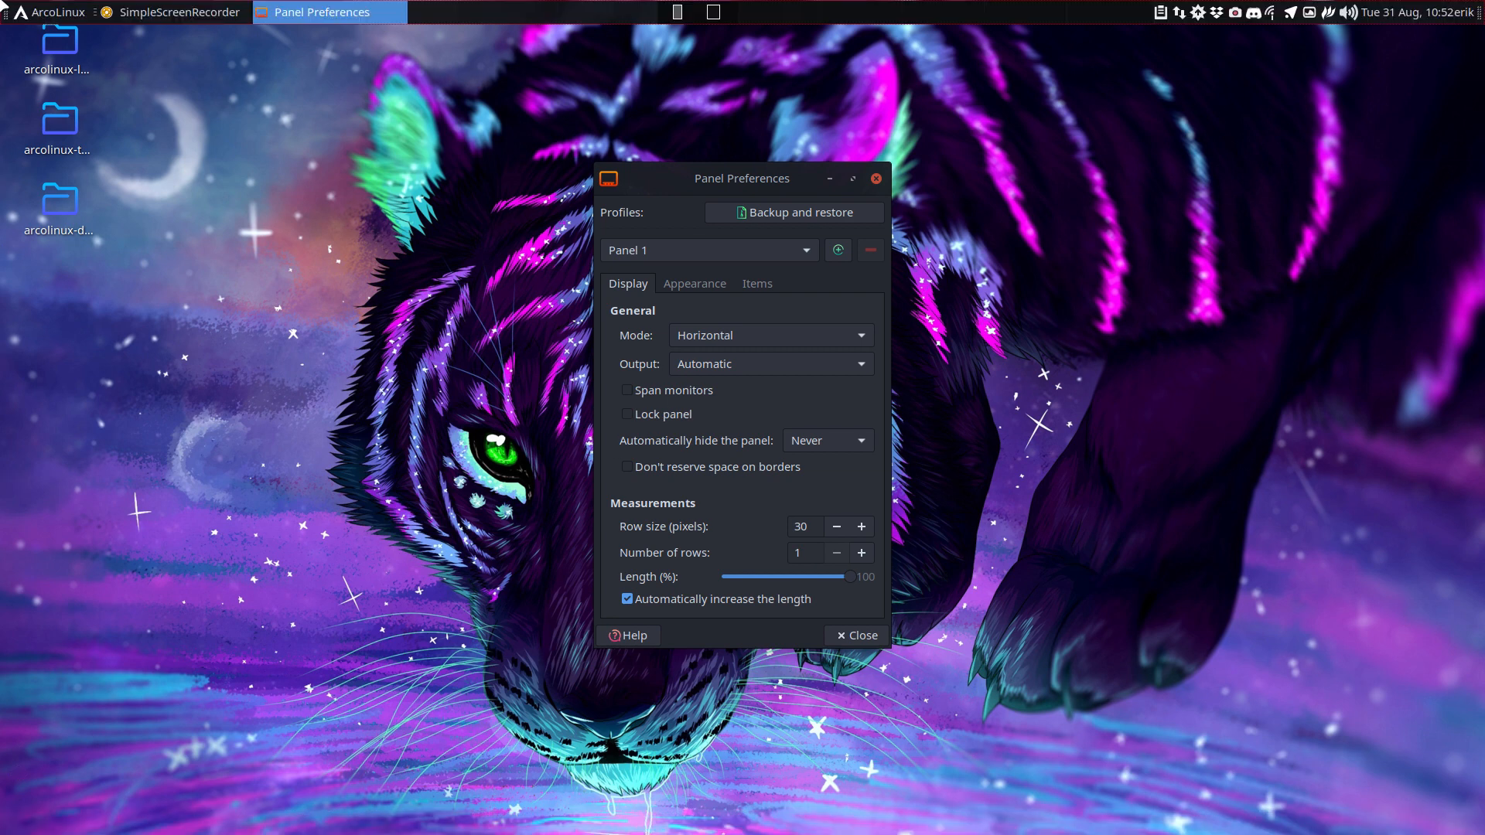
pyautogui.click(626, 414)
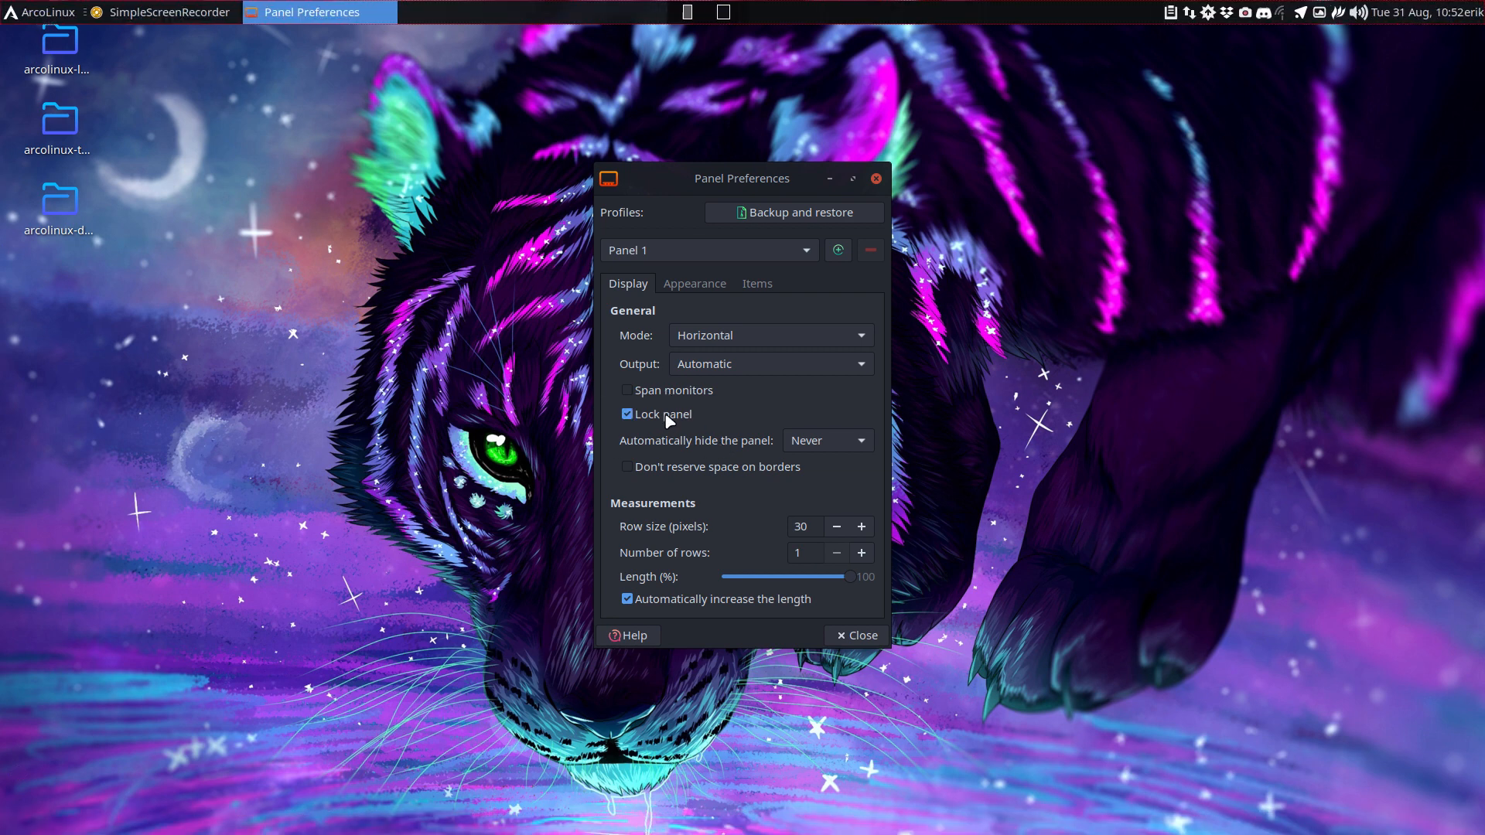
pyautogui.click(860, 634)
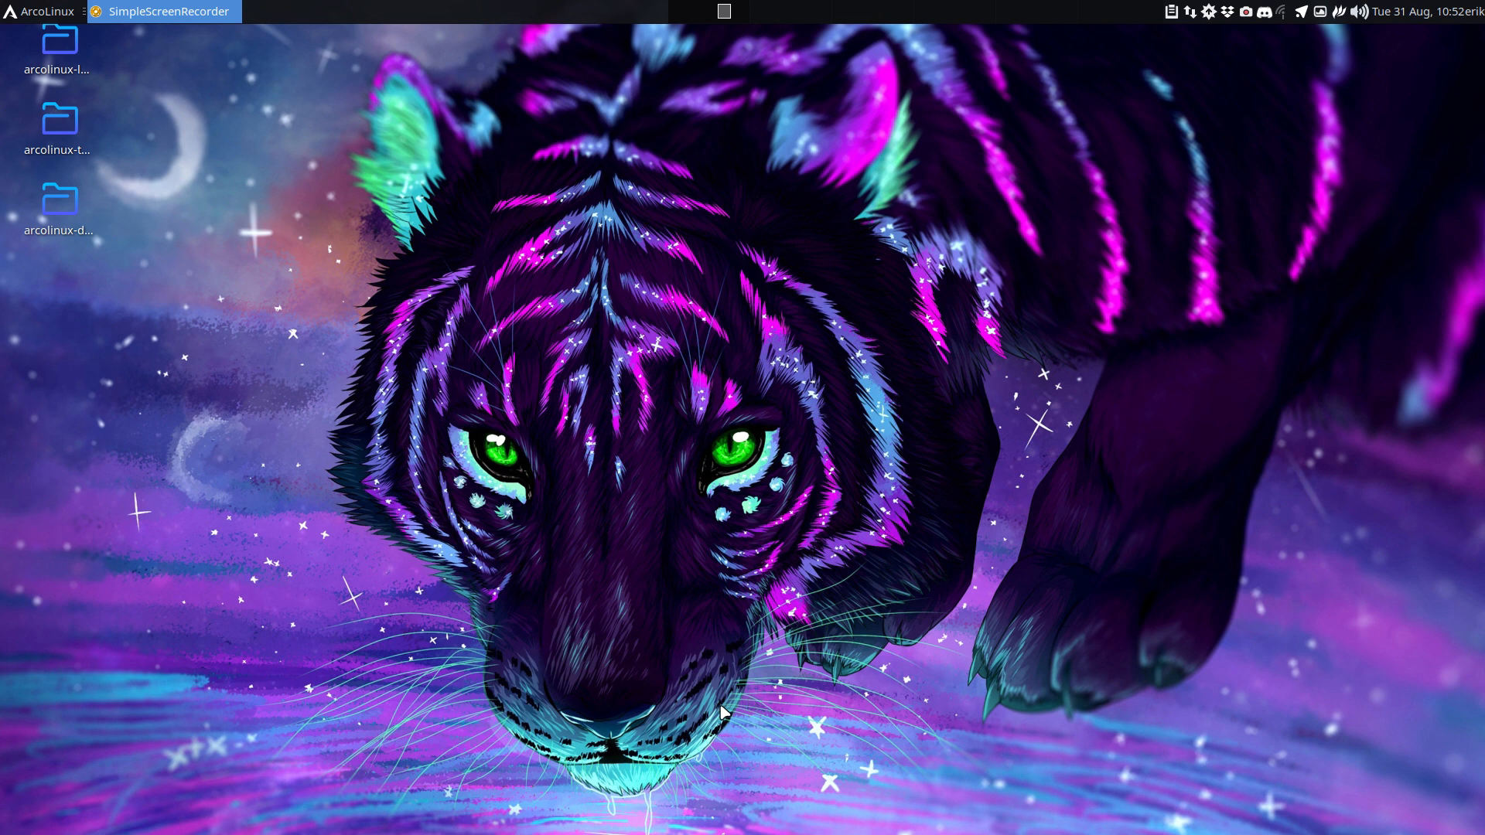
pyautogui.moveTo(82, 302)
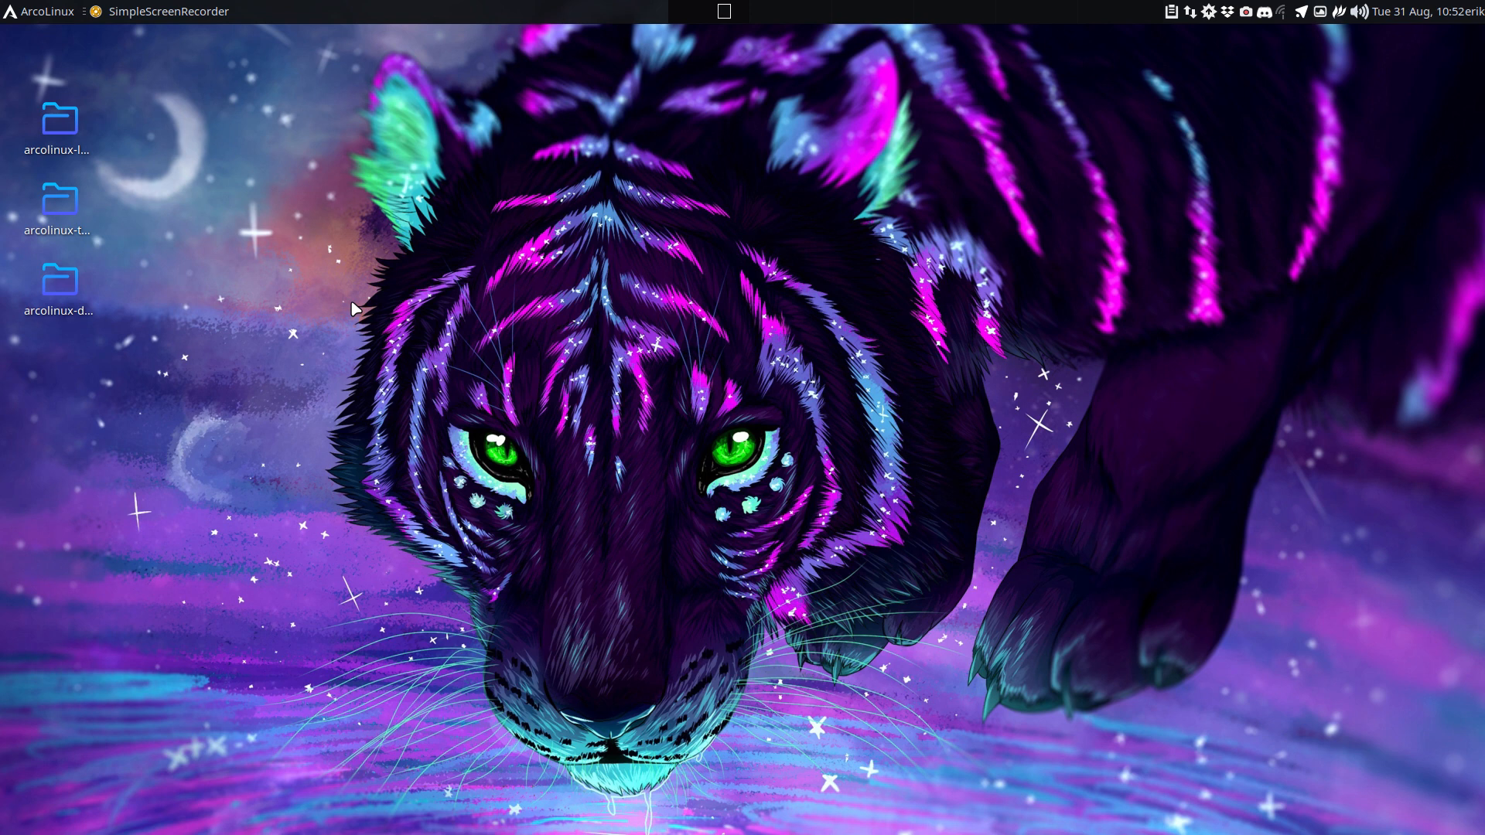
pyautogui.moveTo(427, 610)
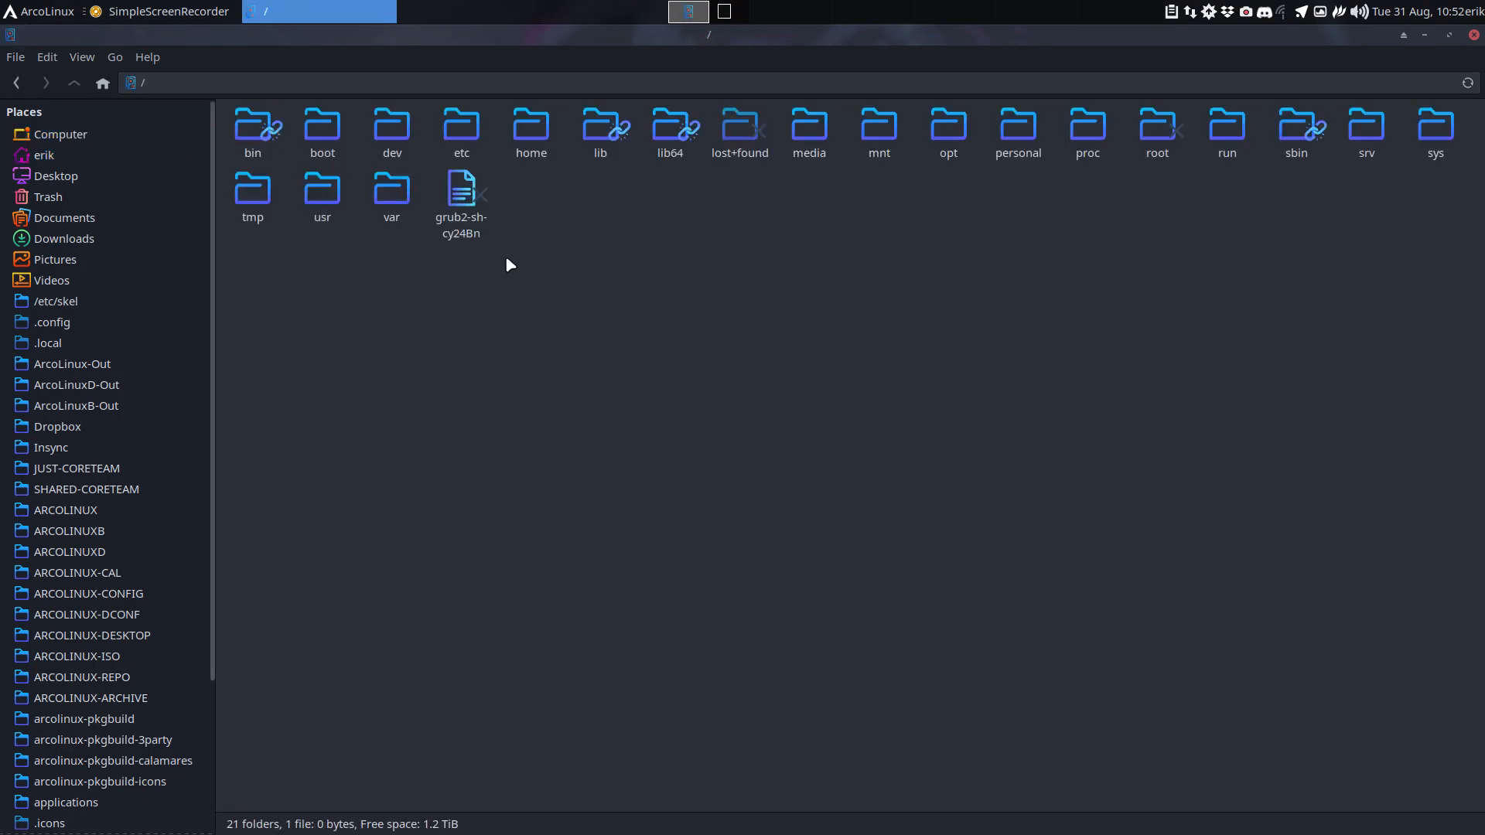
# Step: Browse into /personal and reopen it with root privileges, confirming authentication
pyautogui.click(1018, 128)
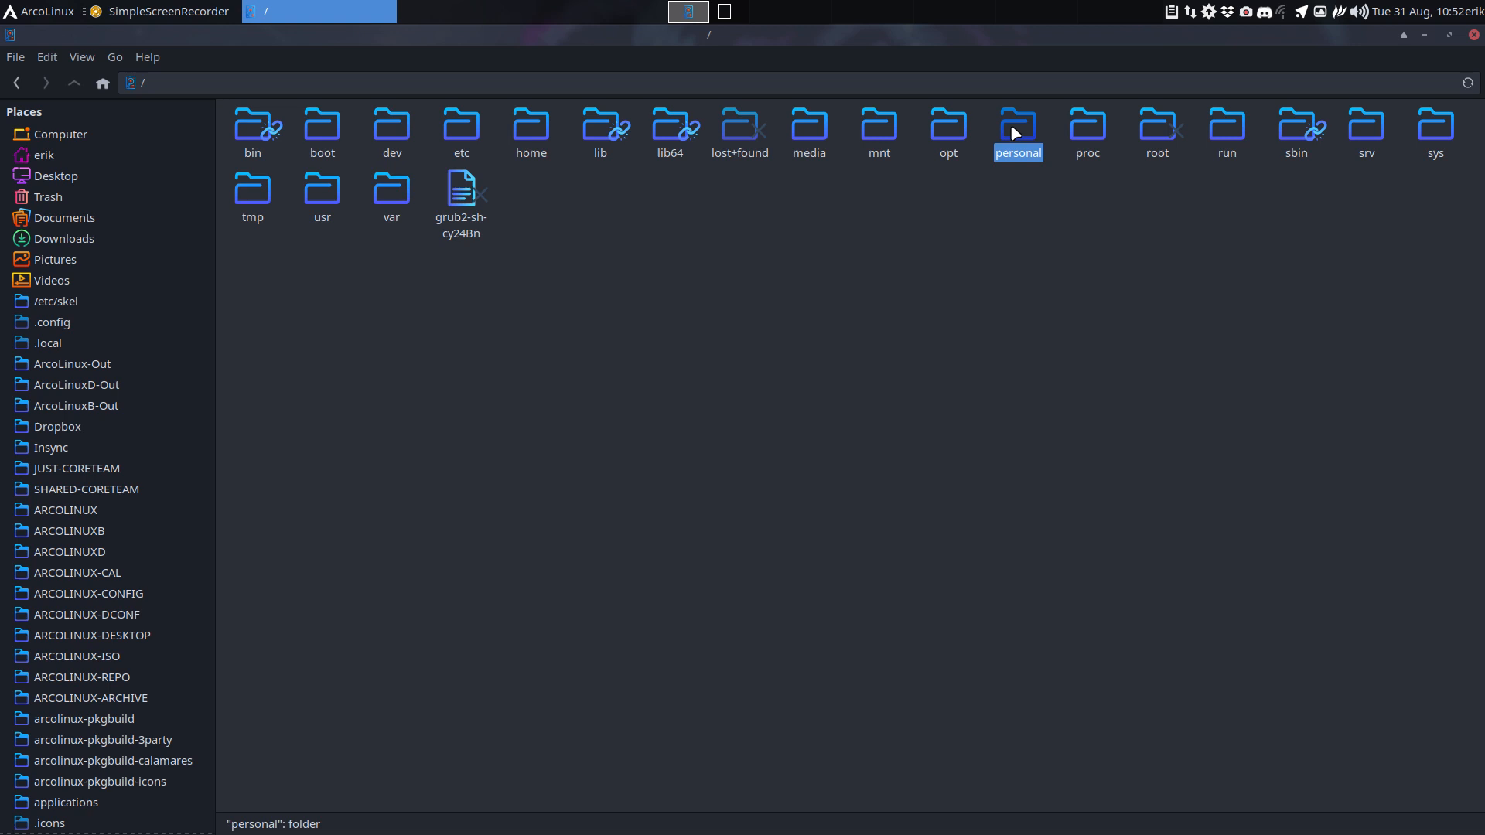
pyautogui.doubleClick(1017, 125)
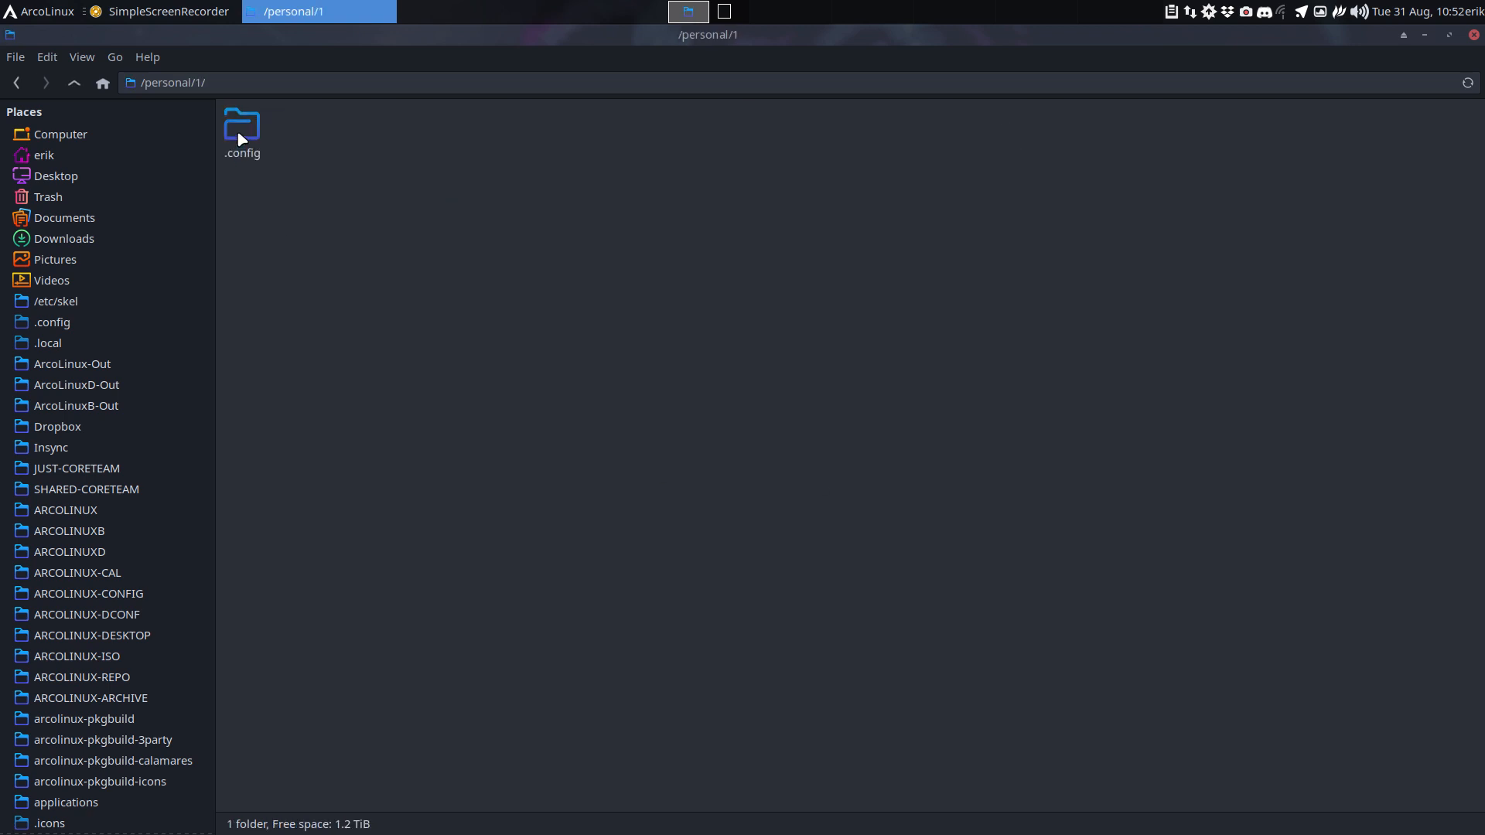
pyautogui.click(73, 82)
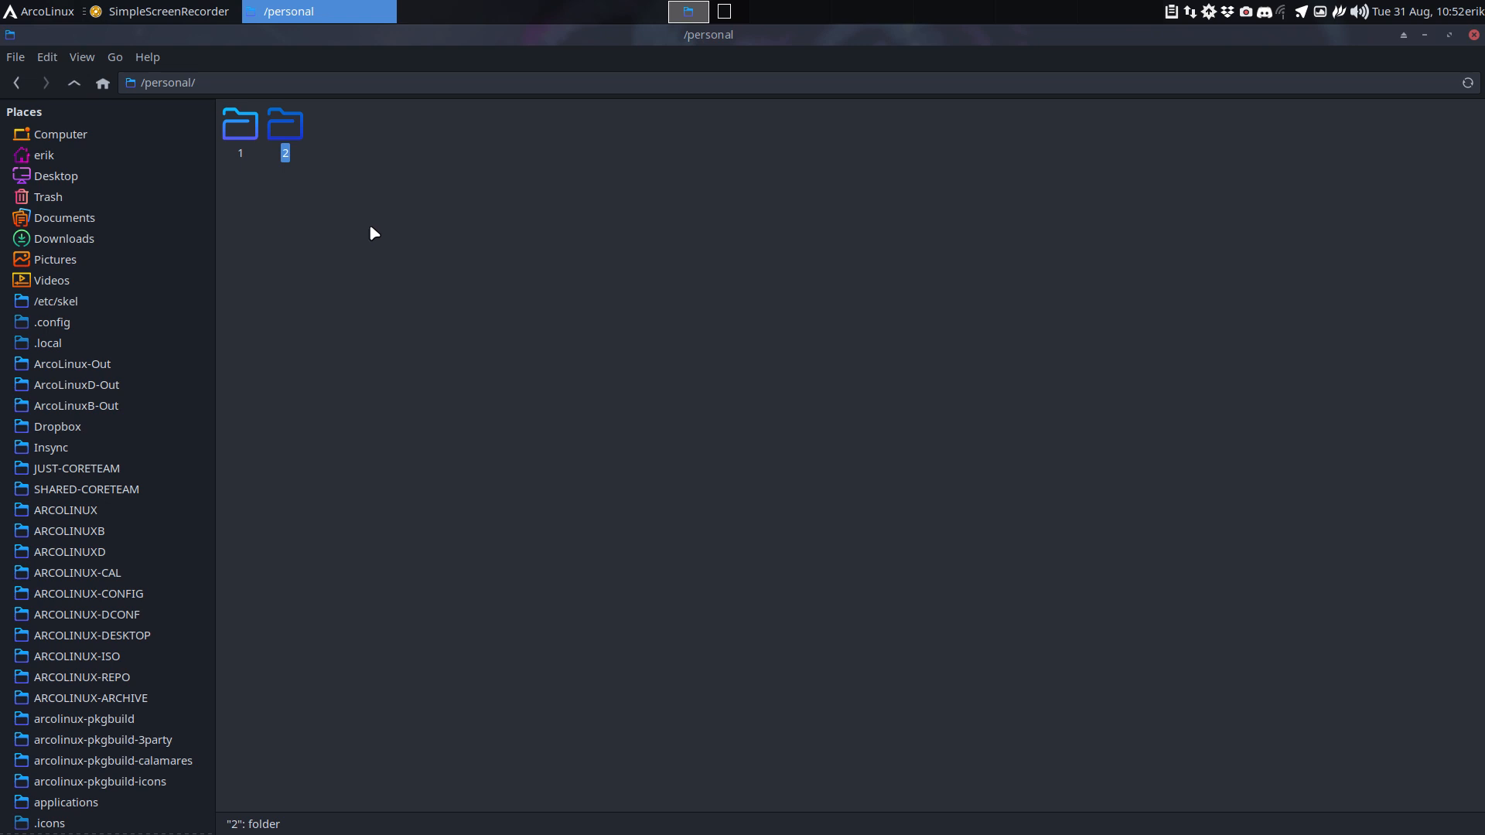
pyautogui.rightClick(369, 233)
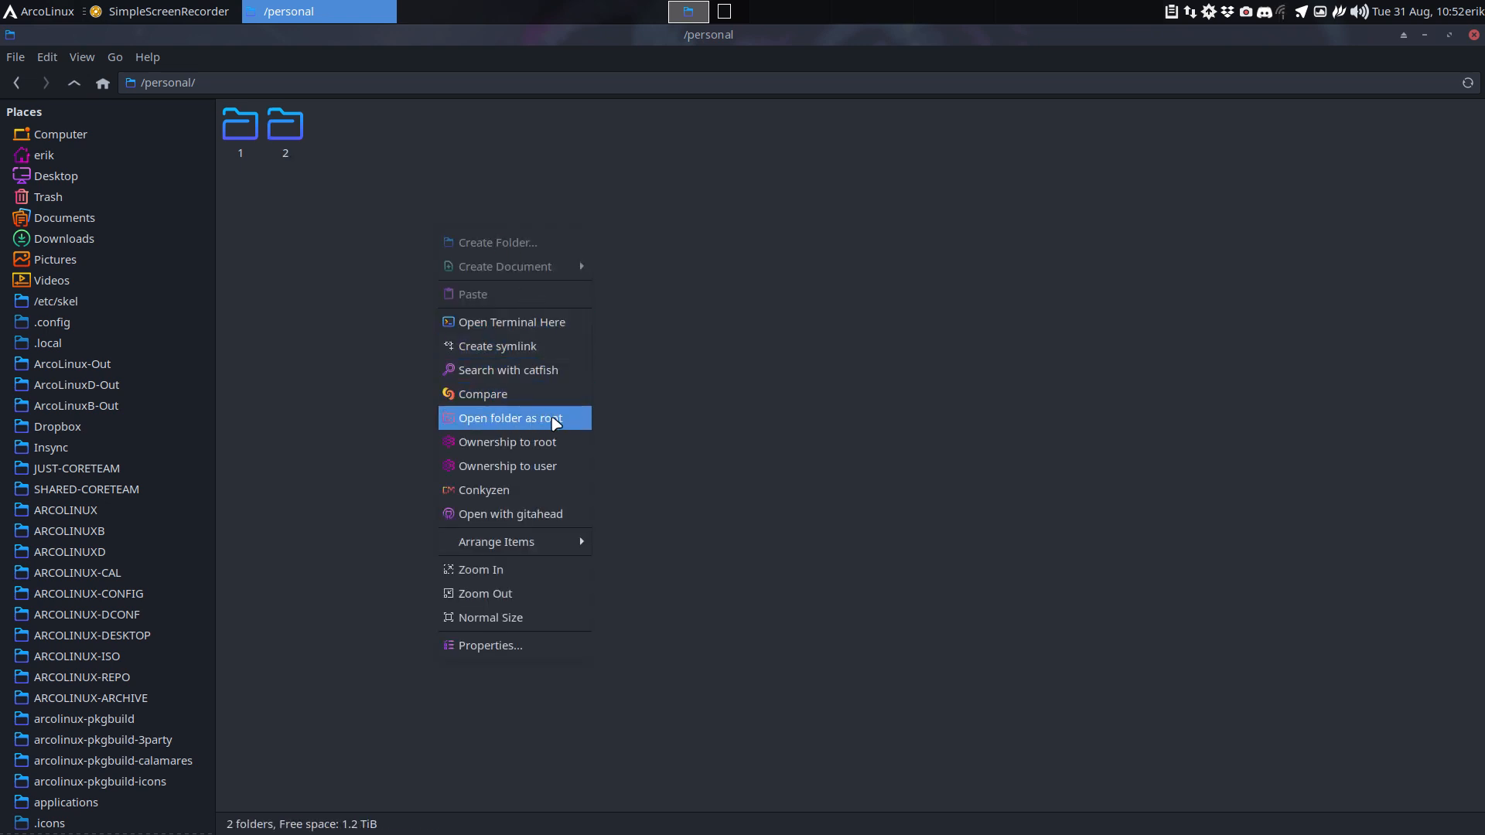
pyautogui.click(509, 417)
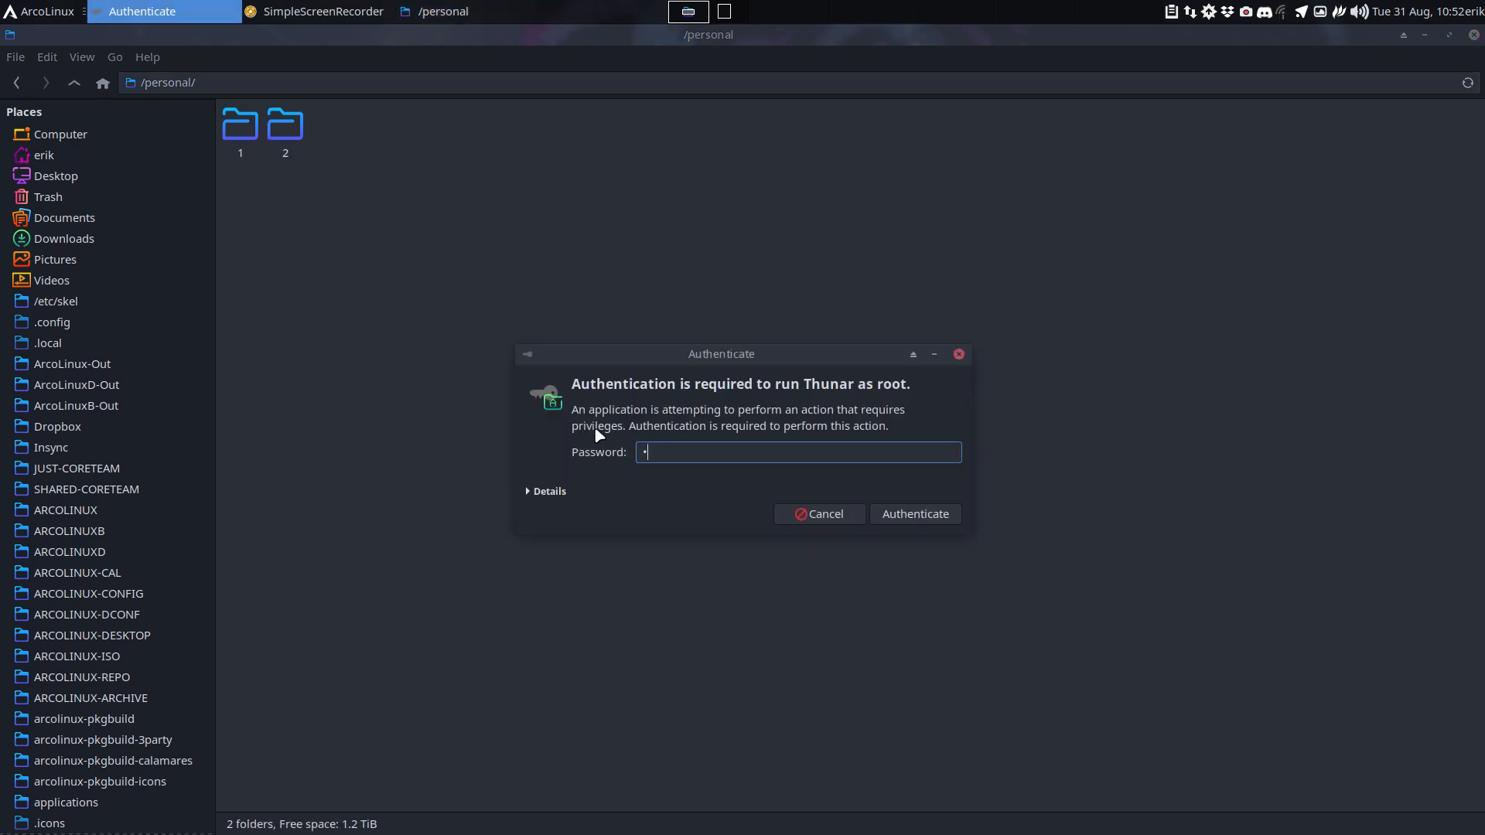
pyautogui.click(912, 513)
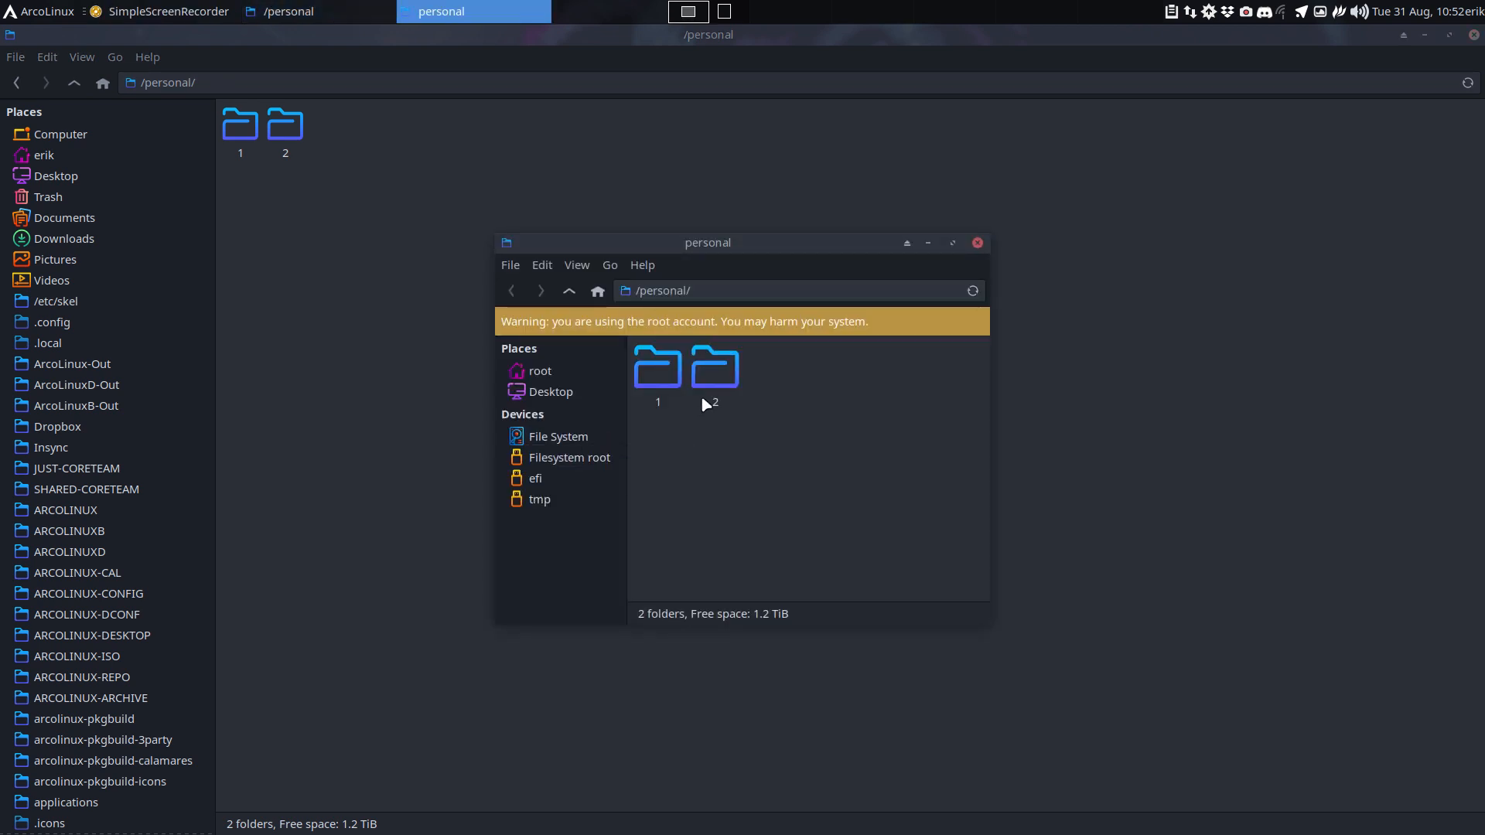
# Step: Duplicate folder 2 as 3 and descend into 3/.config/xfce4 toward xfce-perchannel-xml
pyautogui.click(715, 368)
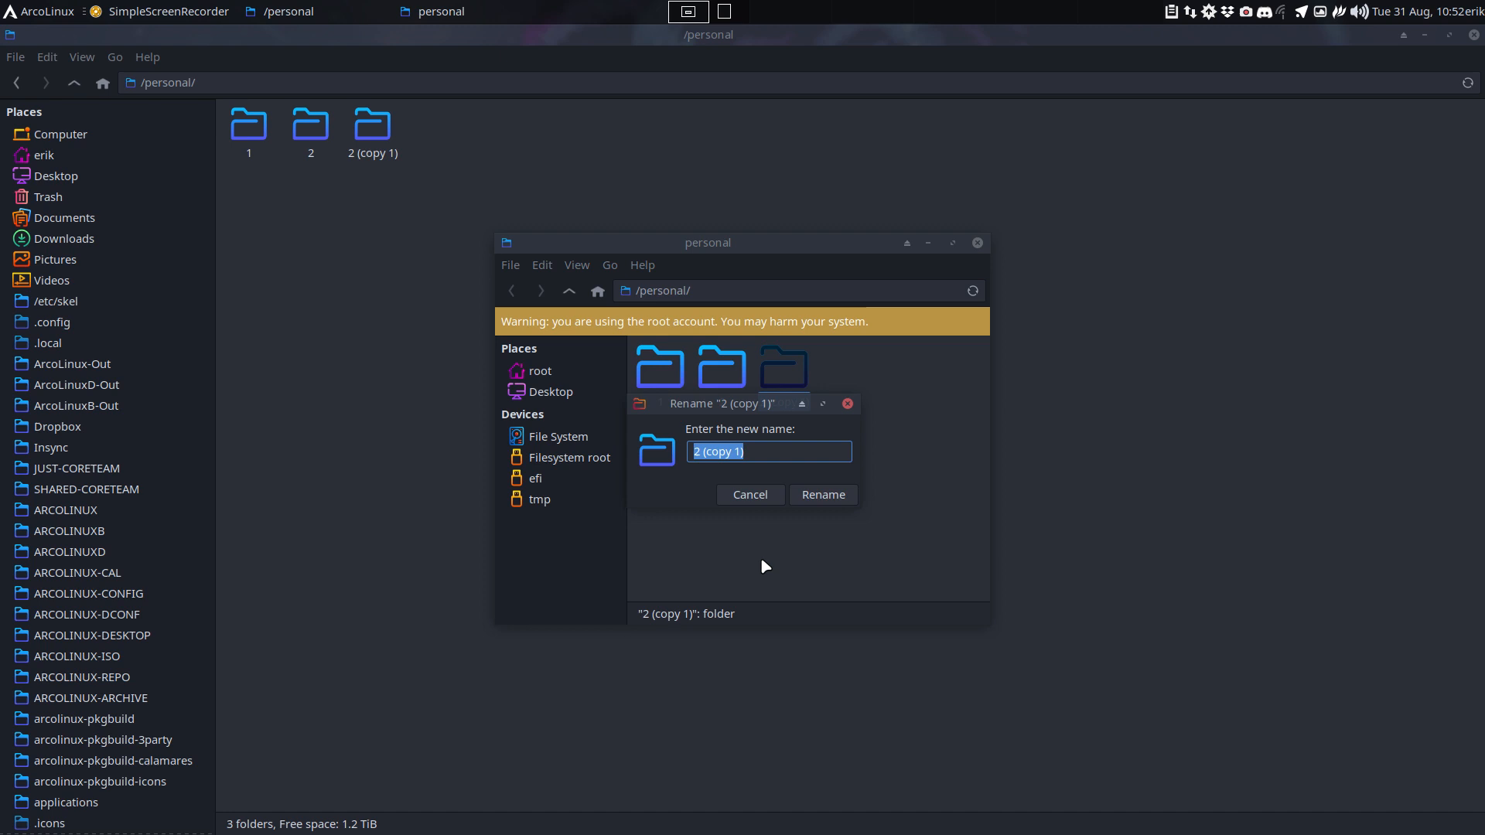
pyautogui.click(821, 495)
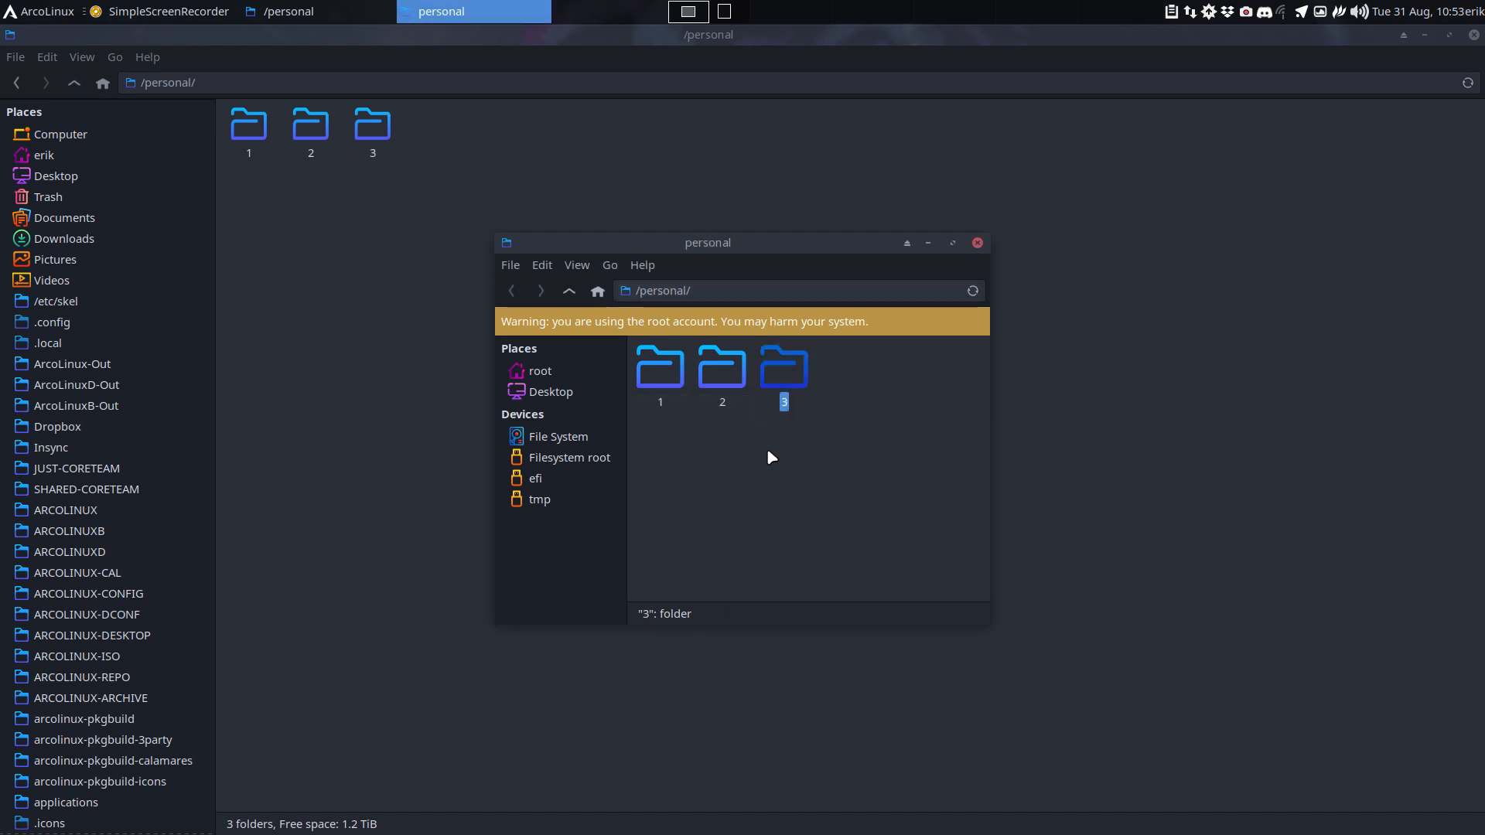
pyautogui.doubleClick(783, 369)
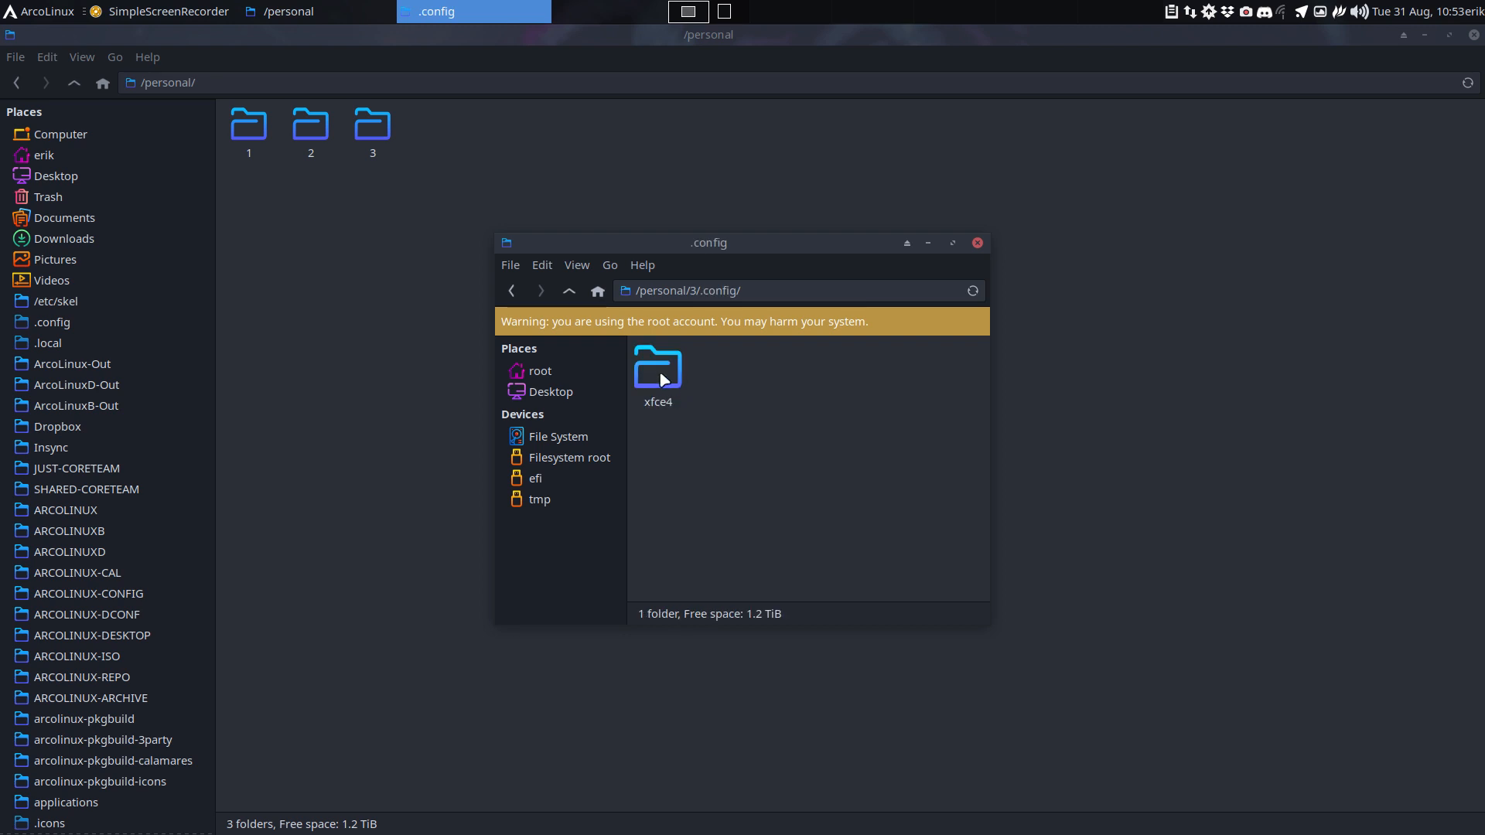
pyautogui.doubleClick(657, 368)
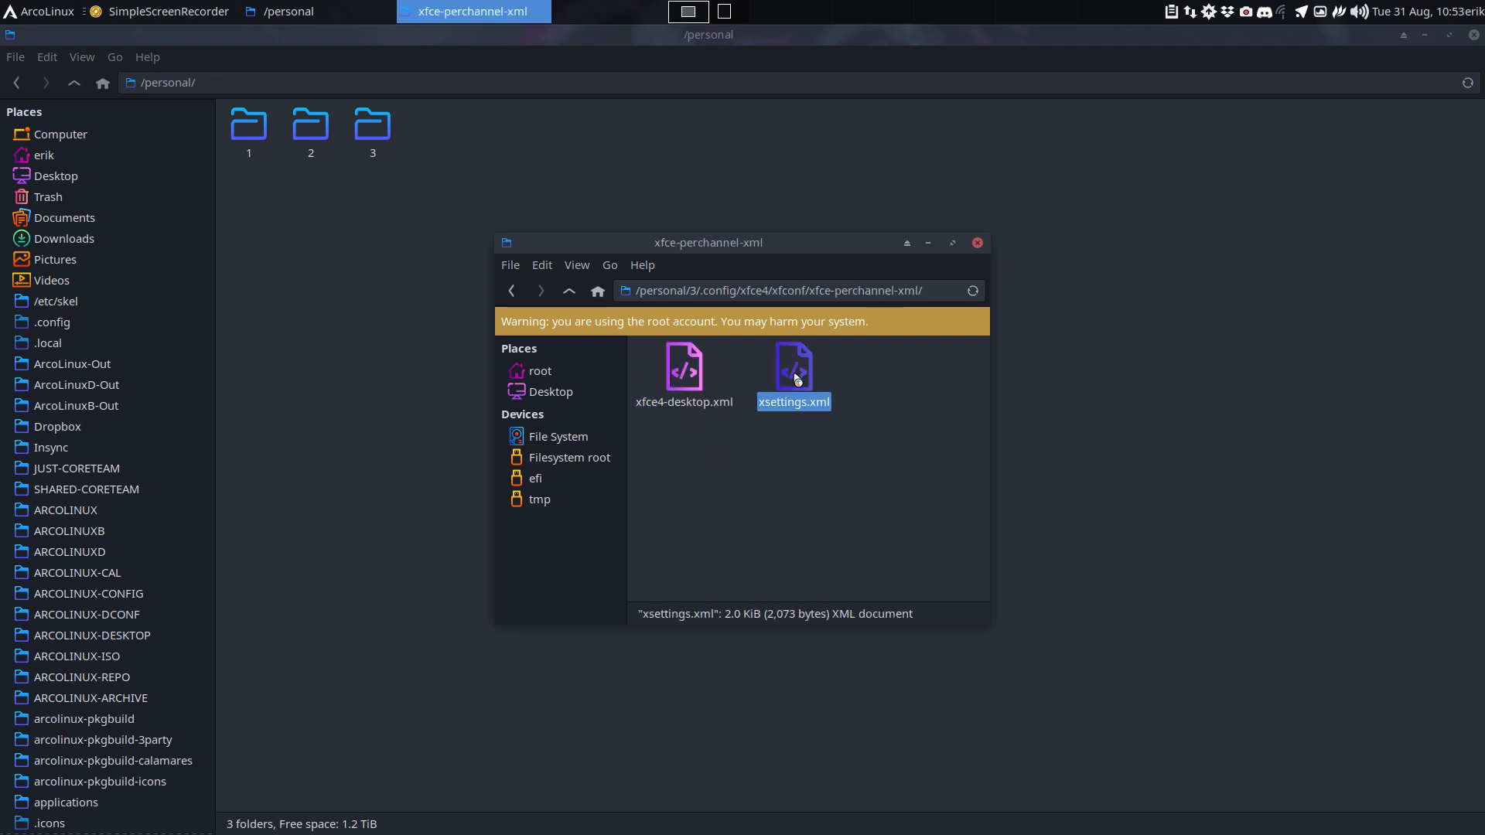
# Step: Open folder 3's xsettings.xml in Sublime Text to read its theme, icon and font settings
pyautogui.doubleClick(793, 368)
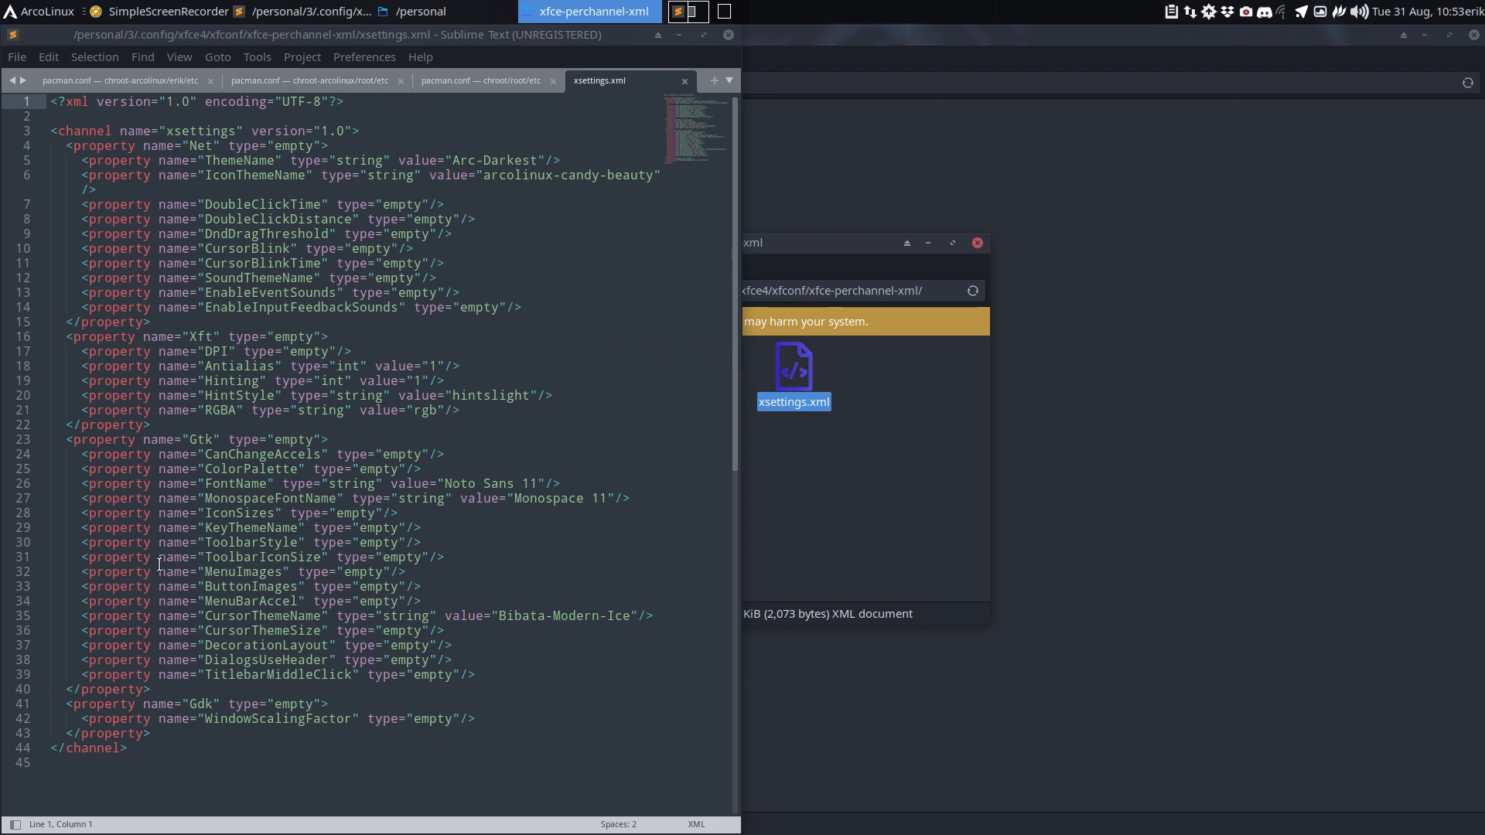
pyautogui.moveTo(535, 540)
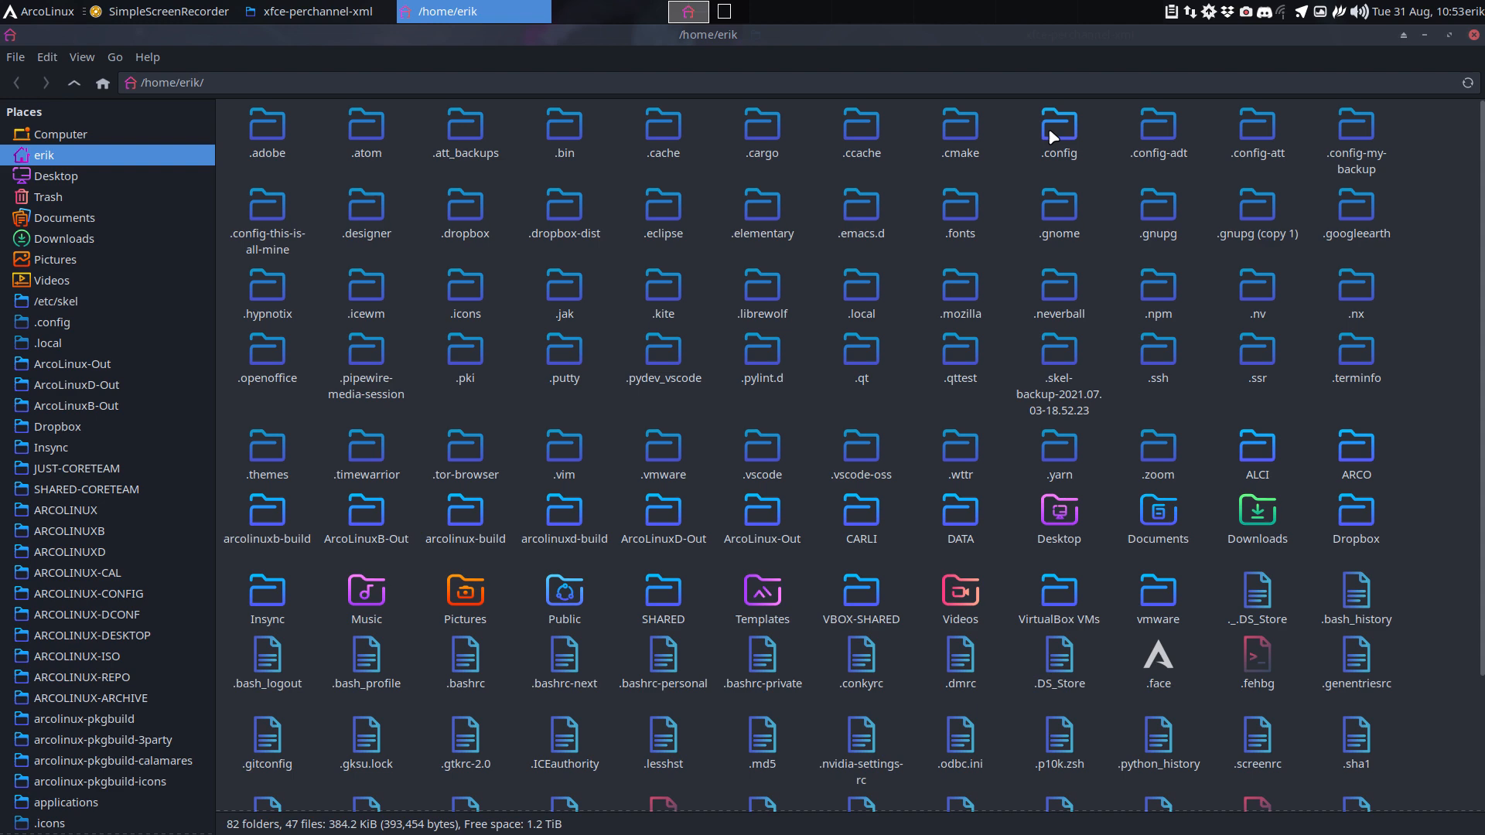
# Step: Browse the home folder down through .config/xfce4/xfconf toward xfce-perchannel-xml
pyautogui.doubleClick(1058, 130)
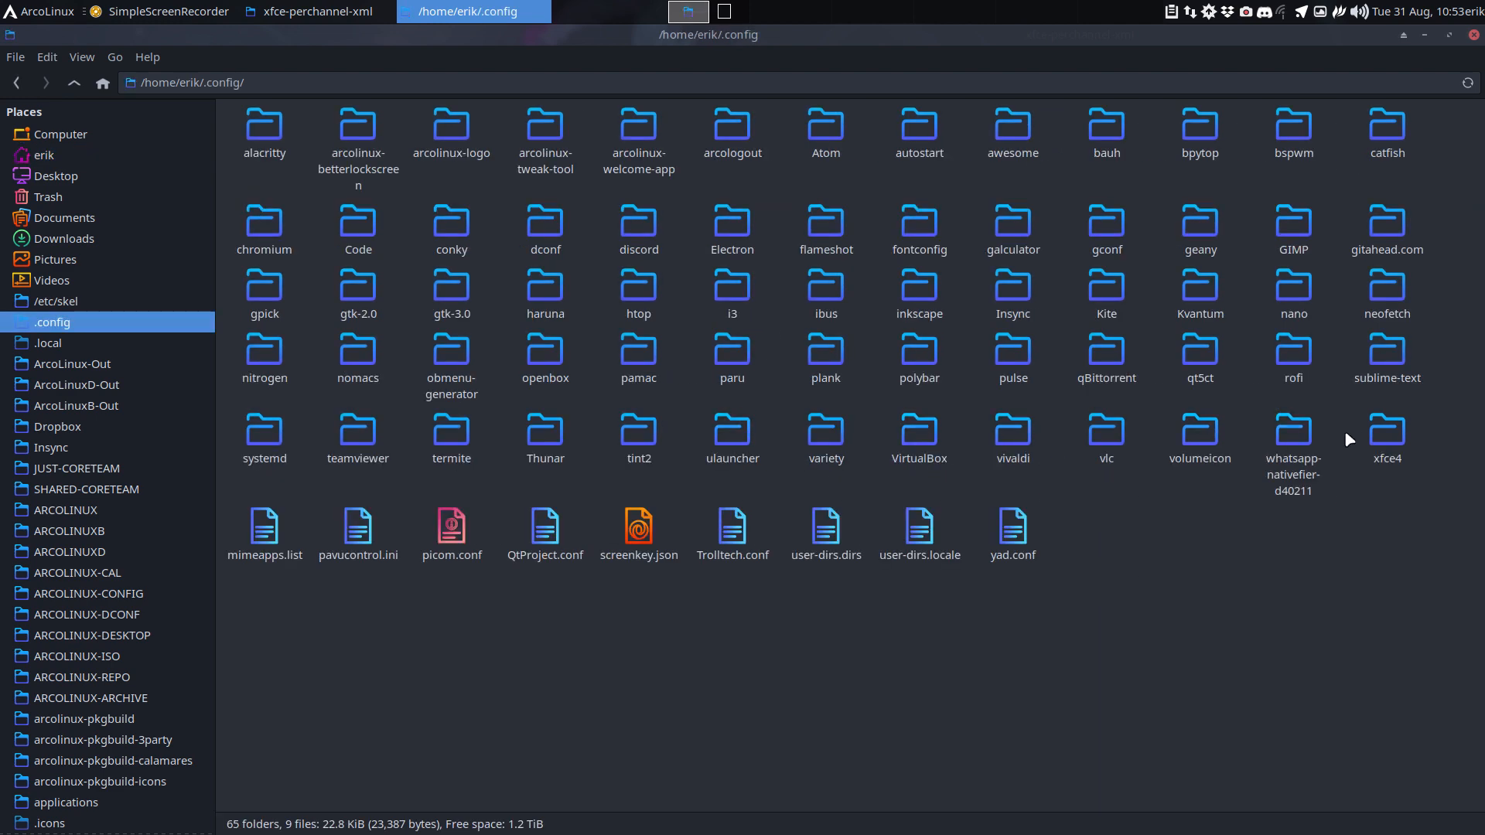
pyautogui.doubleClick(1386, 128)
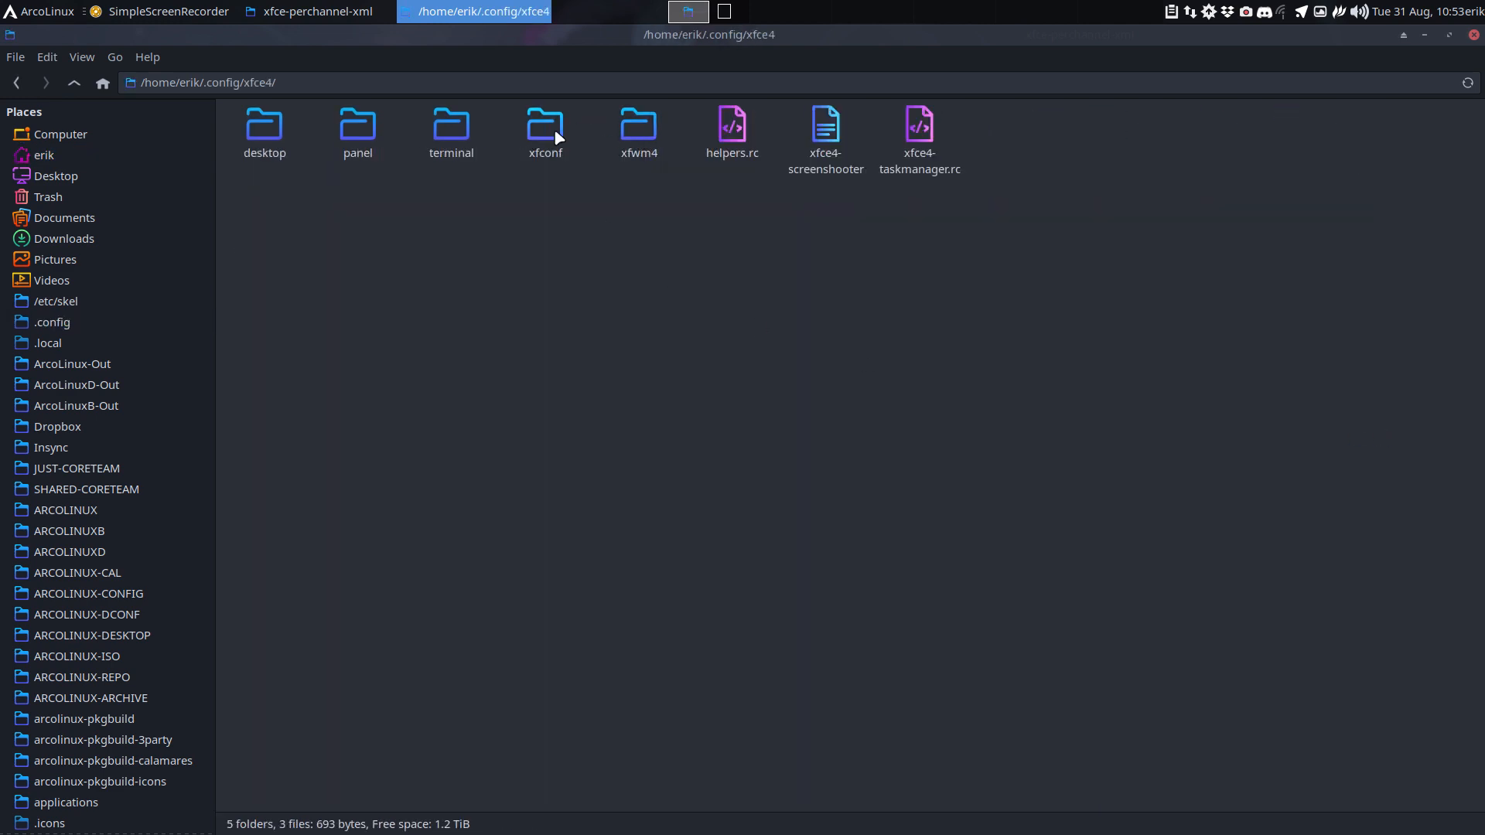
pyautogui.doubleClick(546, 125)
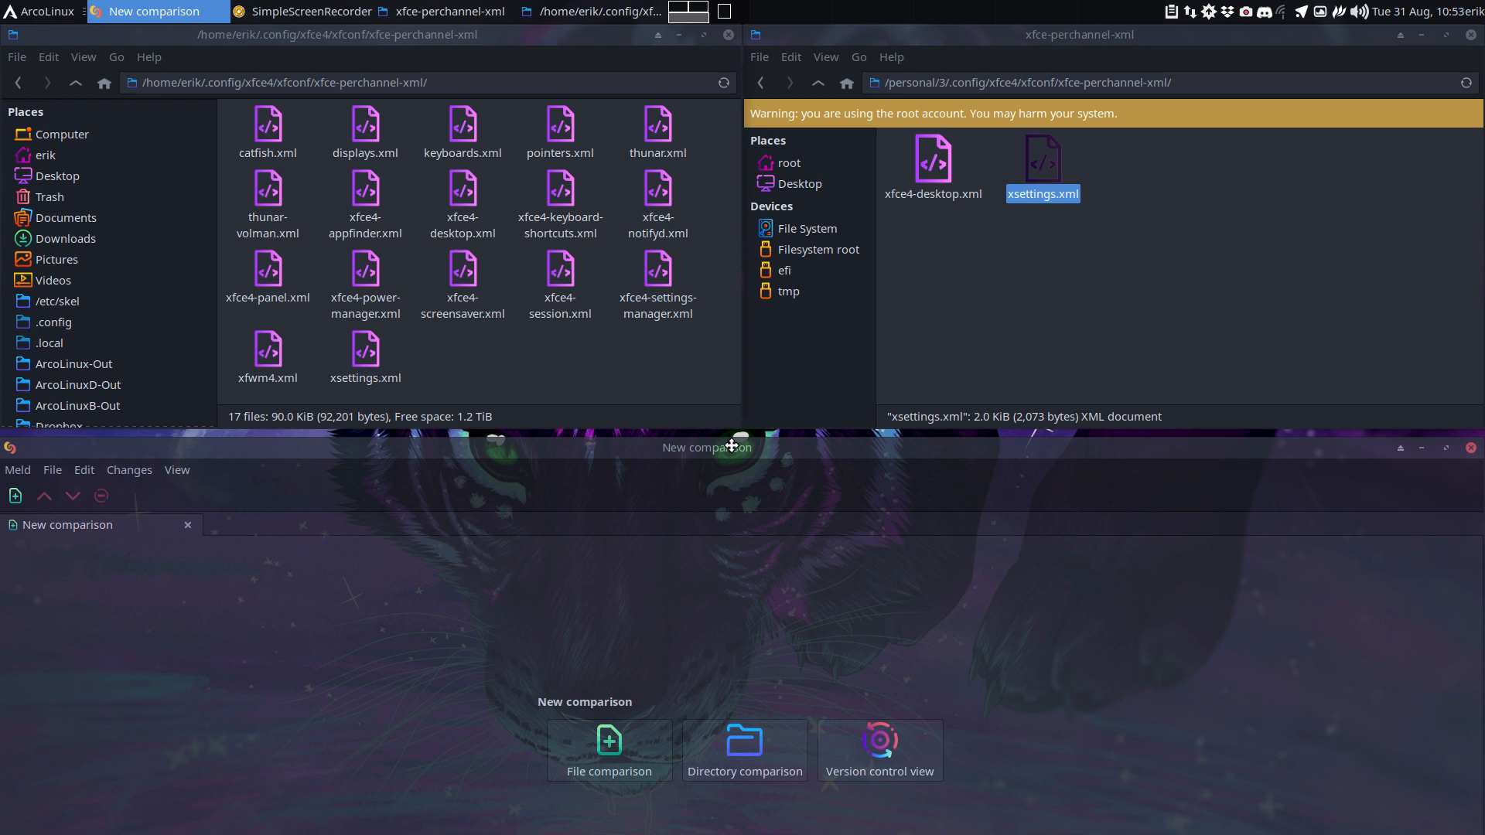
# Step: Run a Meld file comparison of the home and personal xsettings.xml, showing them identical
pyautogui.click(609, 749)
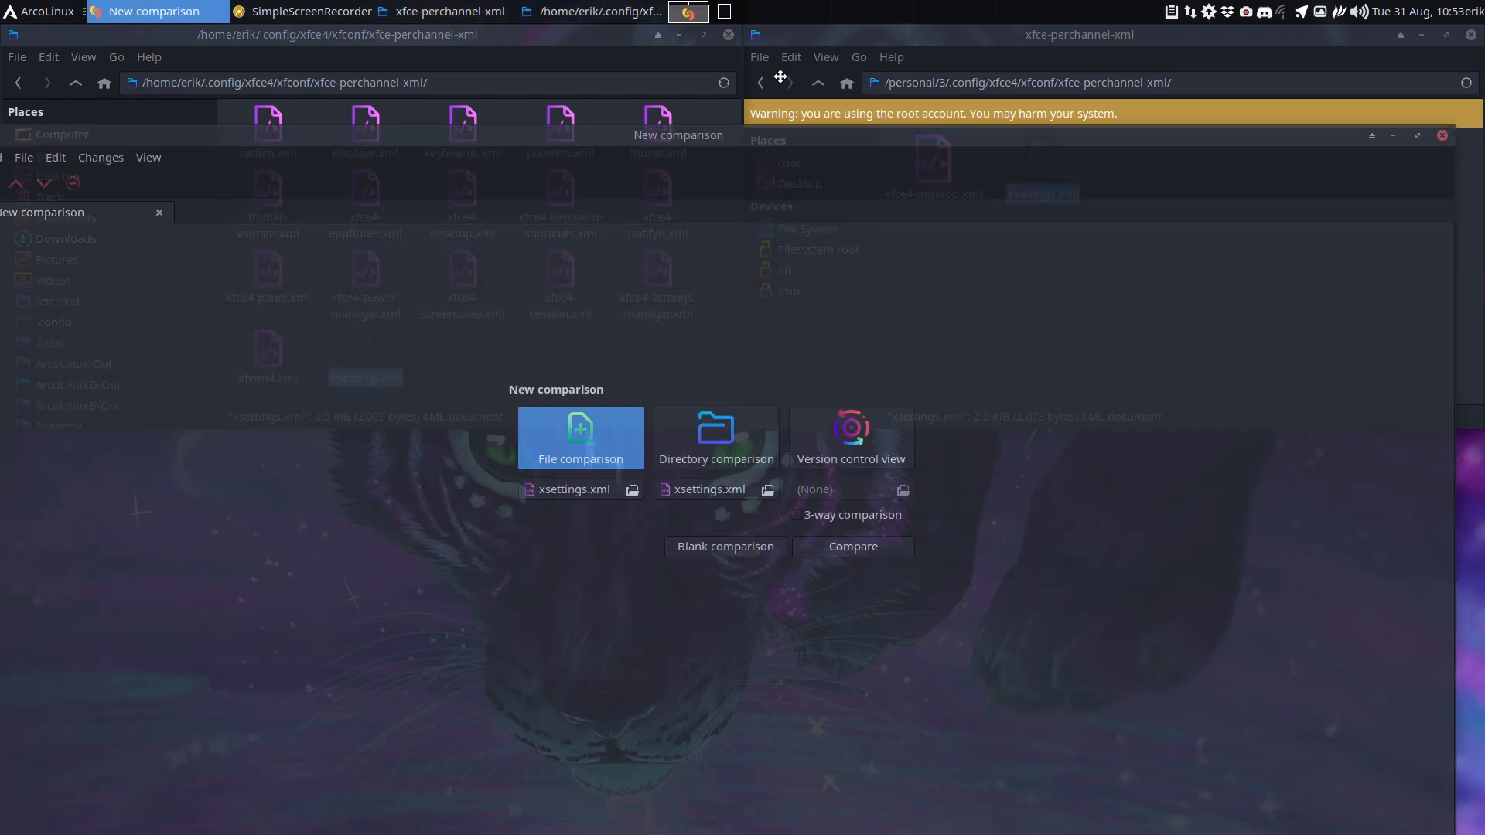
pyautogui.click(851, 546)
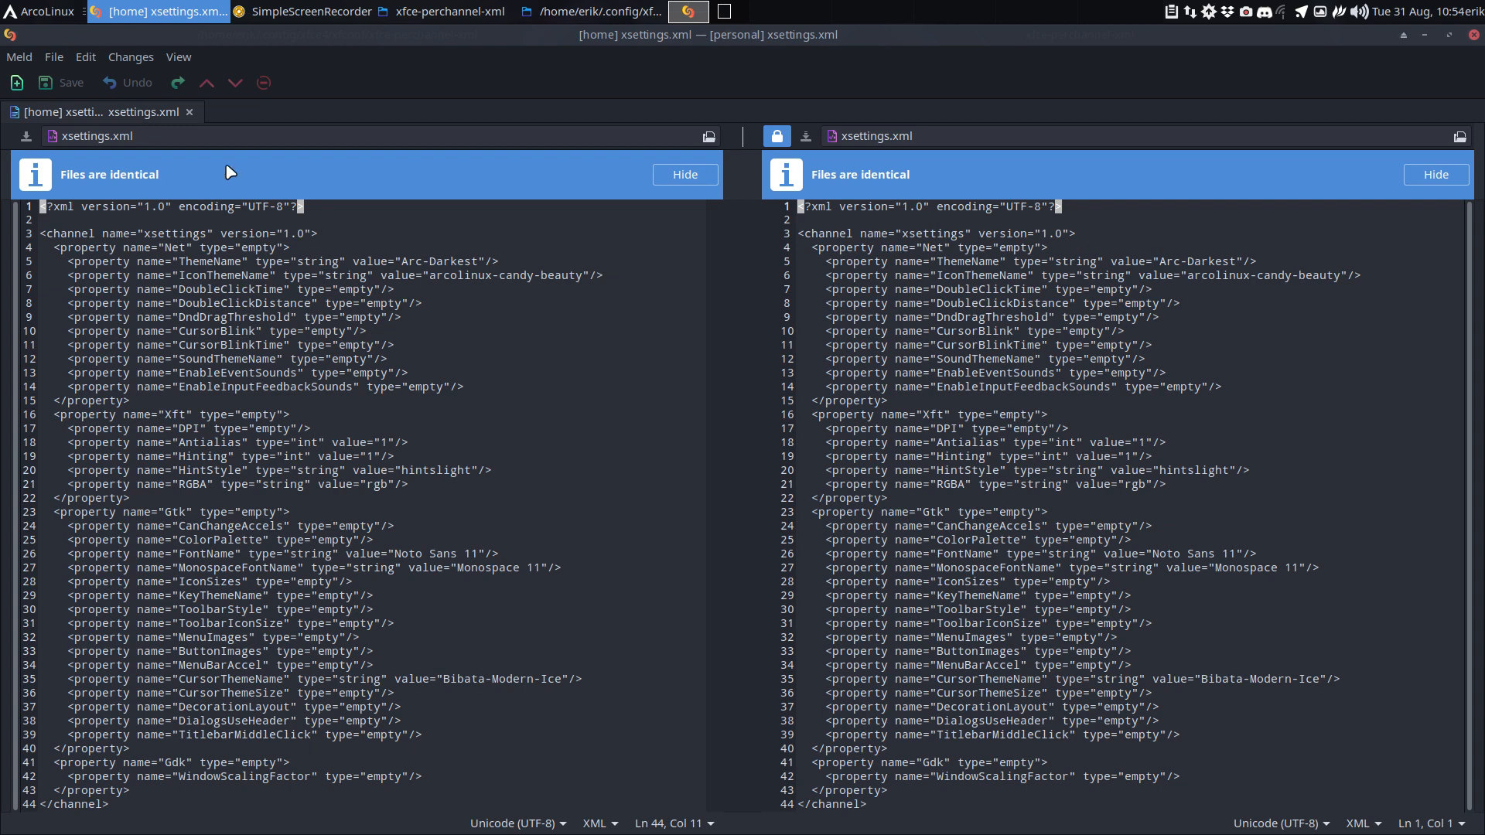
pyautogui.moveTo(190, 111)
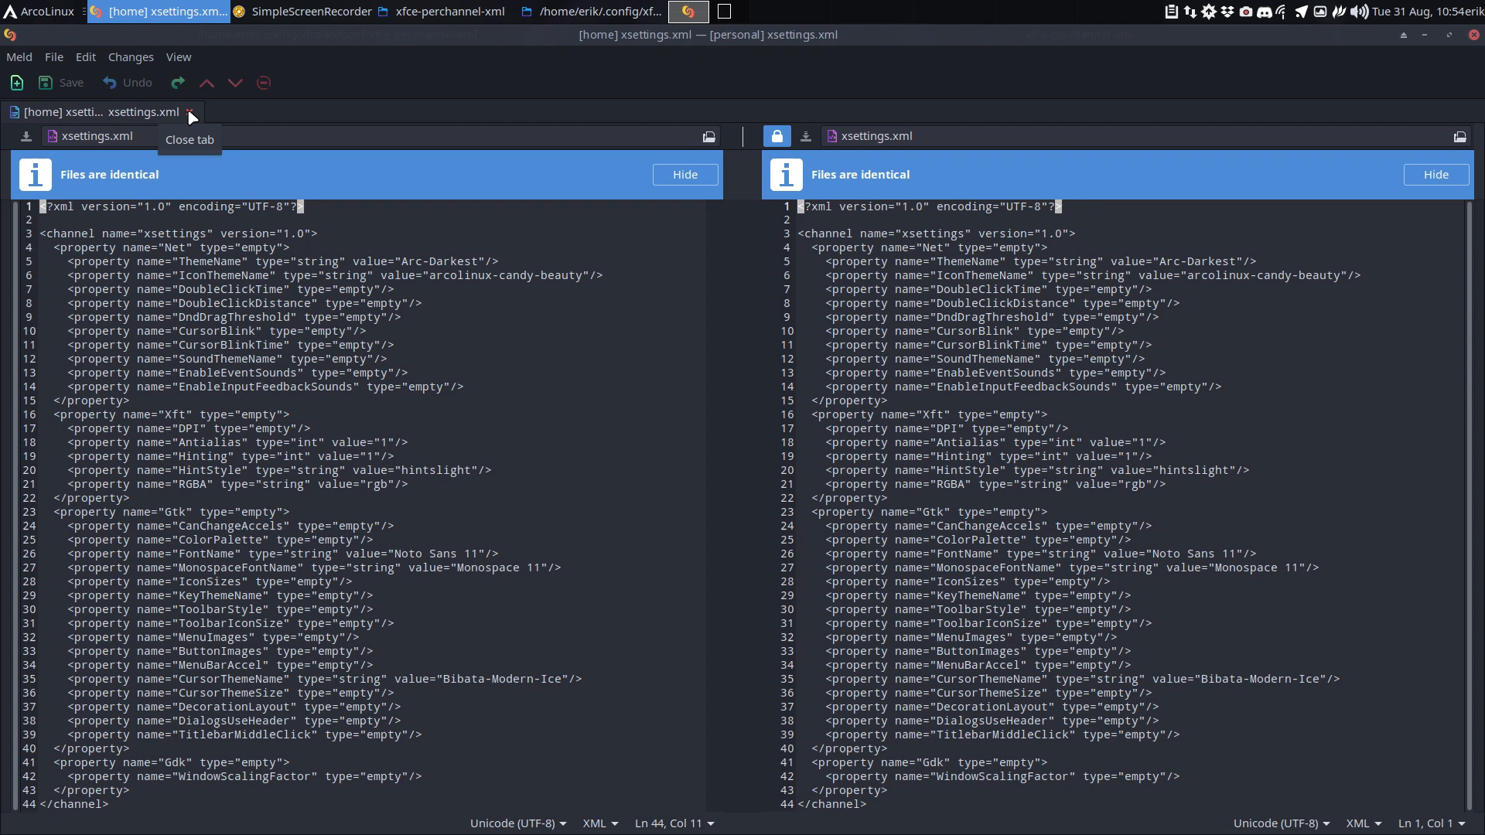
pyautogui.moveTo(1474, 35)
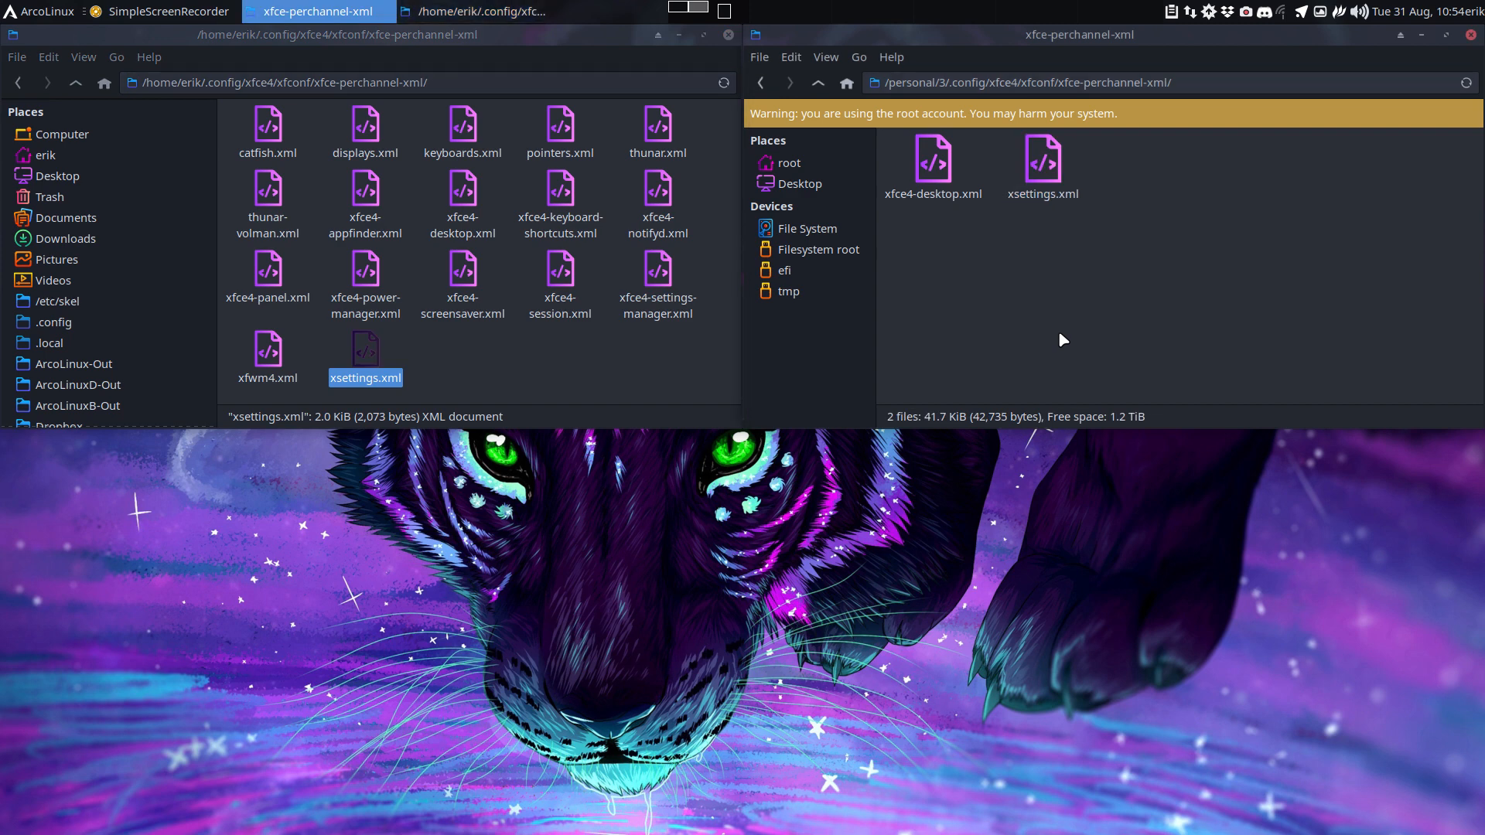
pyautogui.moveTo(148, 218)
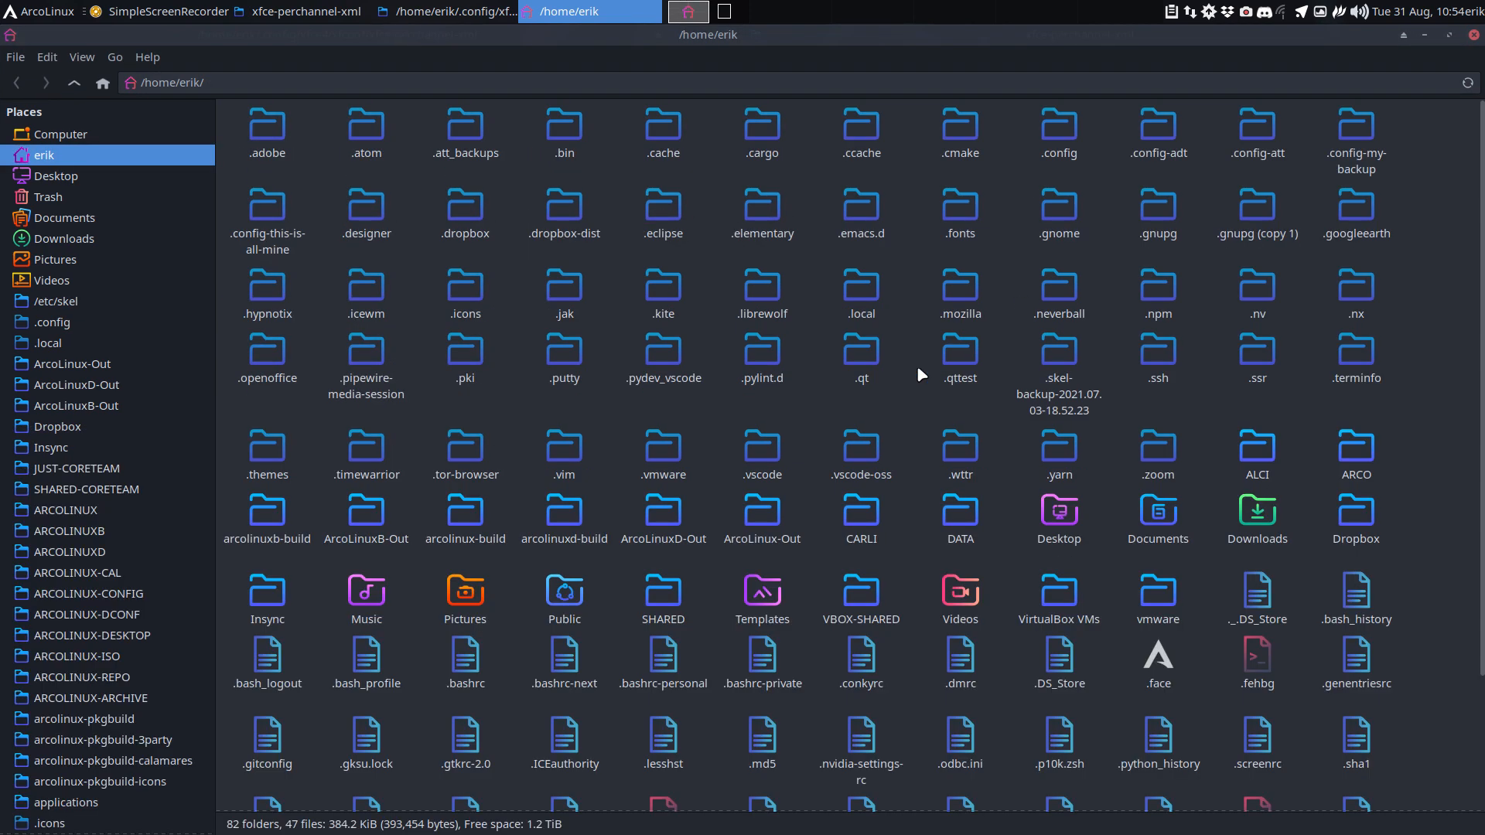
pyautogui.moveTo(1053, 192)
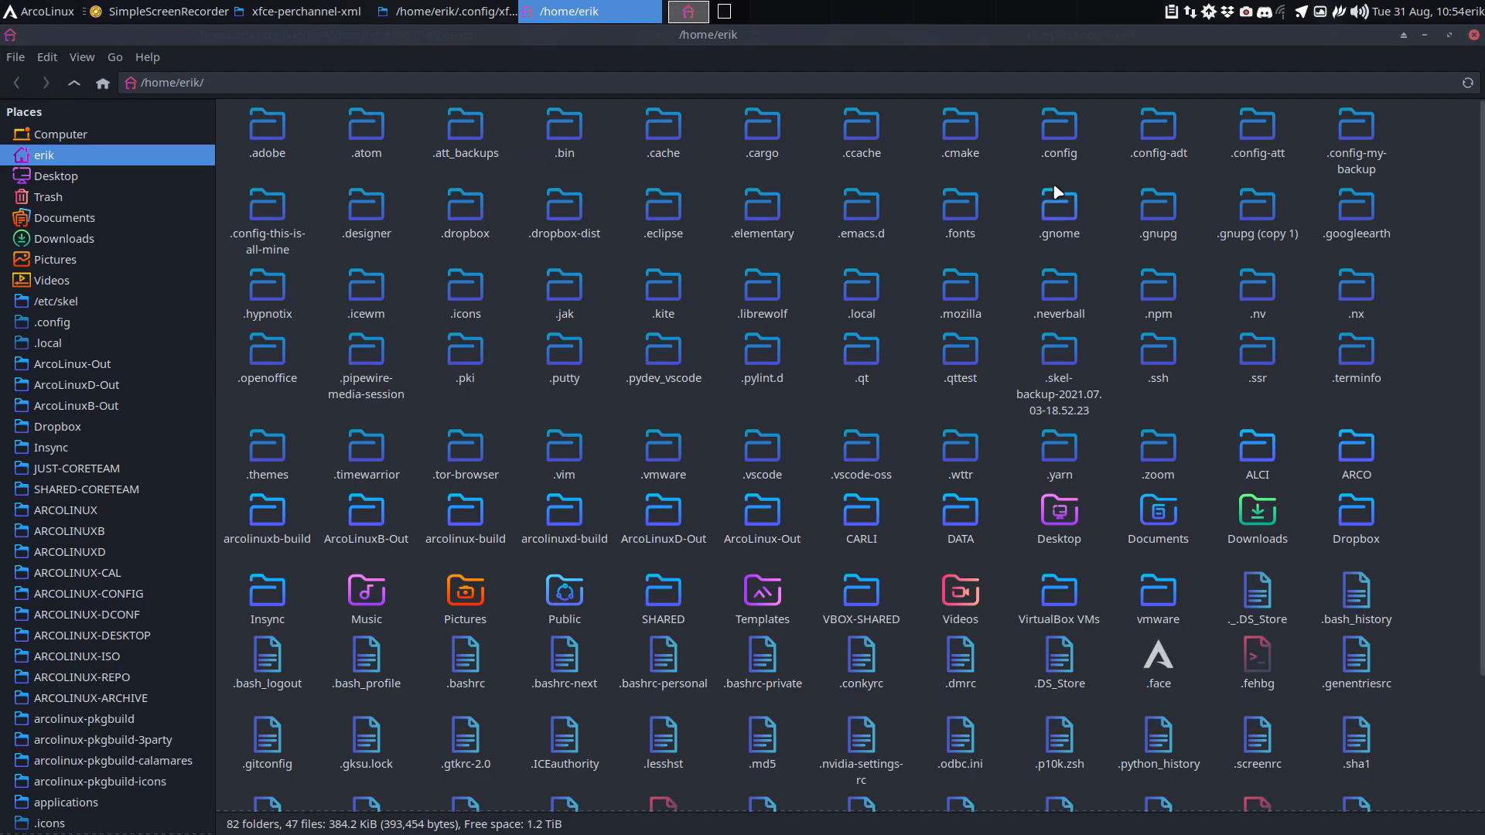
# Step: Duplicate the home .config as '.config (copy 1)' and select both folders together
pyautogui.click(1058, 133)
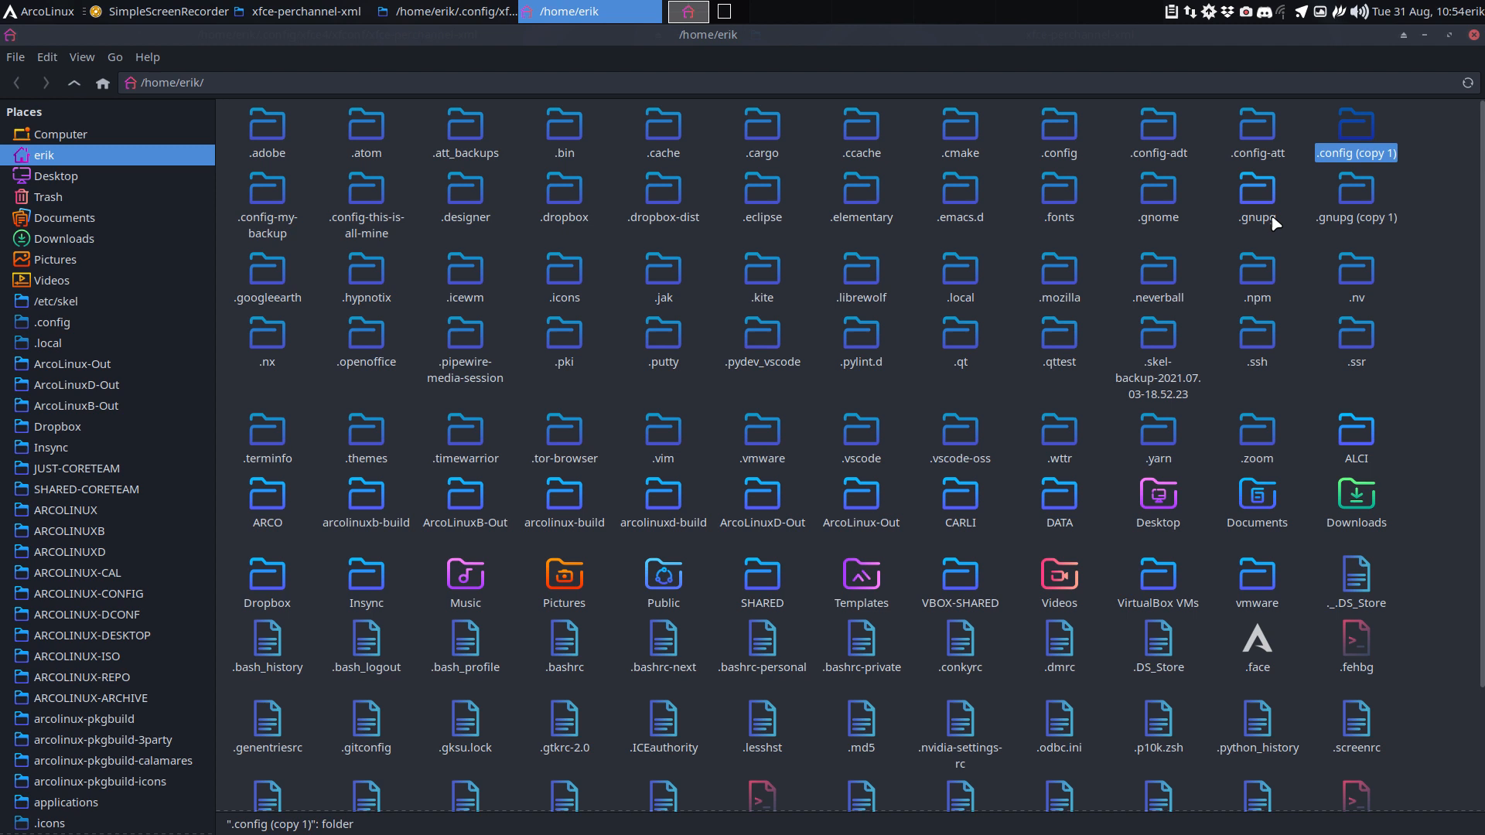
pyautogui.click(1058, 130)
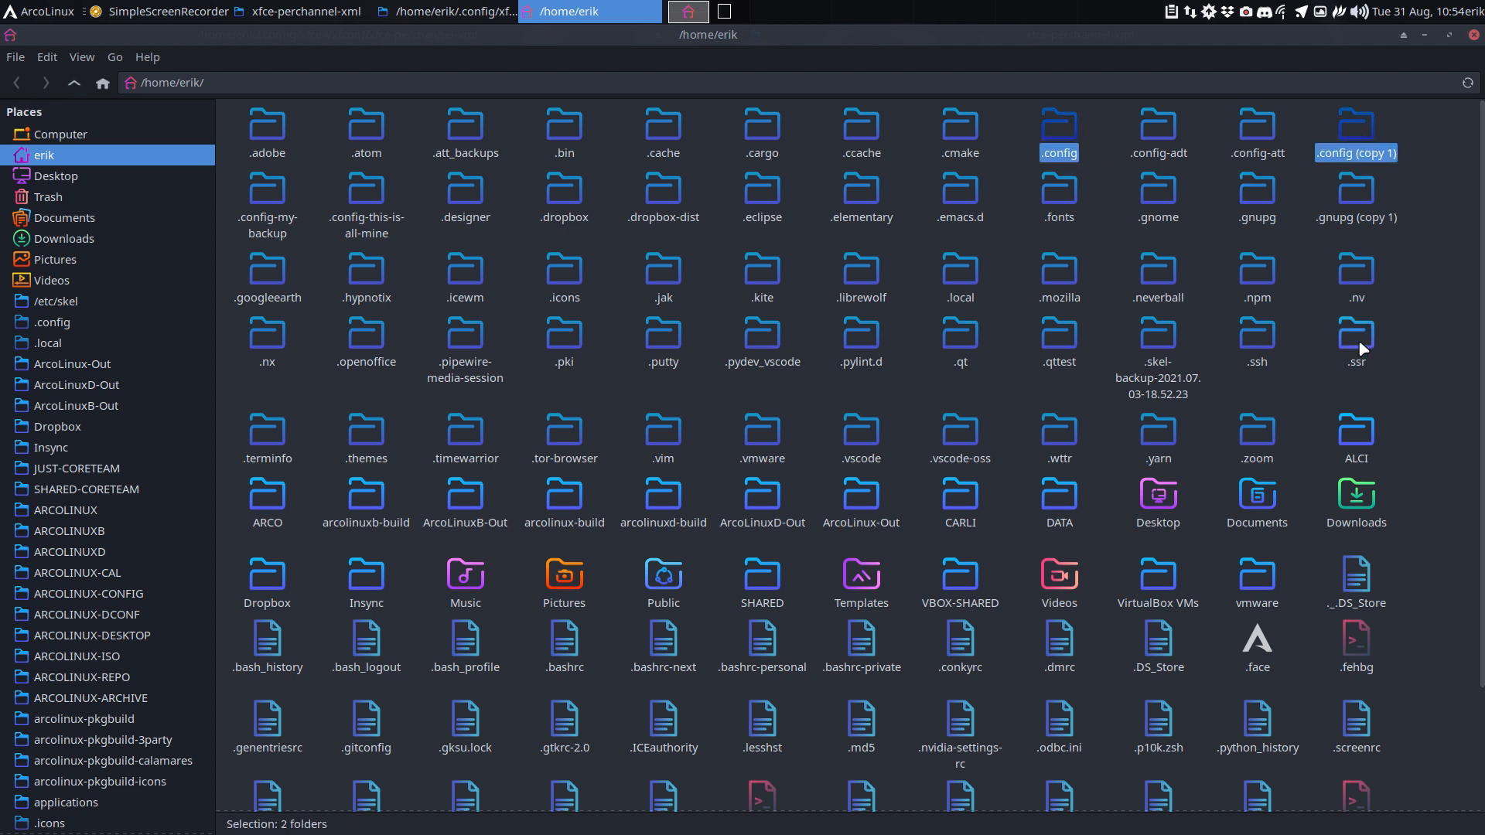
pyautogui.moveTo(929, 19)
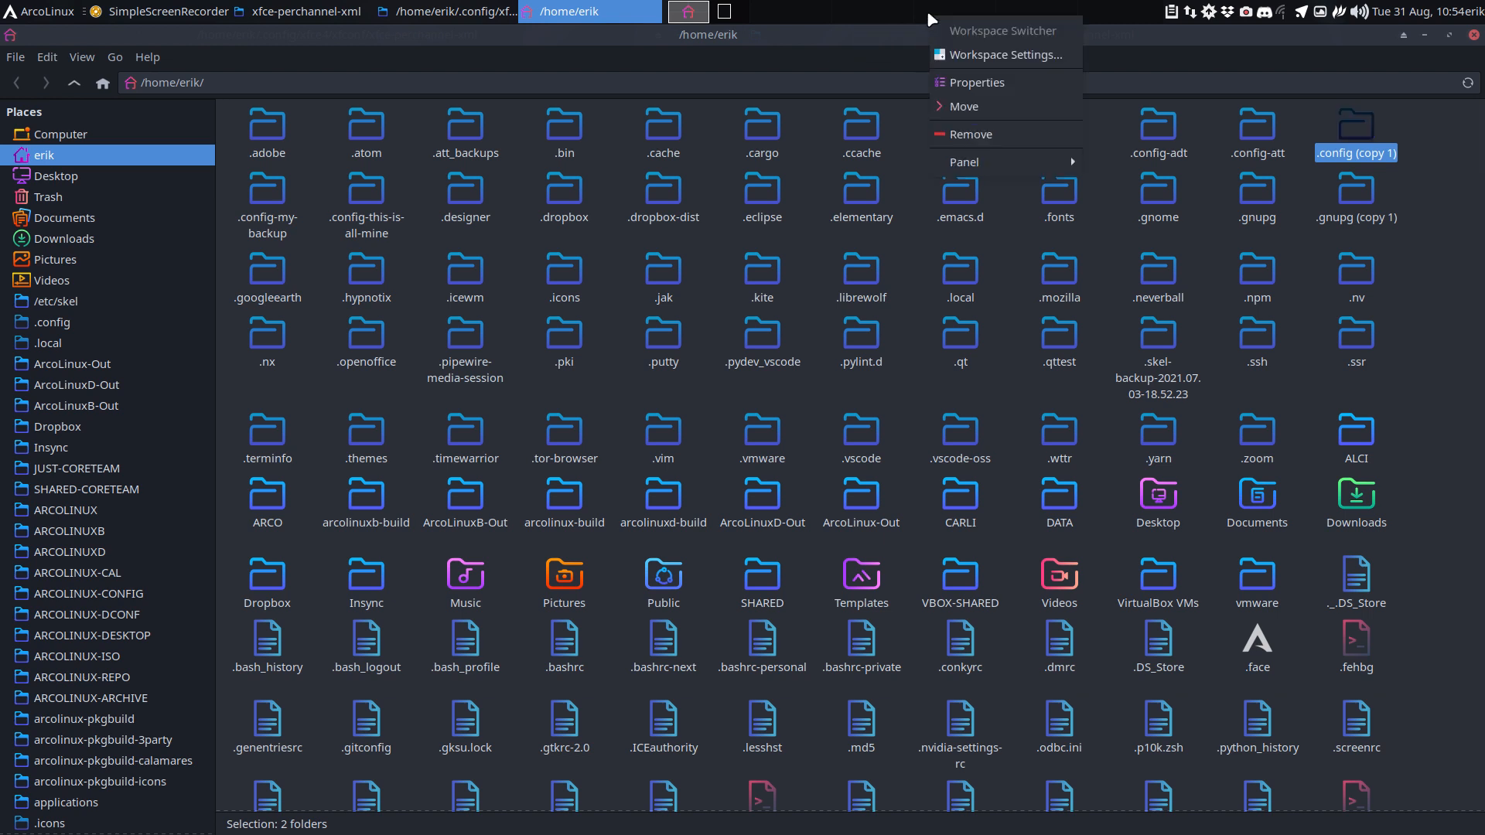
pyautogui.moveTo(816, 26)
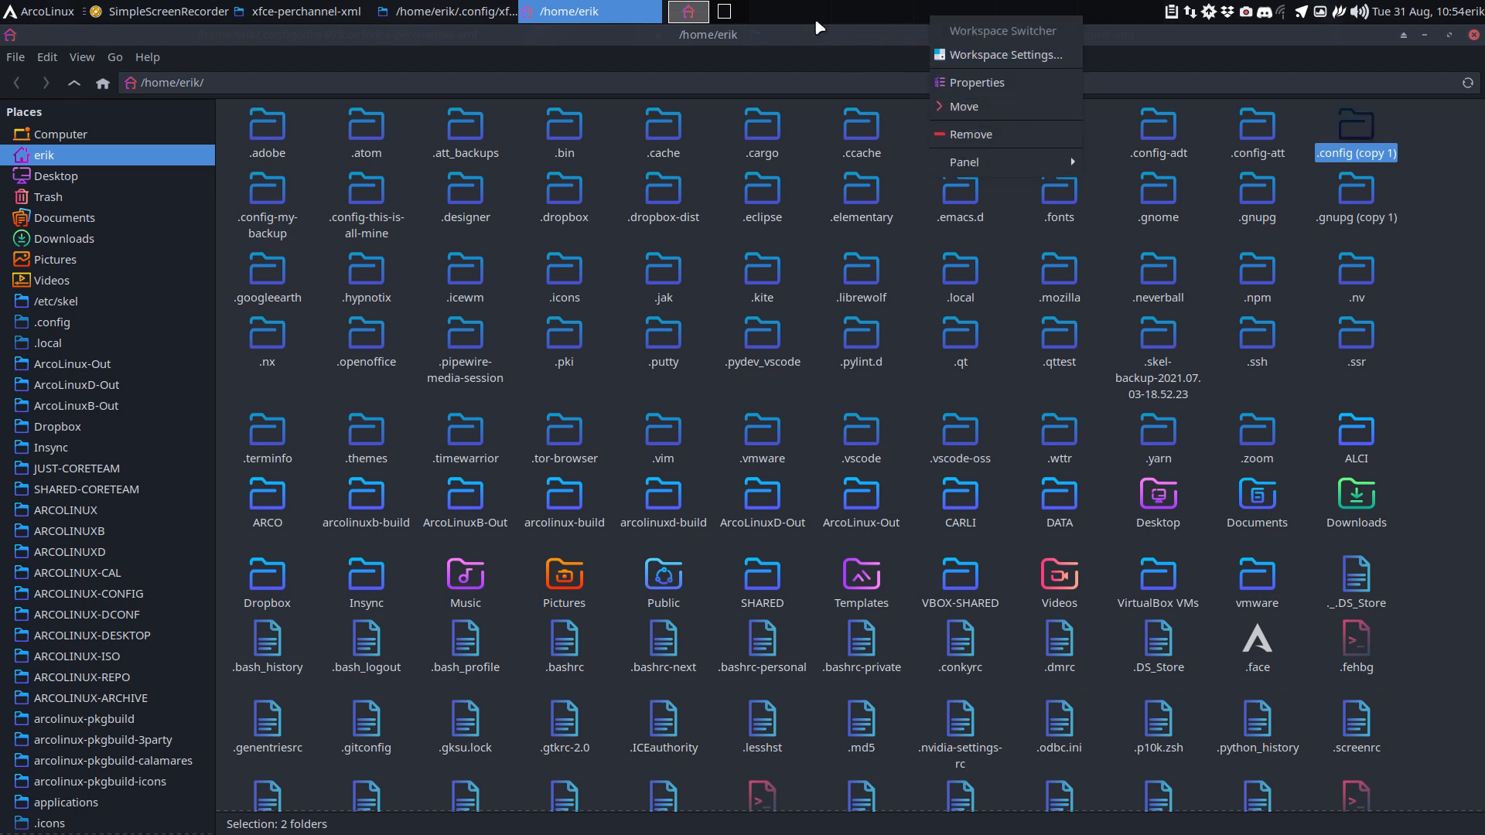
pyautogui.moveTo(963, 163)
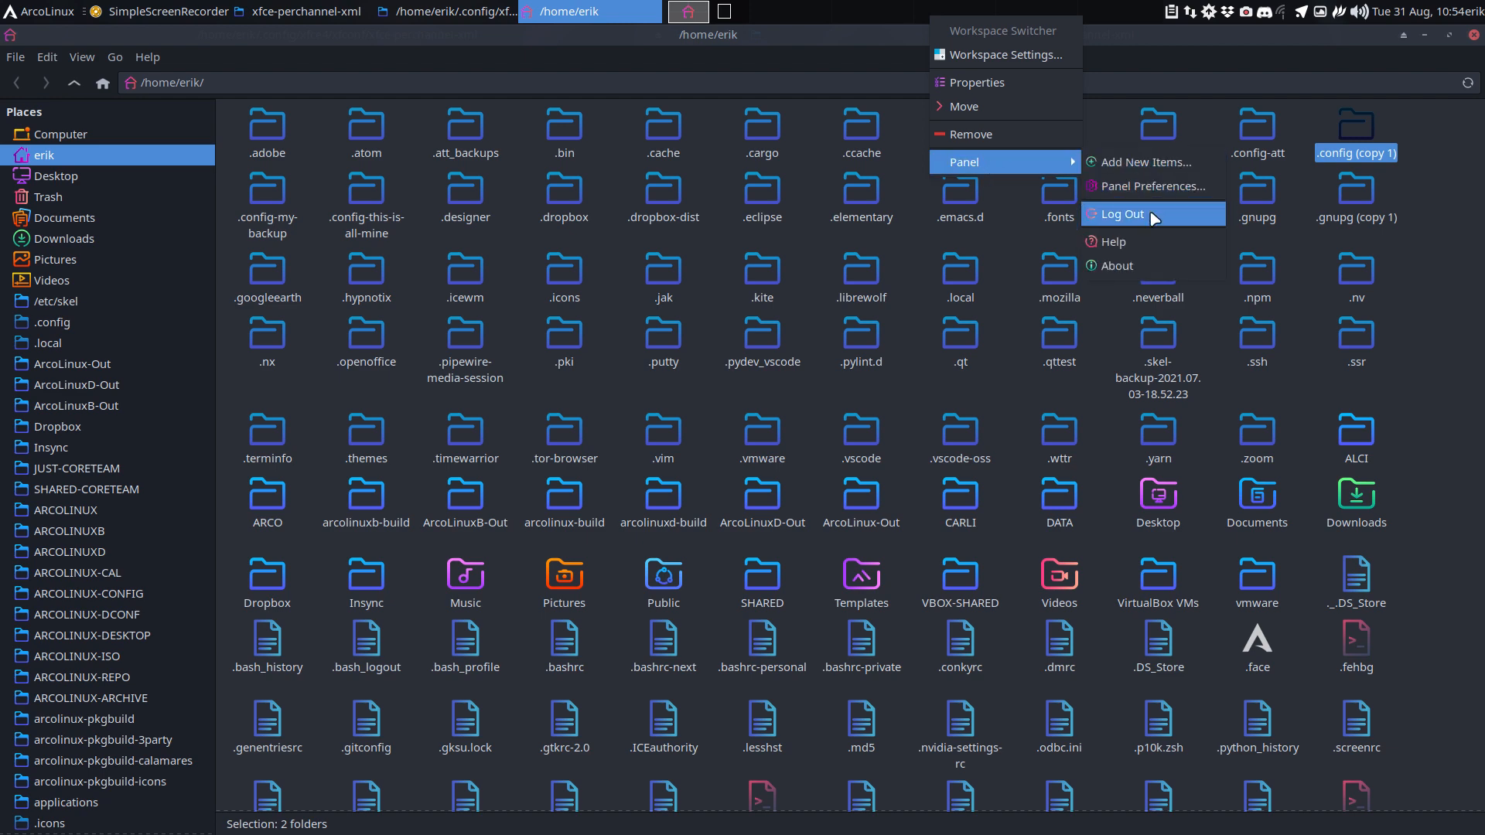
# Step: Untick Lock panel so it sits at the bottom, then start a Meld comparison of .config and .config (copy 1)
pyautogui.click(1149, 186)
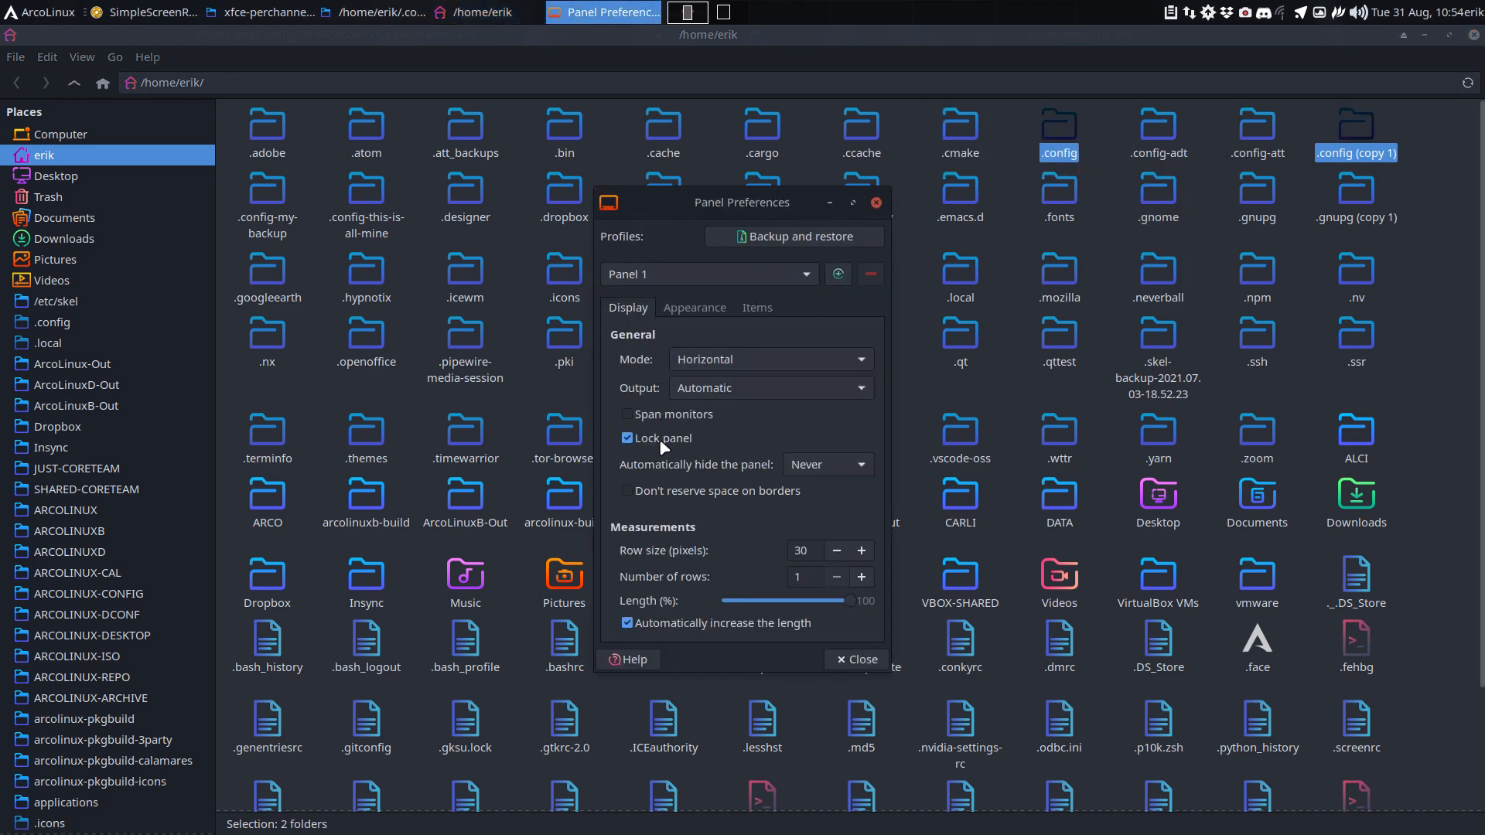
pyautogui.click(627, 437)
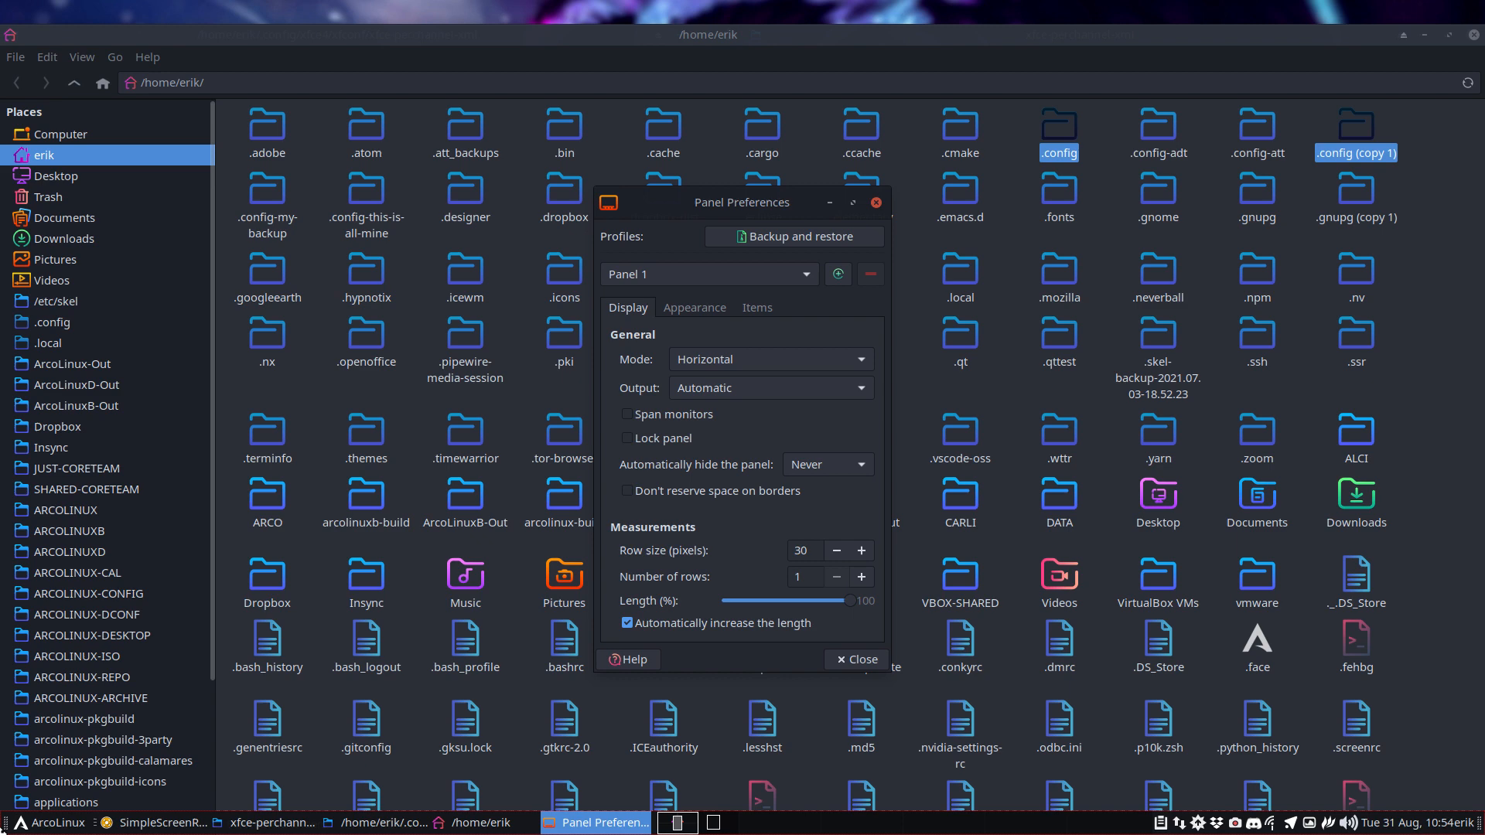
pyautogui.moveTo(648, 426)
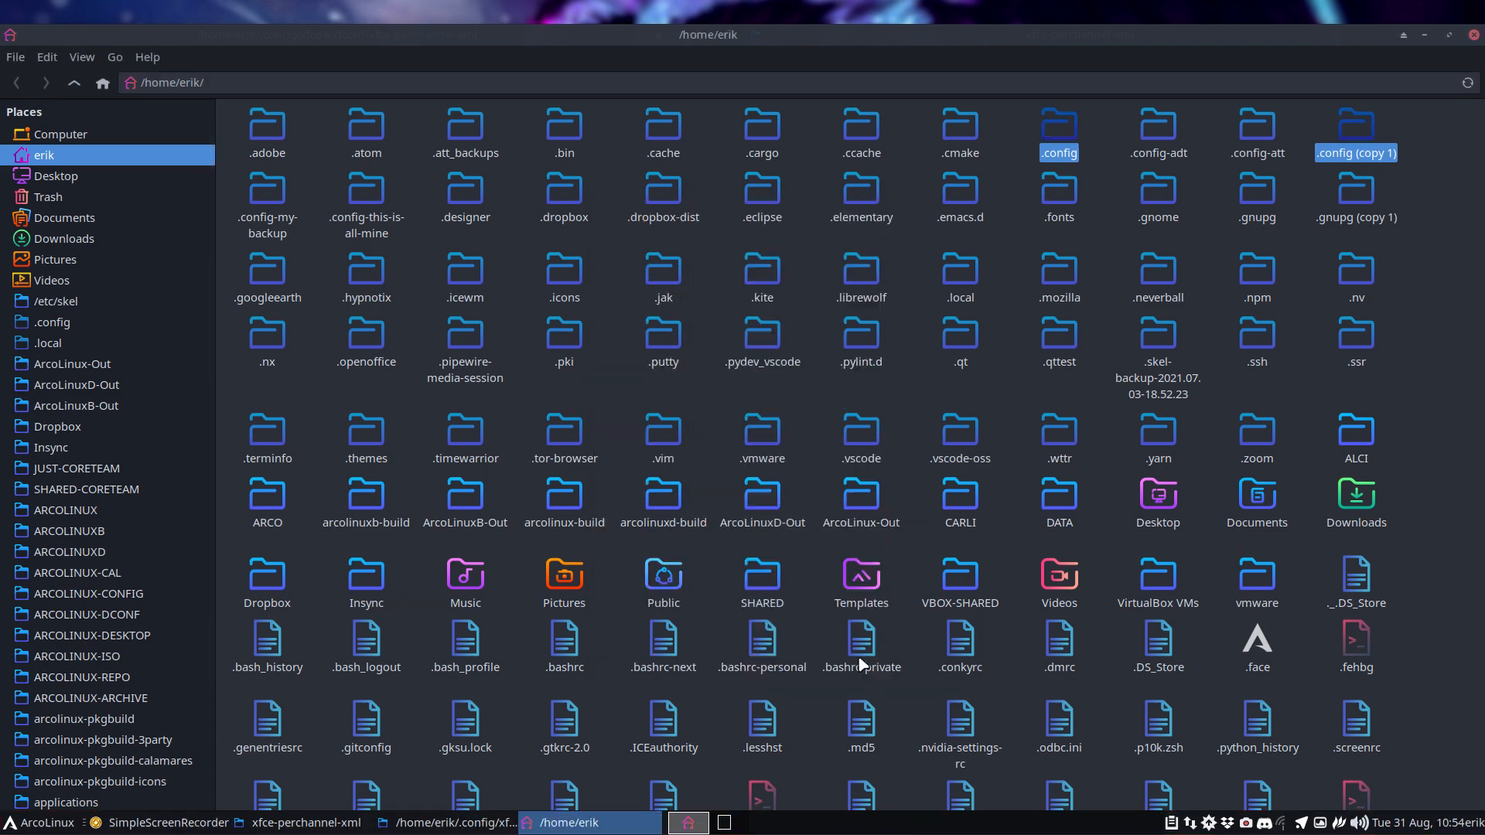
pyautogui.moveTo(1163, 289)
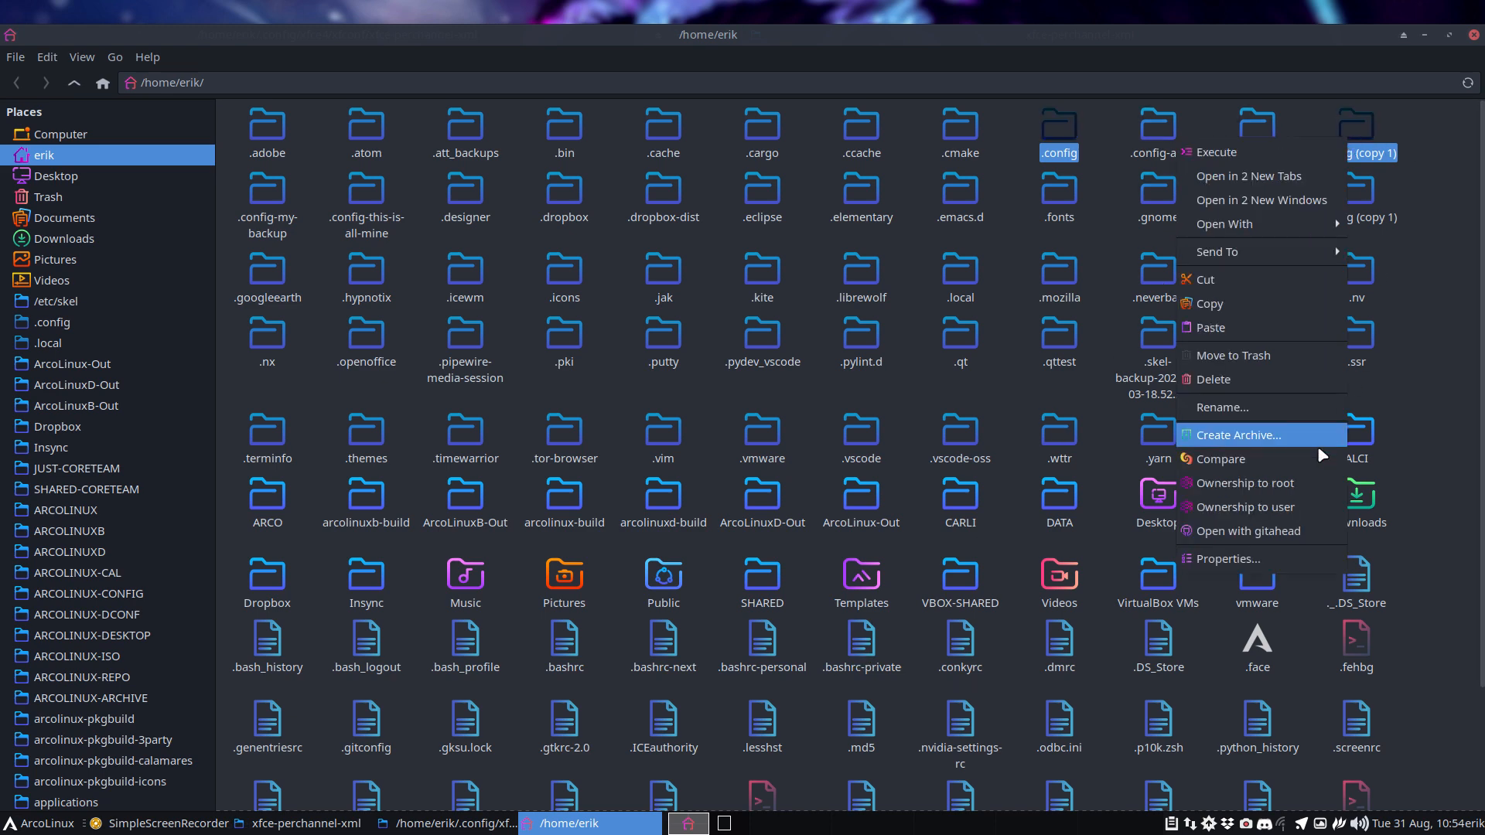
pyautogui.click(1220, 460)
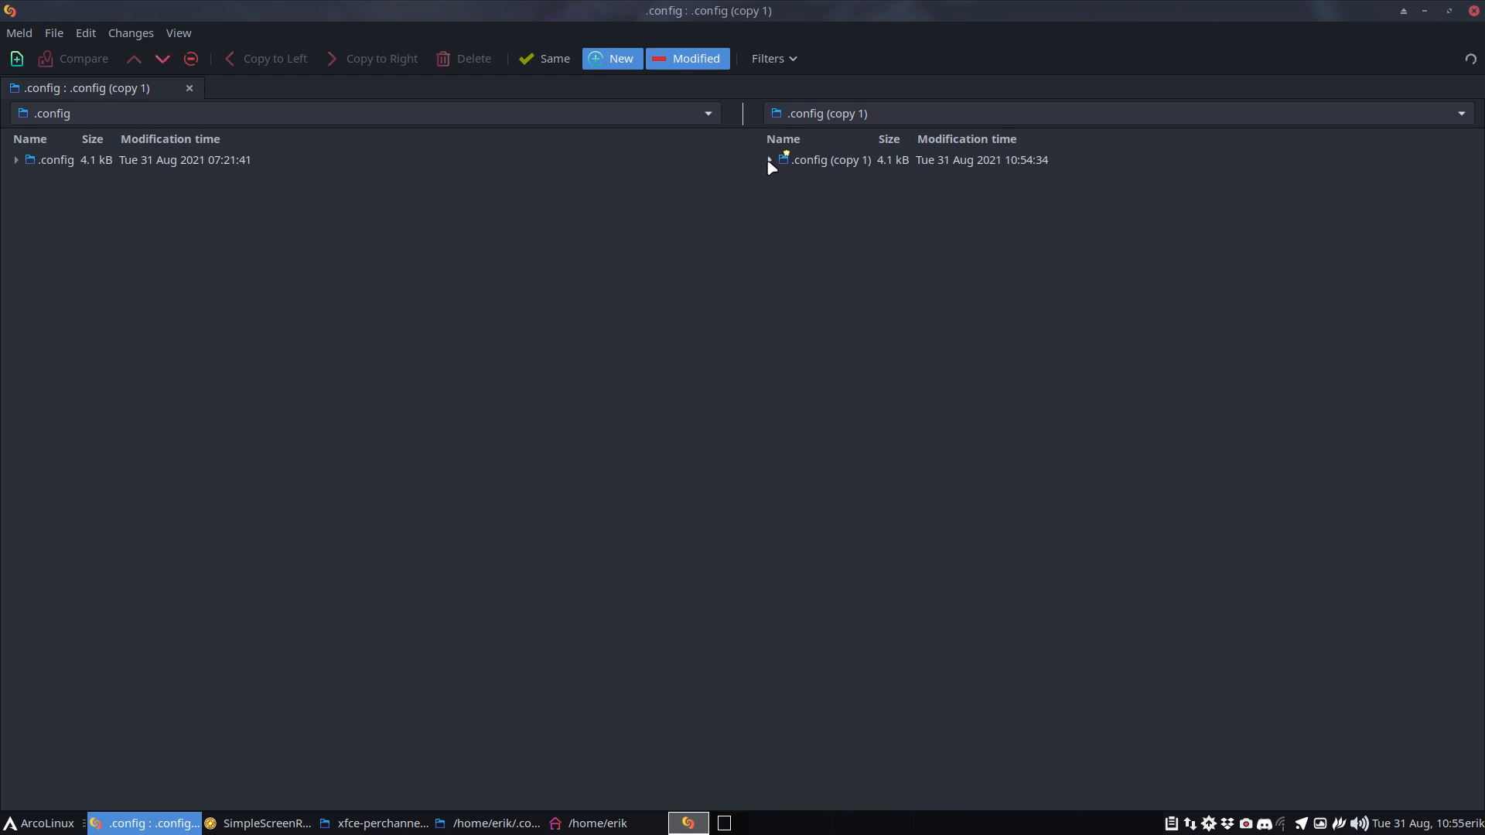
# Step: Expand the Meld folder trees and open both xfce4-panel.xml versions side by side, exposing y=1064 versus y=16
pyautogui.click(15, 159)
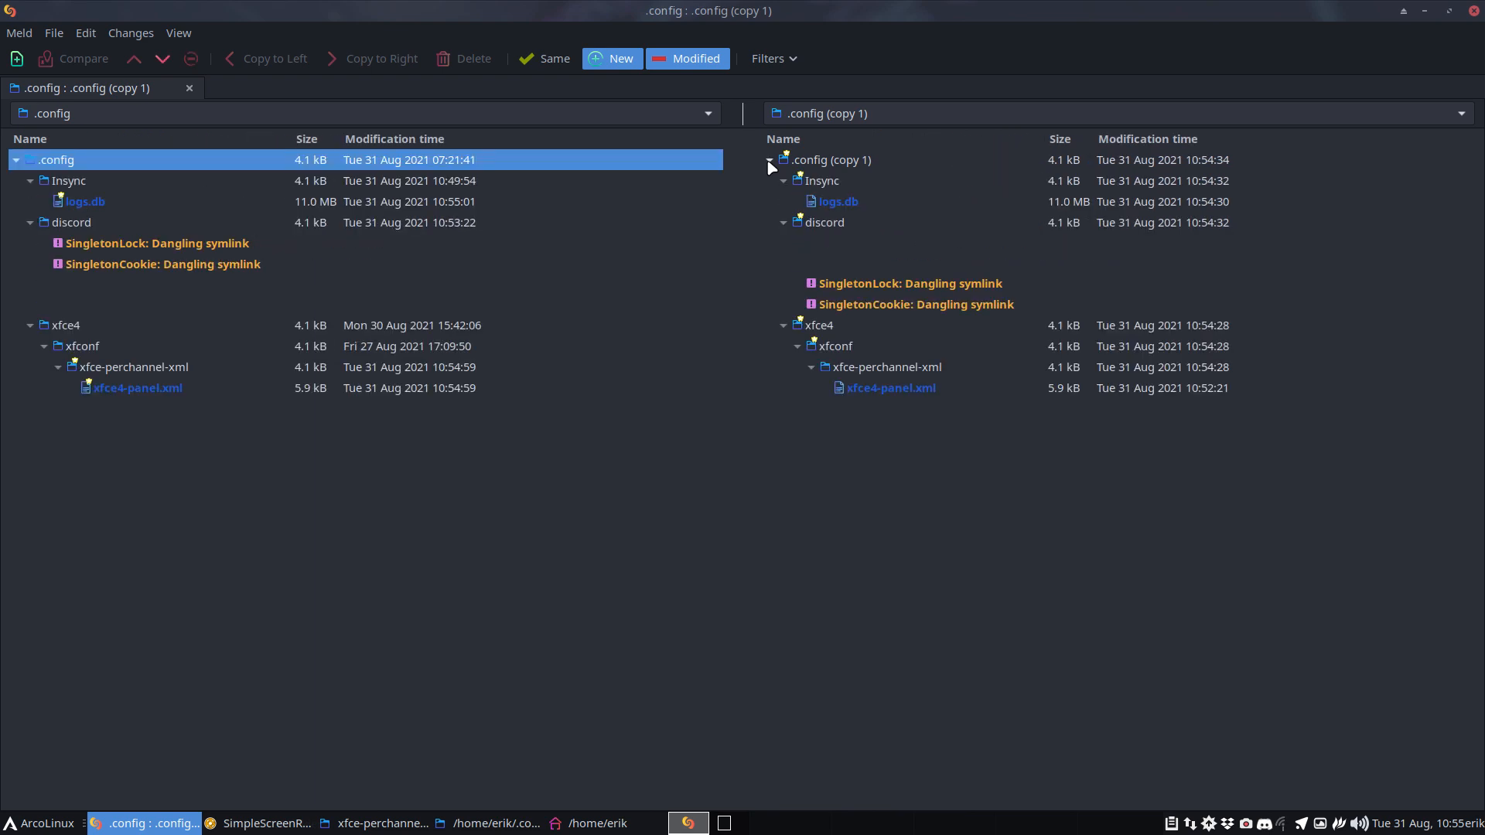
pyautogui.click(891, 387)
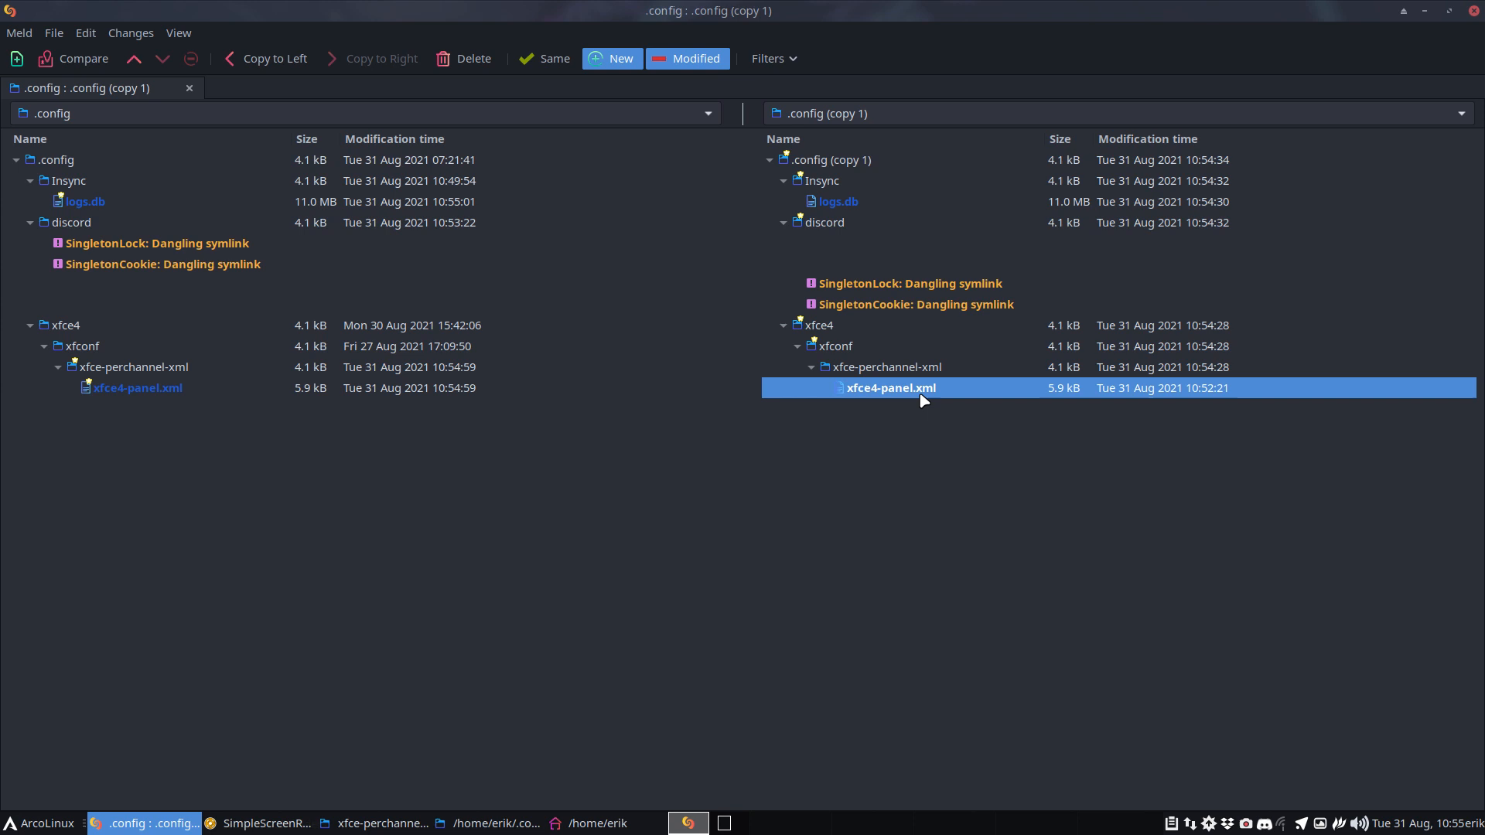
pyautogui.moveTo(932, 390)
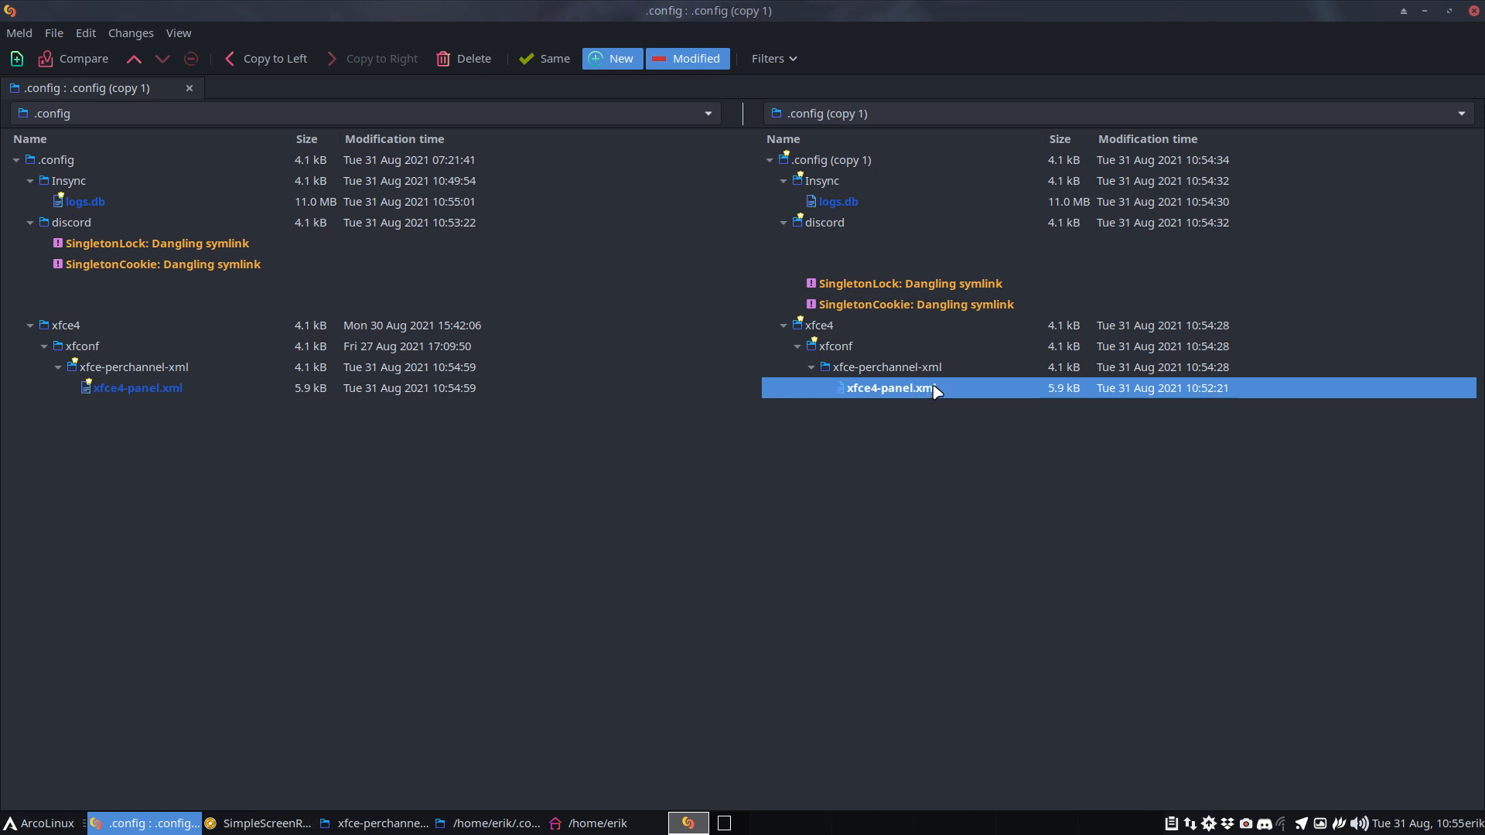
pyautogui.doubleClick(894, 387)
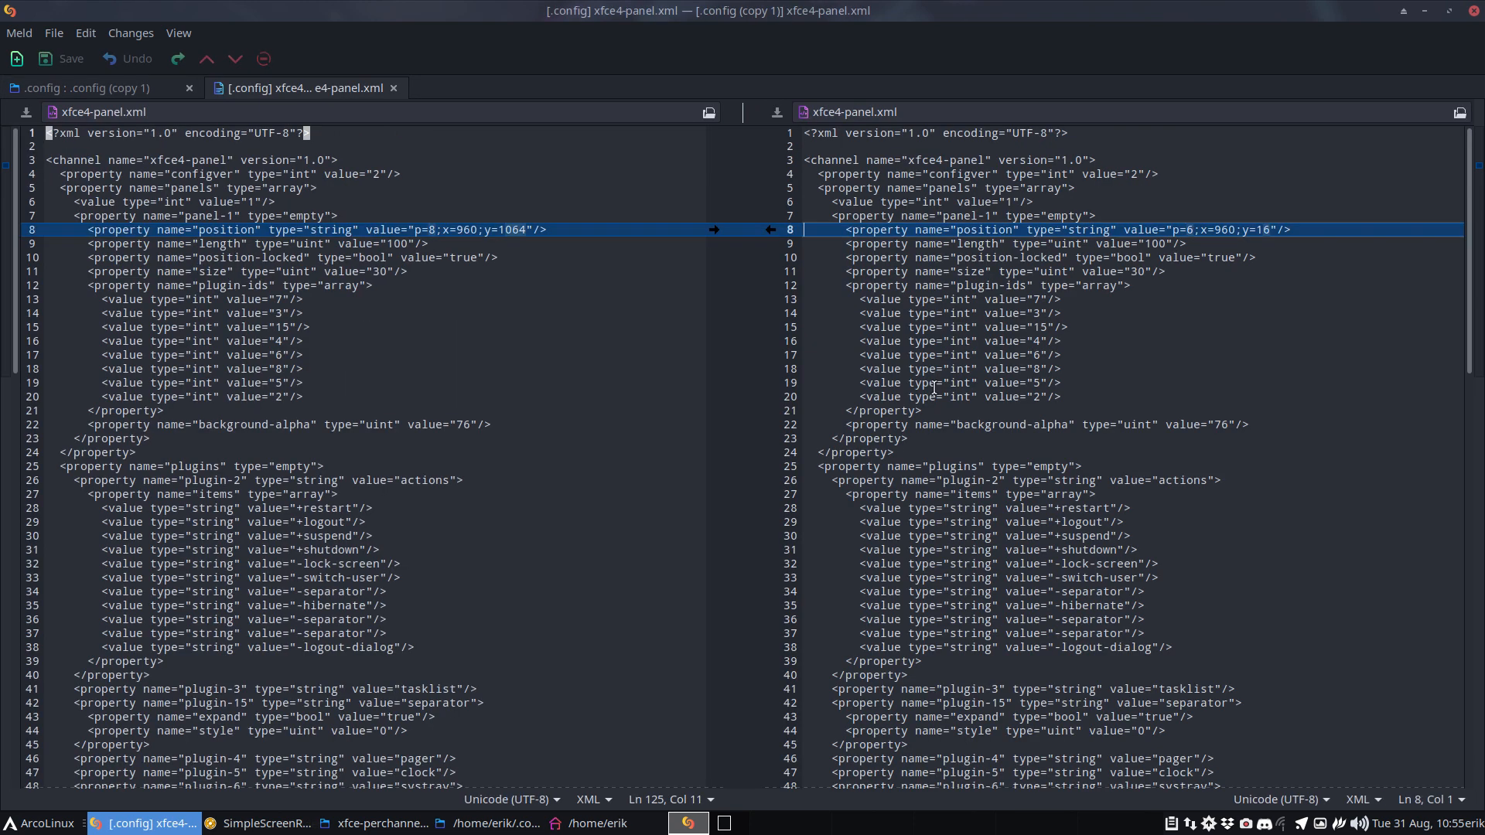
pyautogui.moveTo(933, 388)
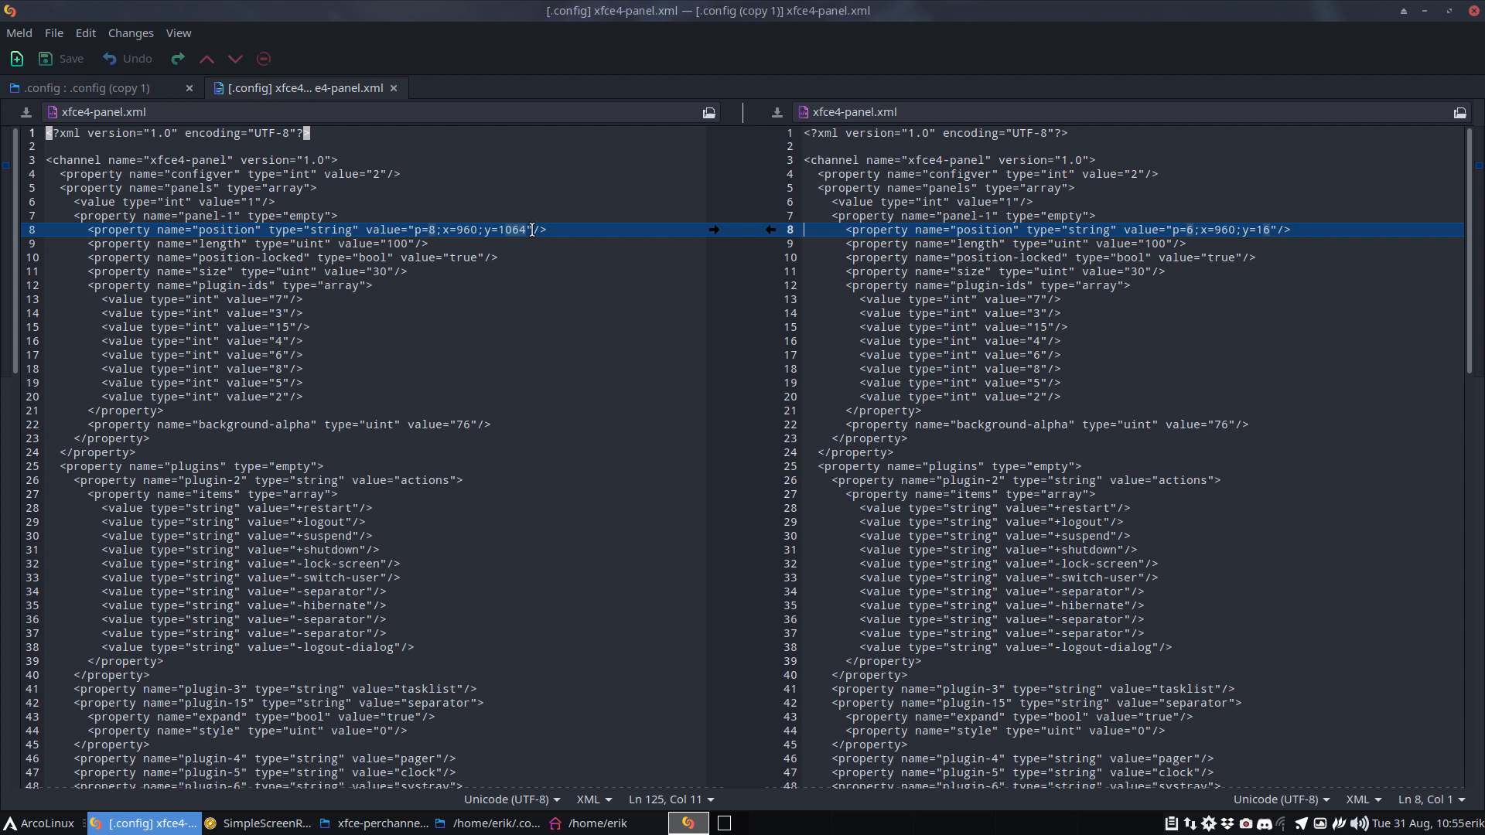
pyautogui.moveTo(1170, 239)
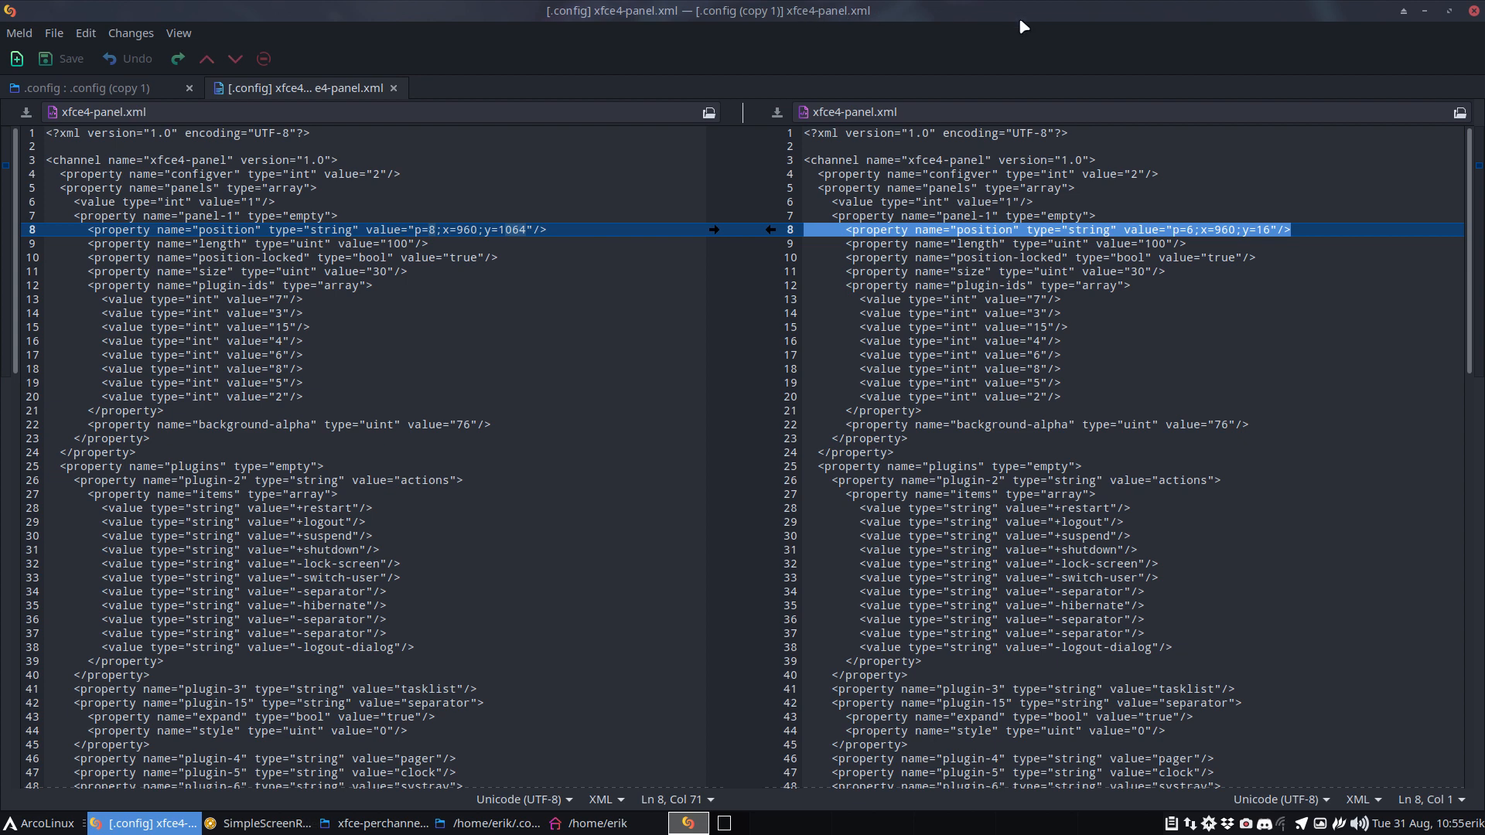
# Step: Close Meld and navigate into .config (copy 1)/xfce4/xfconf/xfce-perchannel-xml
pyautogui.click(570, 821)
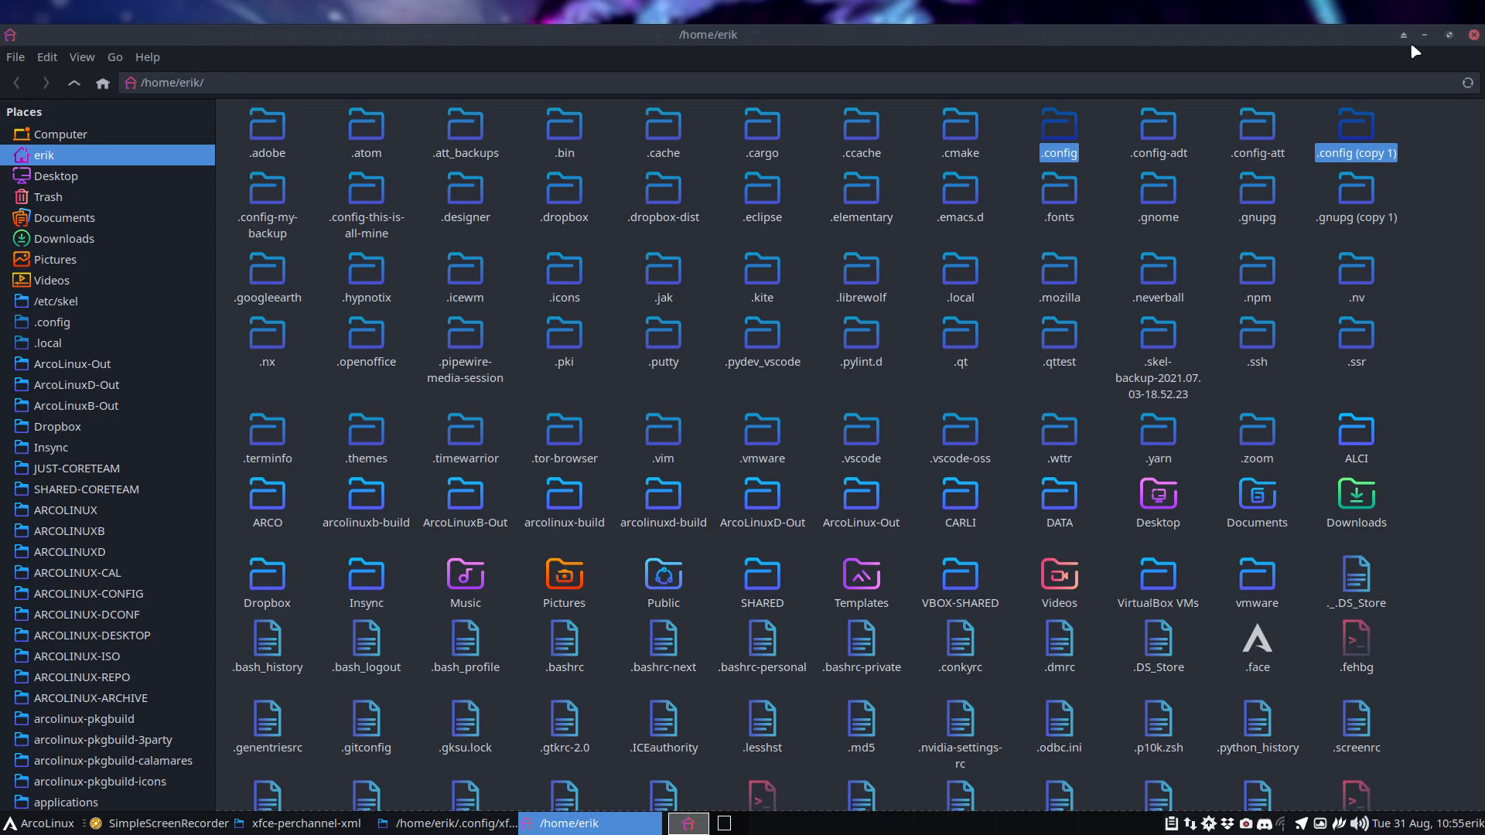
pyautogui.doubleClick(1354, 130)
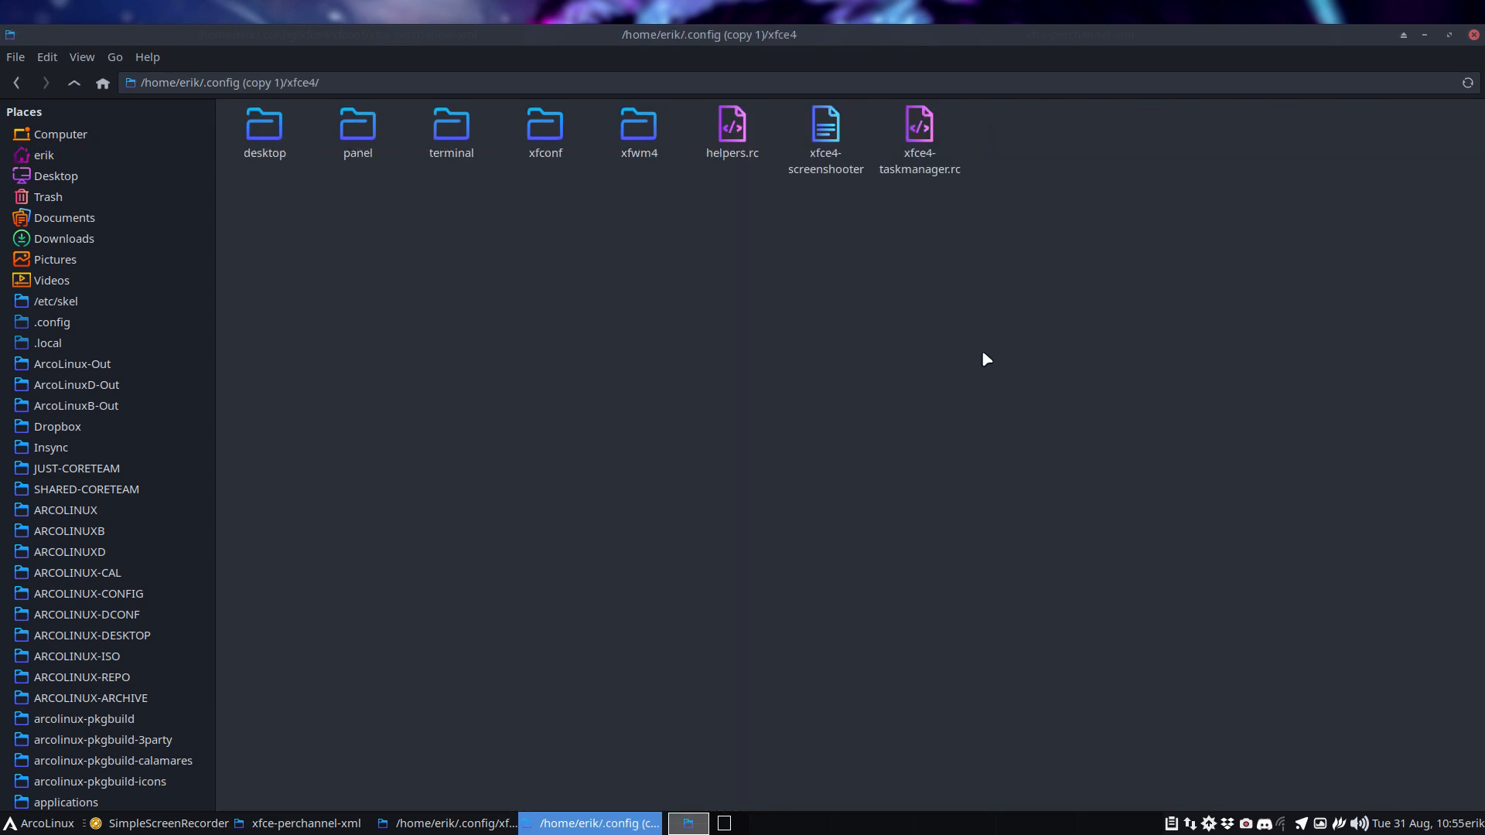
pyautogui.click(544, 129)
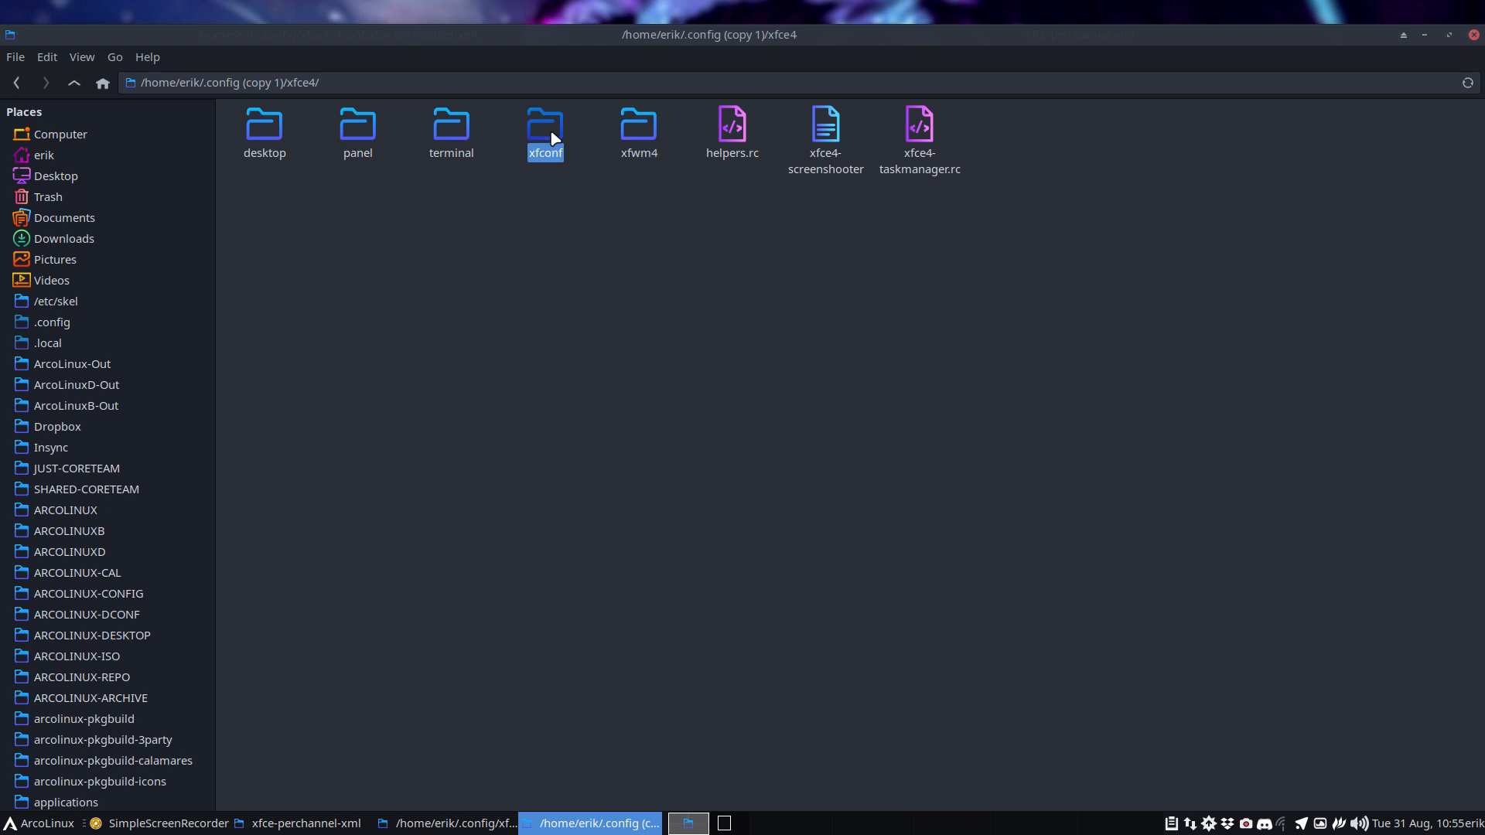
pyautogui.doubleClick(544, 130)
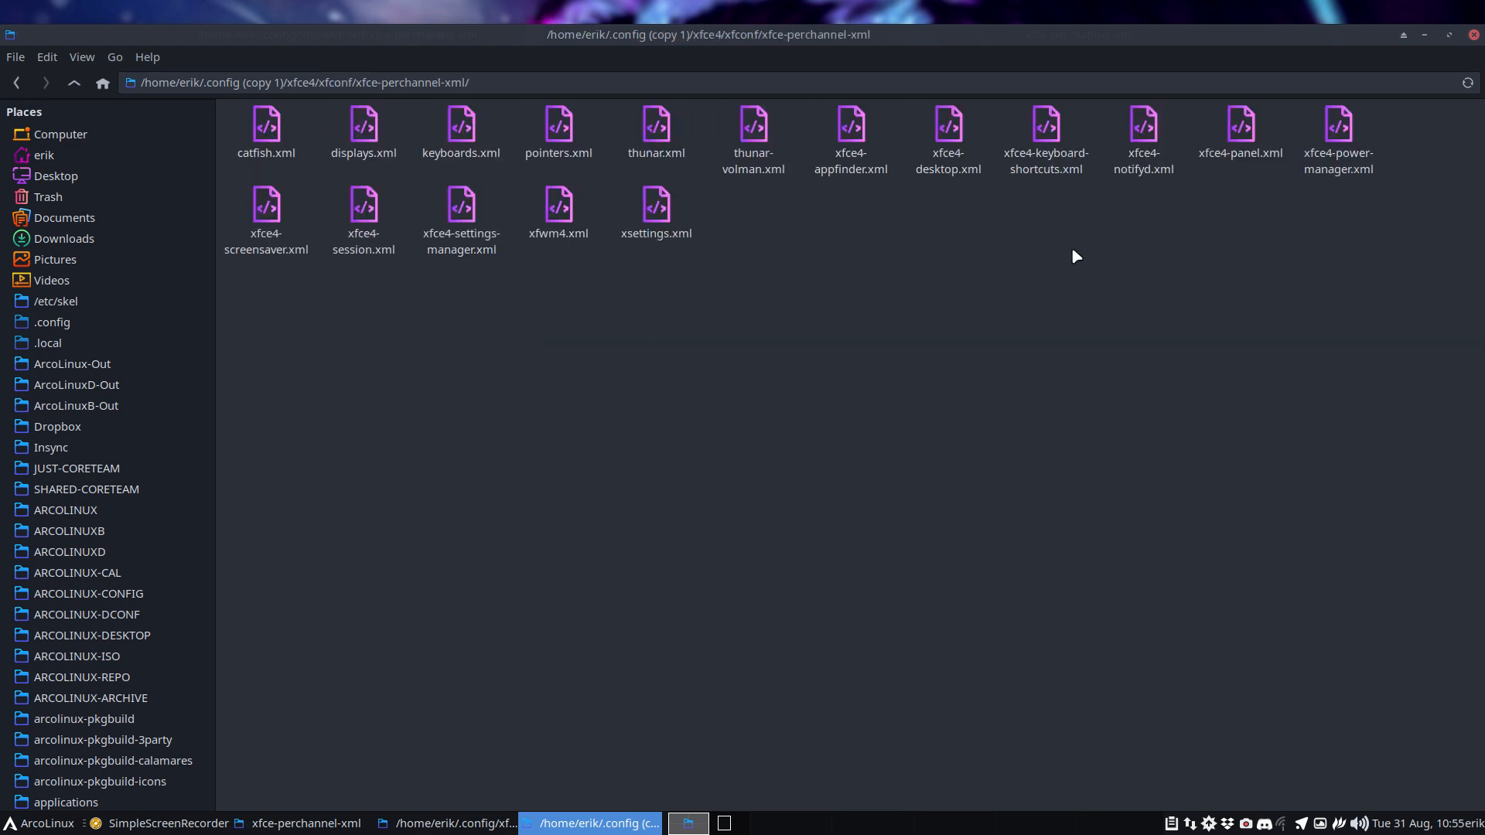
# Step: View the copied xfce4-panel.xml in Sublime Text
pyautogui.click(1240, 133)
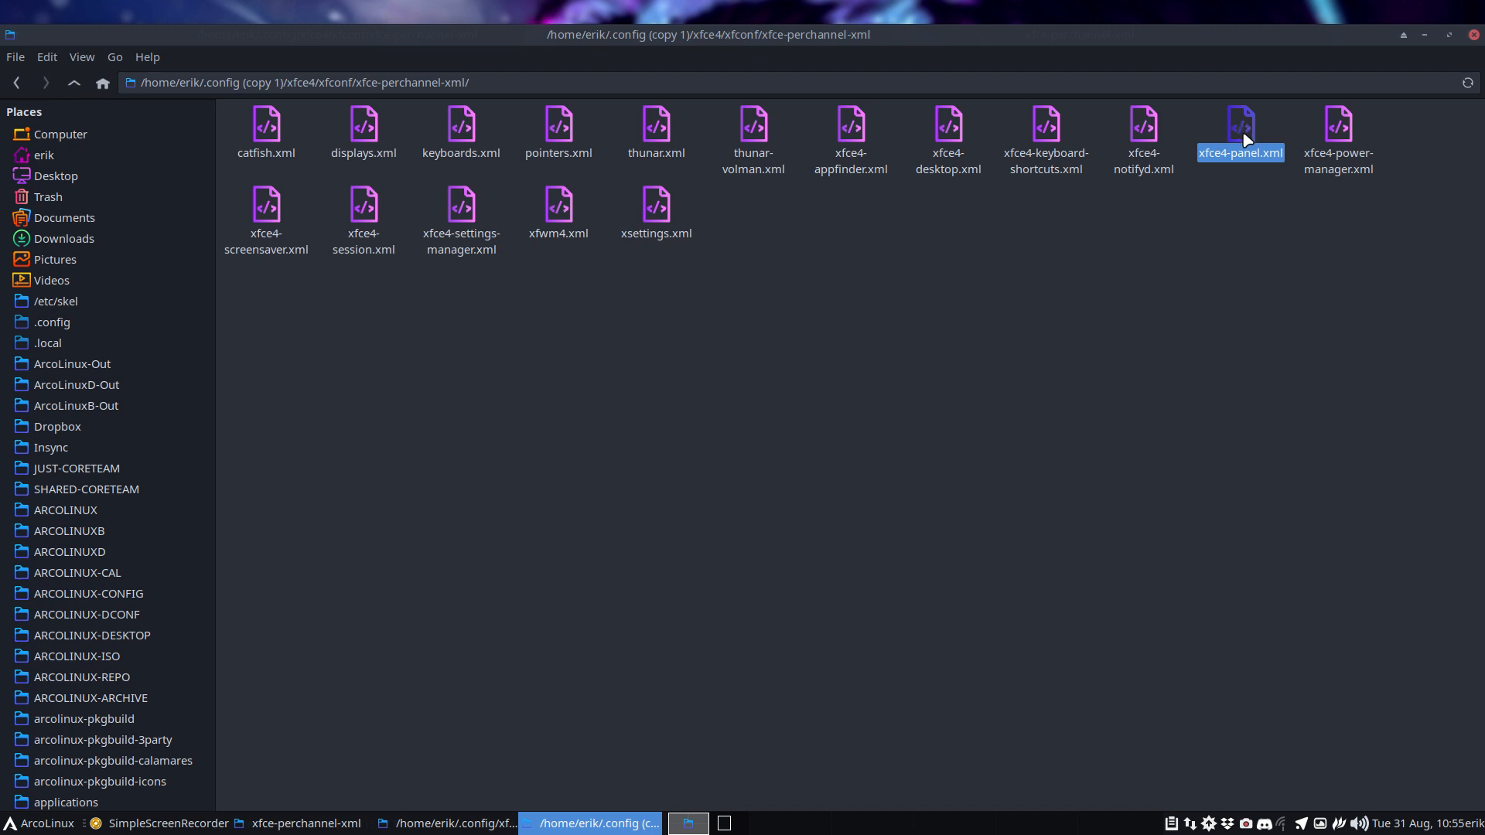
pyautogui.doubleClick(1239, 129)
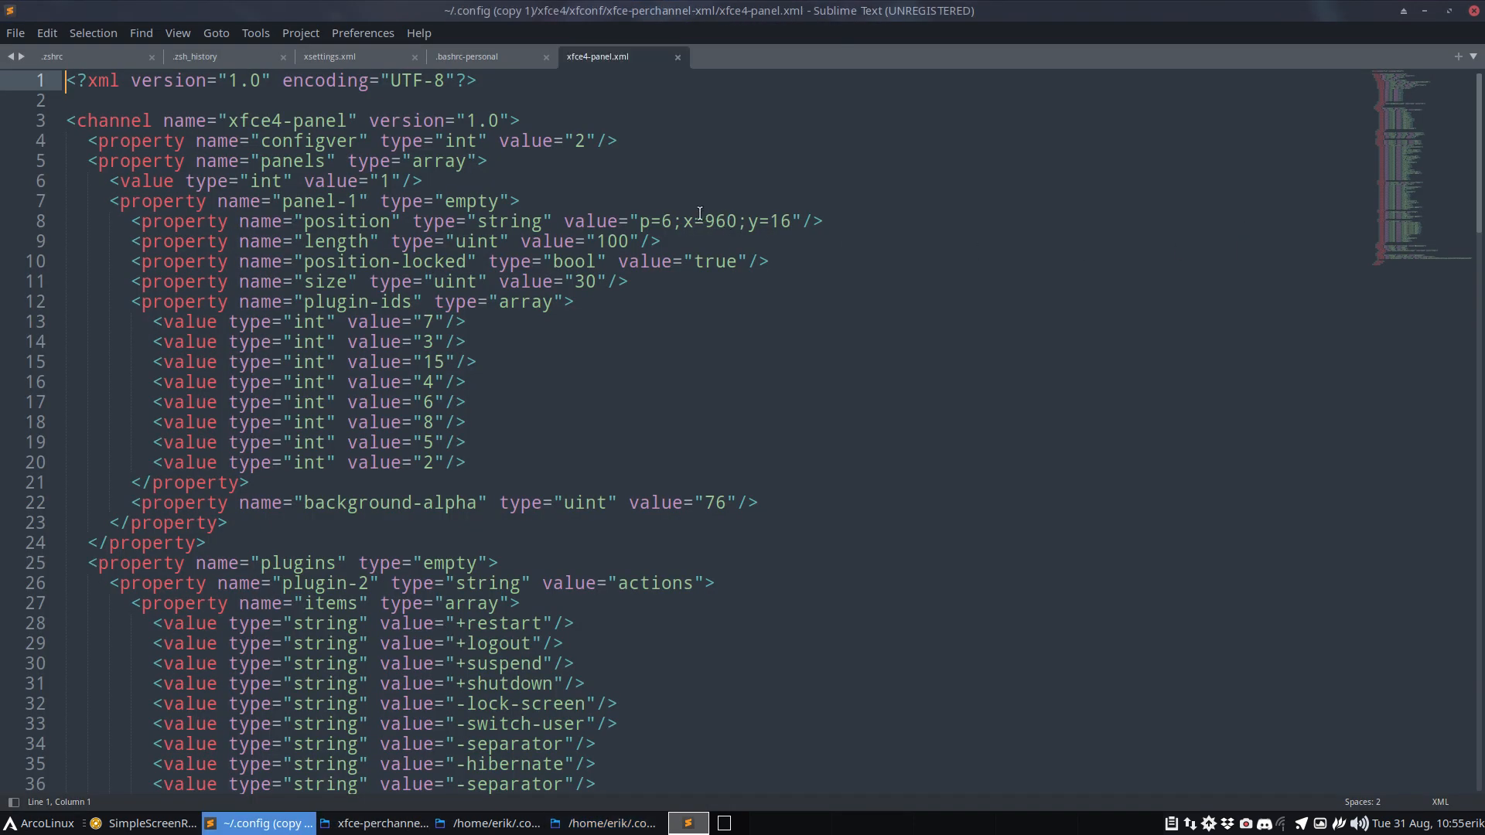
pyautogui.moveTo(694, 221); pyautogui.dragTo(823, 221)
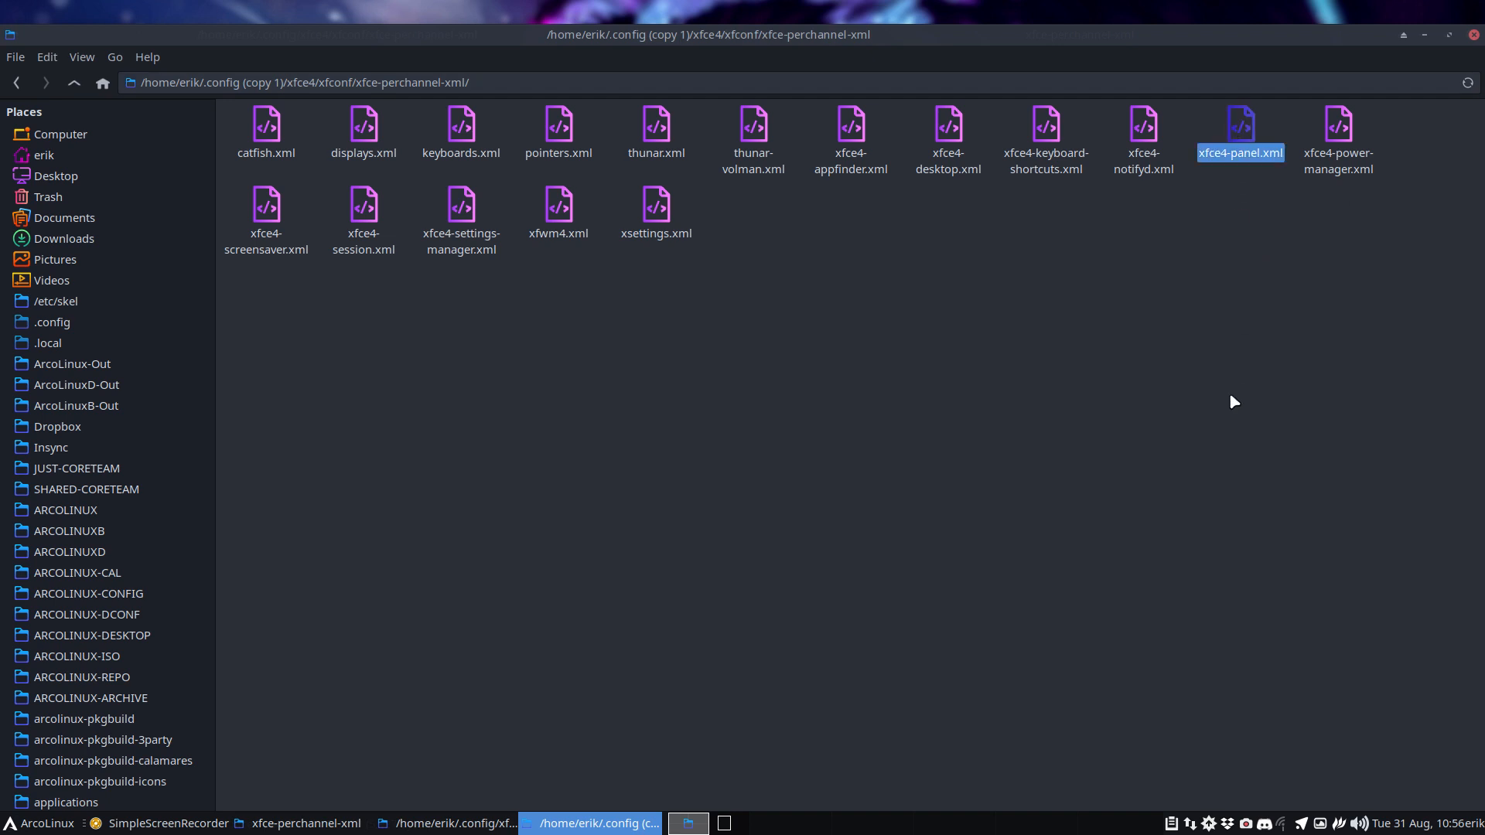
pyautogui.moveTo(1472, 35)
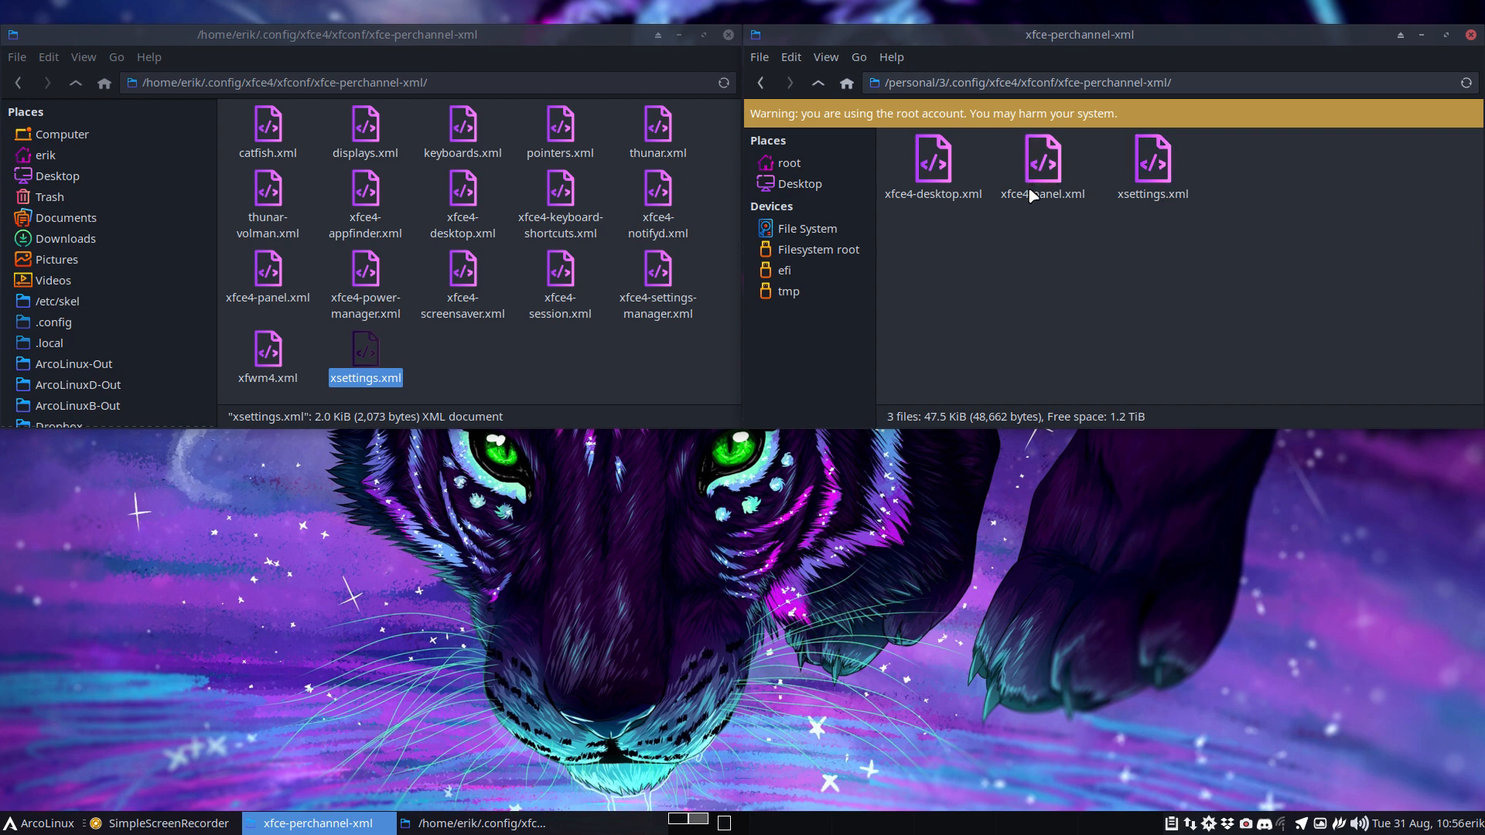
pyautogui.moveTo(1091, 266)
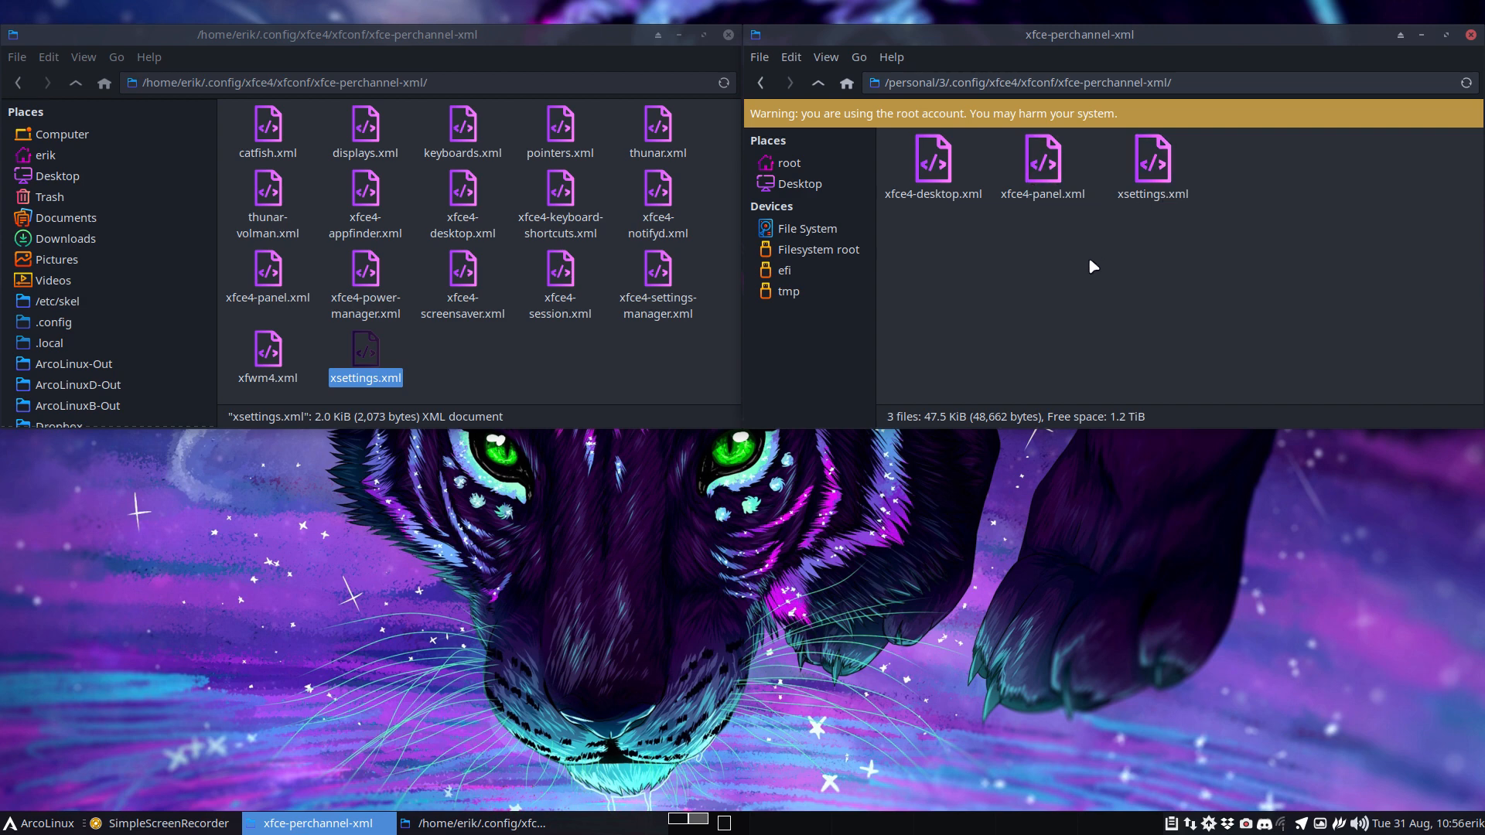